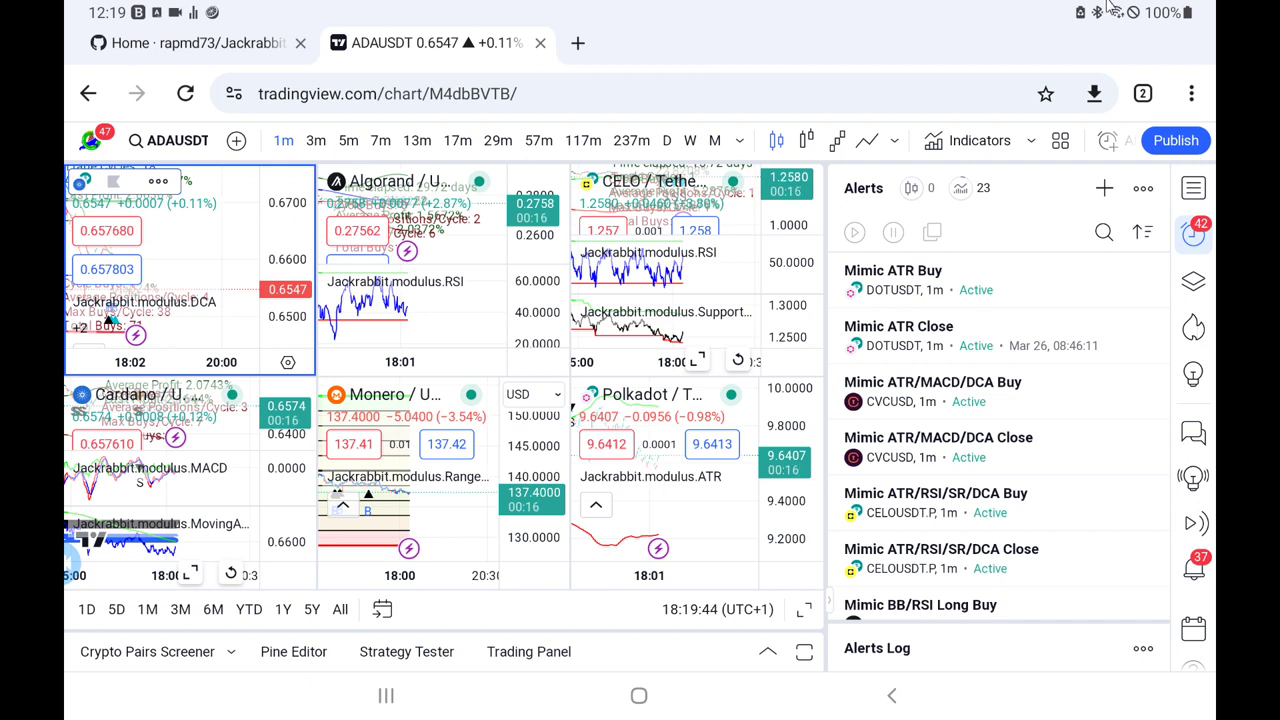
{"action": "mouse_move", "coordinate": [892, 66]}
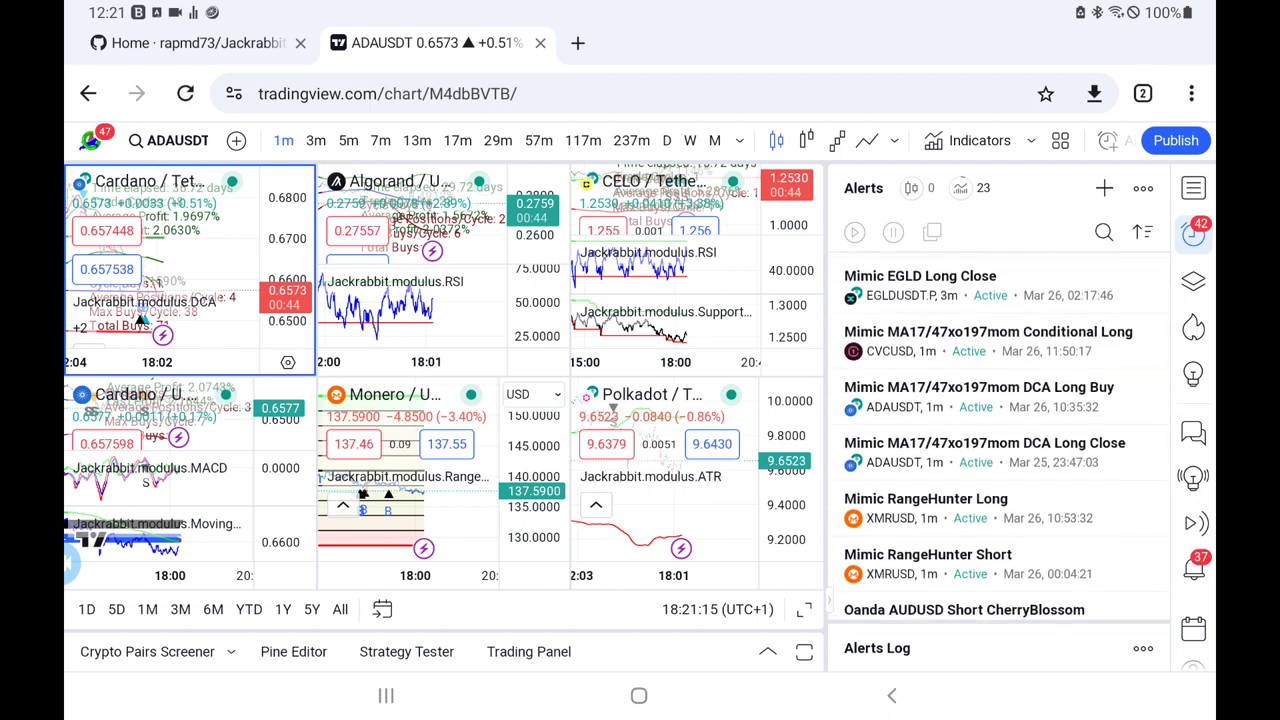
Step: Load /home/JackrabbitRelay2/Config/mimic.cfg in nano and scroll through its account entries
{"action": "scroll", "scroll_direction": "down", "scroll_amount": 3}
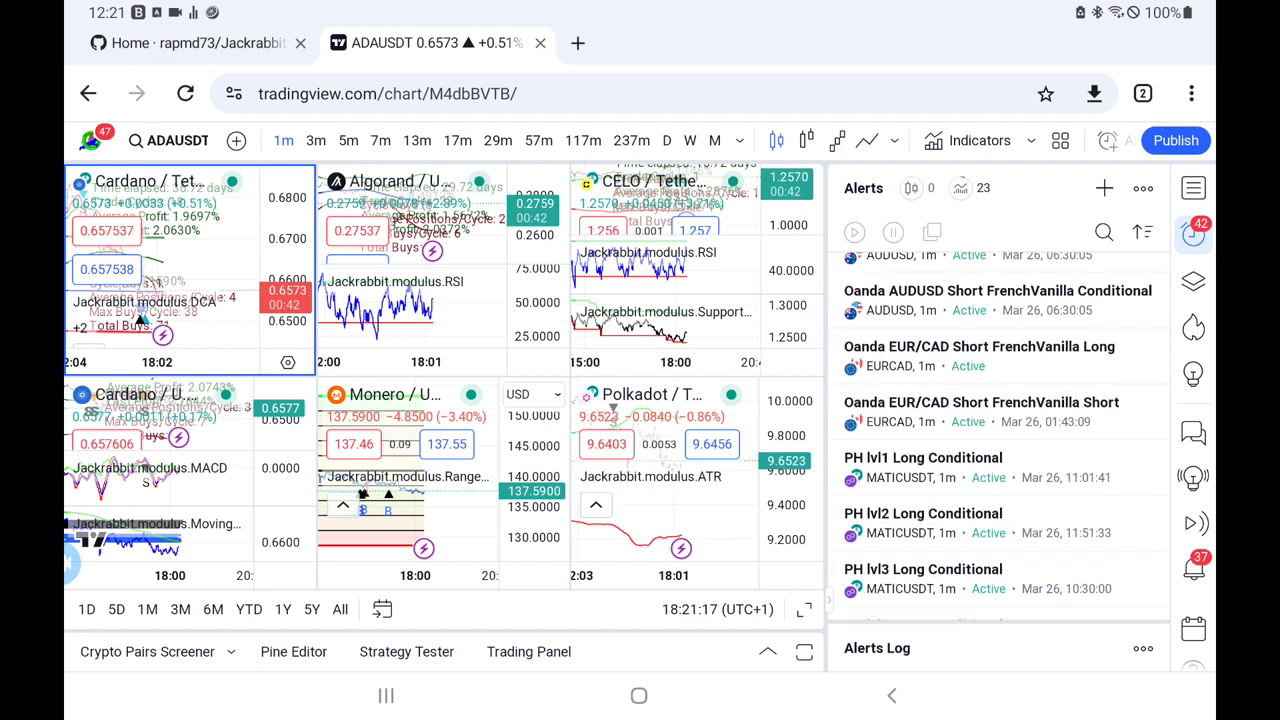
{"action": "scroll", "scroll_direction": "down", "scroll_amount": 3}
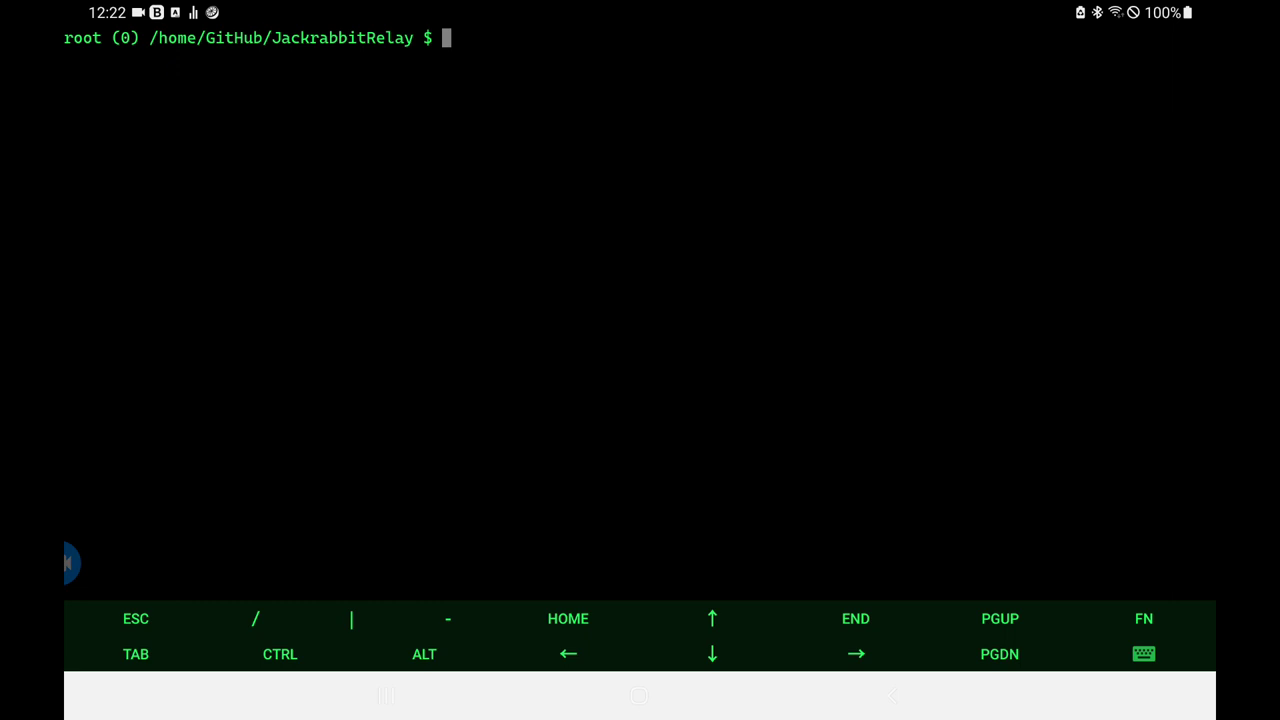
{"action": "type", "text": "nano /home/JackrabbitRelay2/Config/mimic.cfg"}
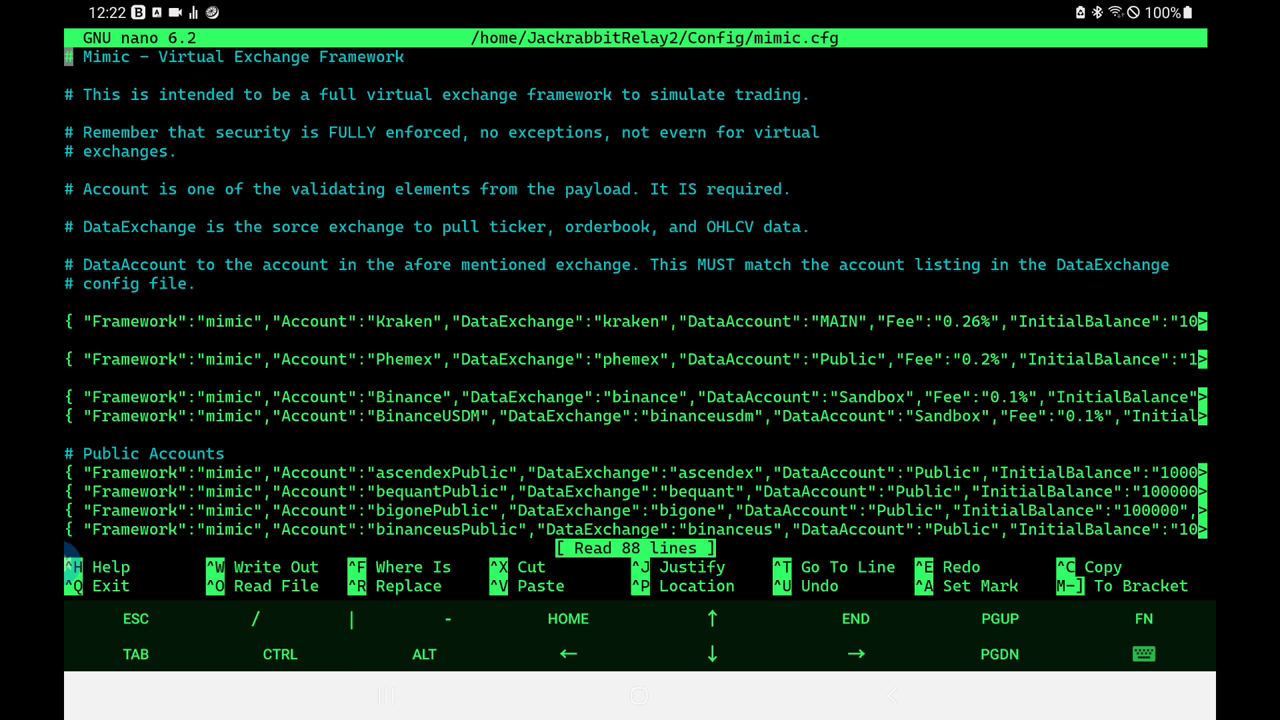
{"action": "scroll", "scroll_direction": "down", "scroll_amount": 3}
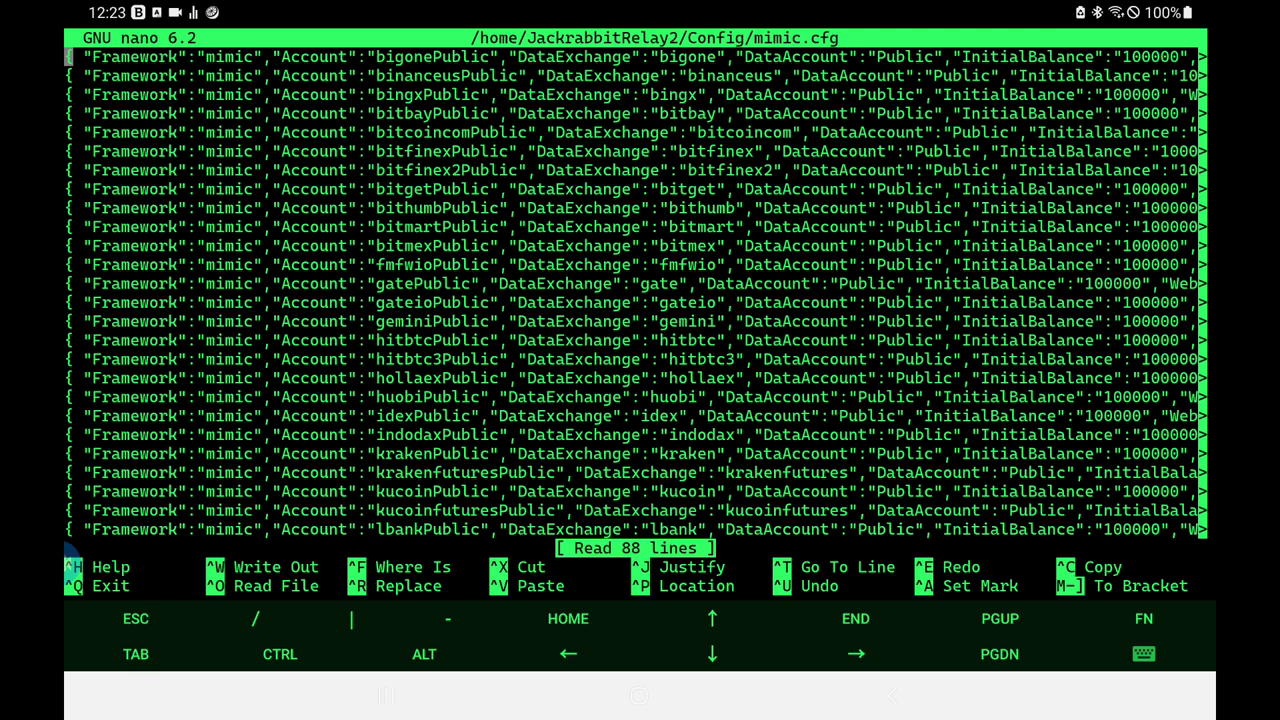
{"action": "scroll", "scroll_direction": "down", "scroll_amount": 3}
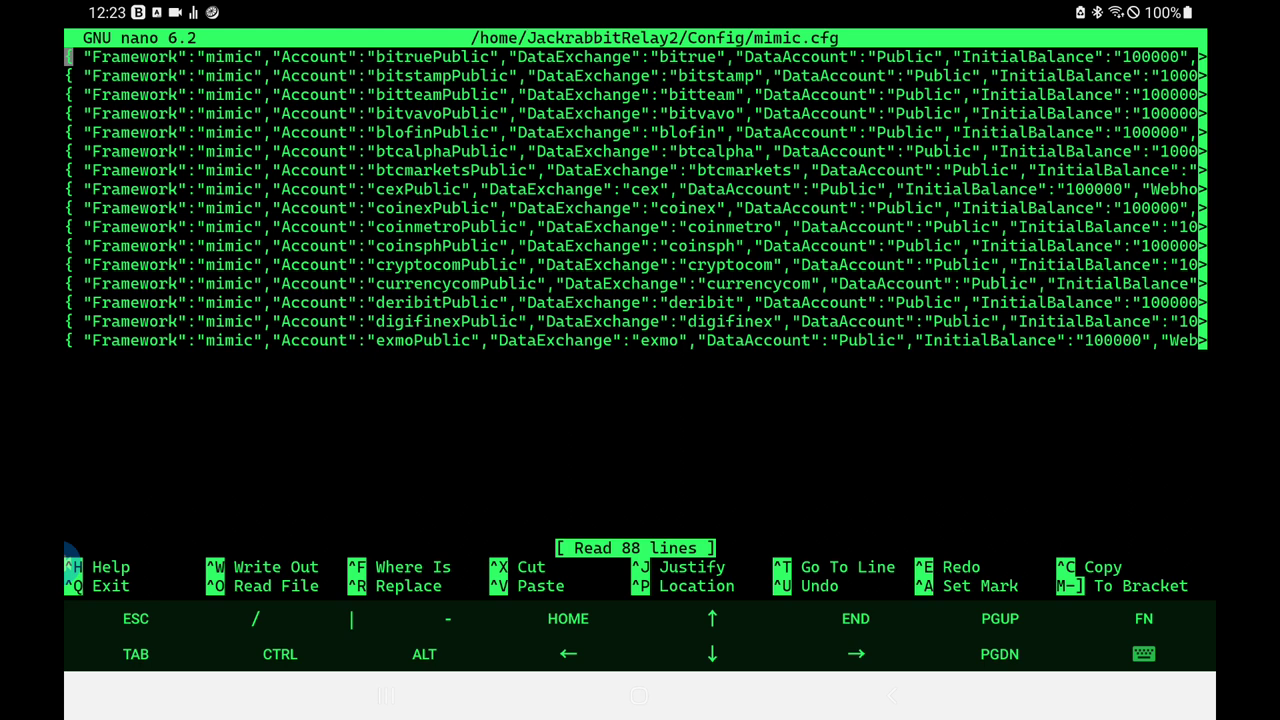
{"action": "scroll", "scroll_direction": "down", "scroll_amount": 3}
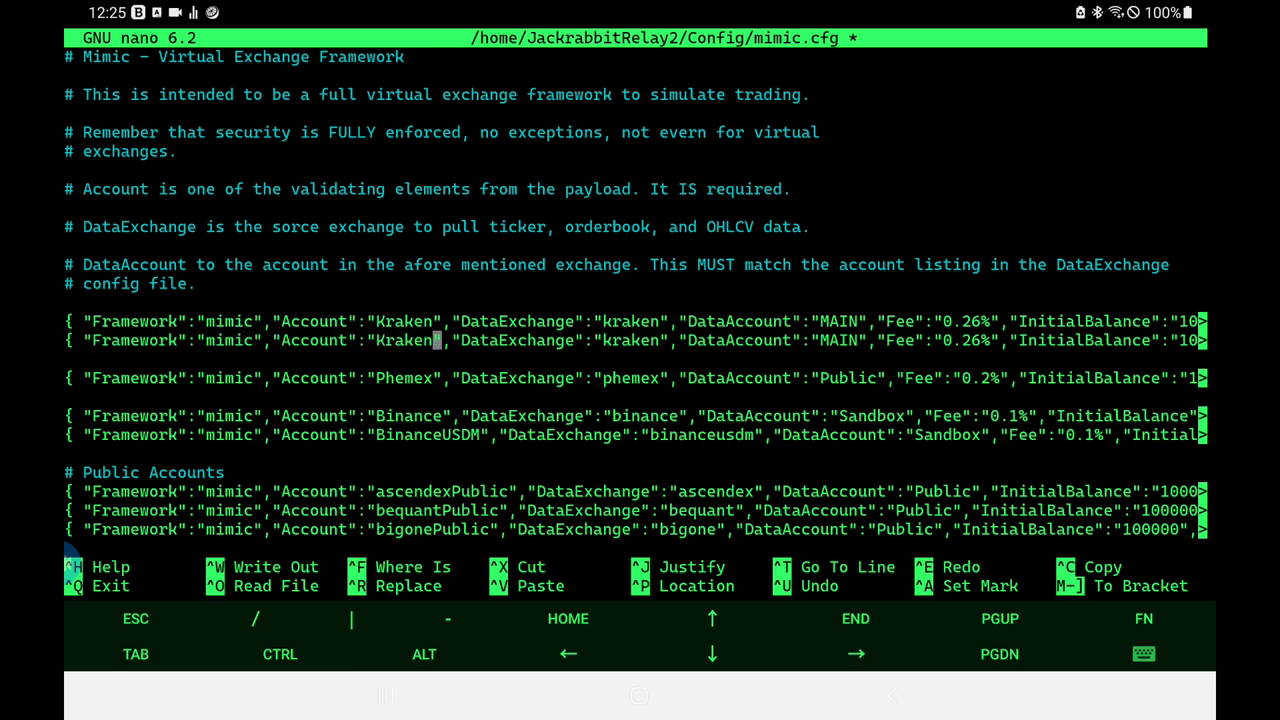
Step: Append 01 to the duplicated Kraken account name, making it Kraken01
{"action": "type", "text": "01"}
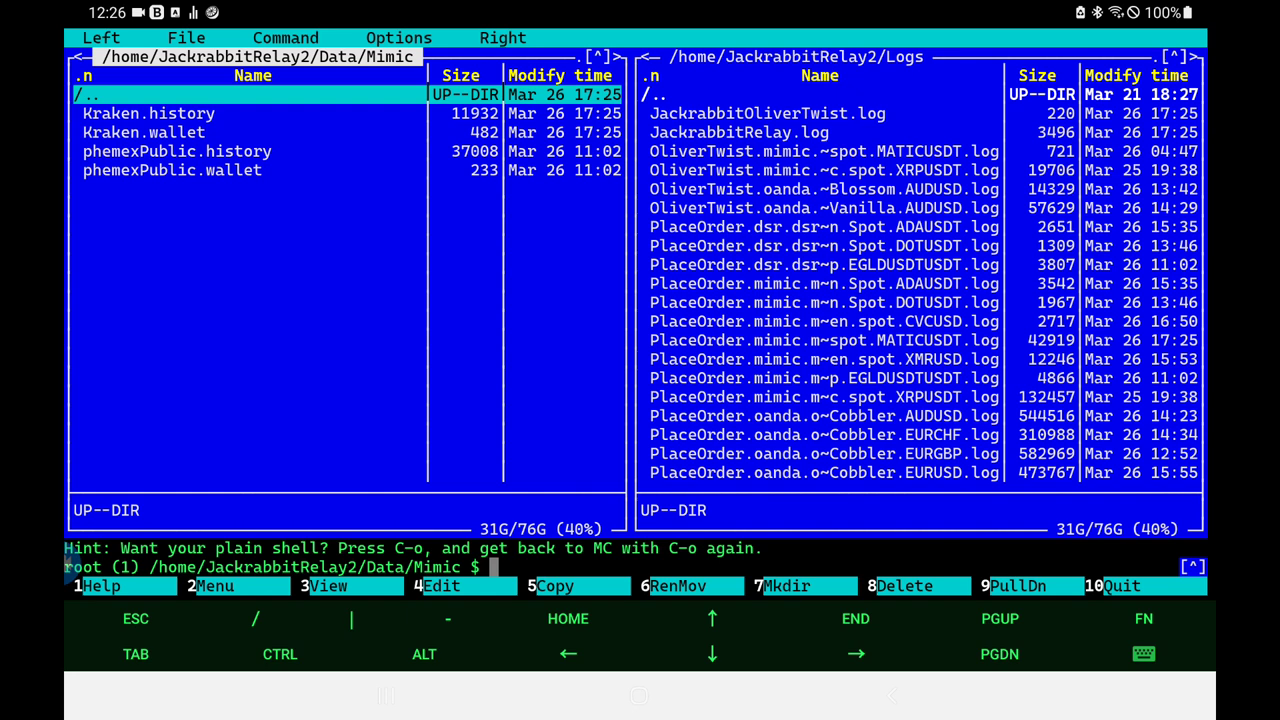
Step: Step through the Kraken history and wallet files in the Mimic data folder, then return to the shell
{"action": "key", "text": "Down"}
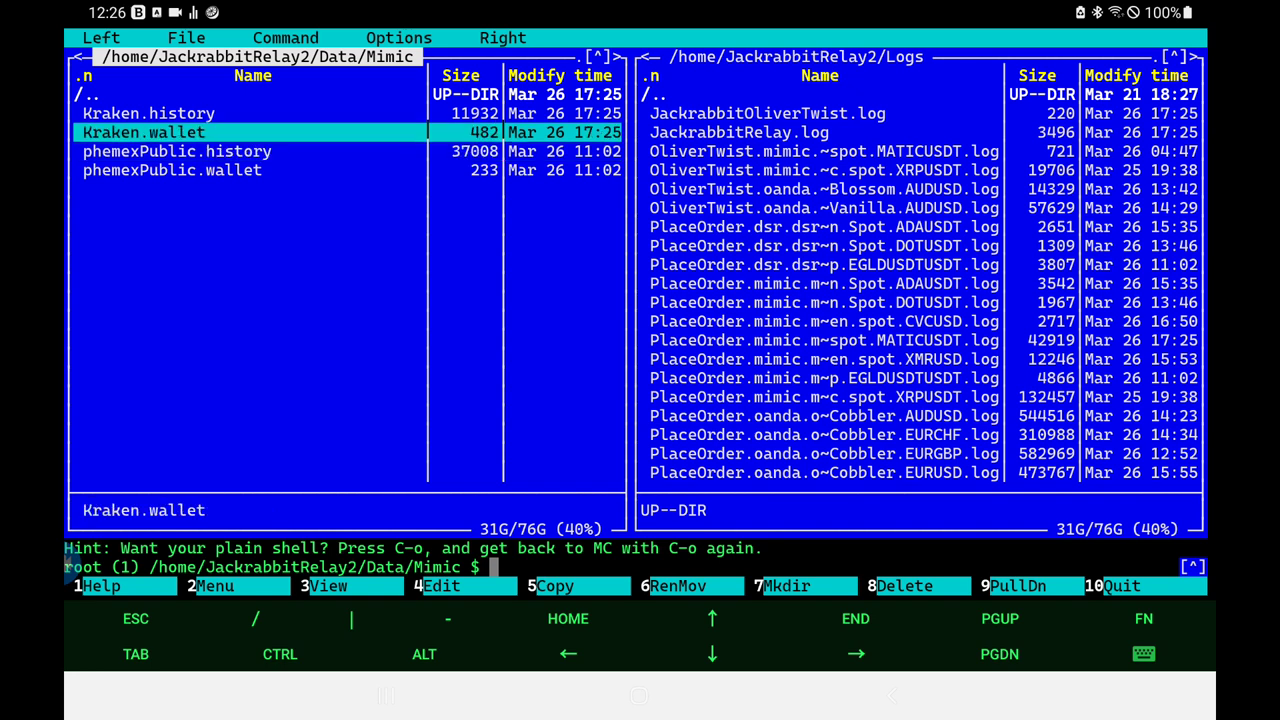
{"action": "key", "text": "Up"}
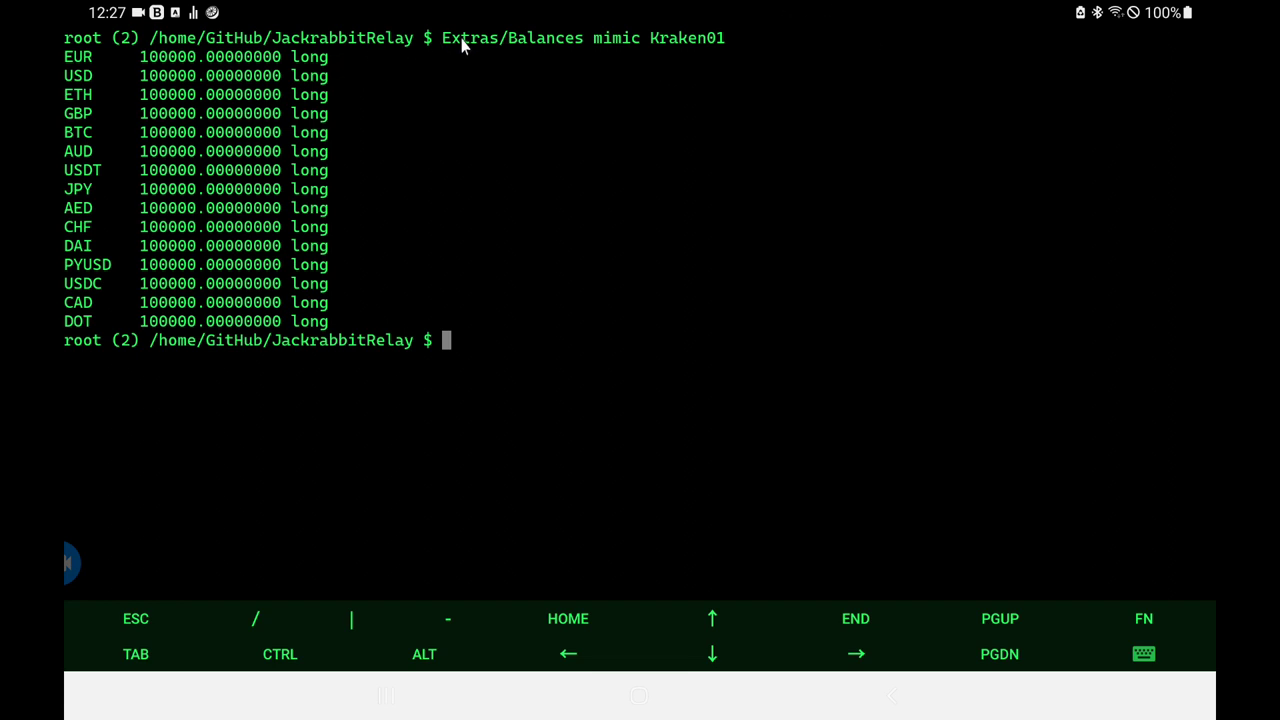
{"action": "mouse_move", "coordinate": [608, 52]}
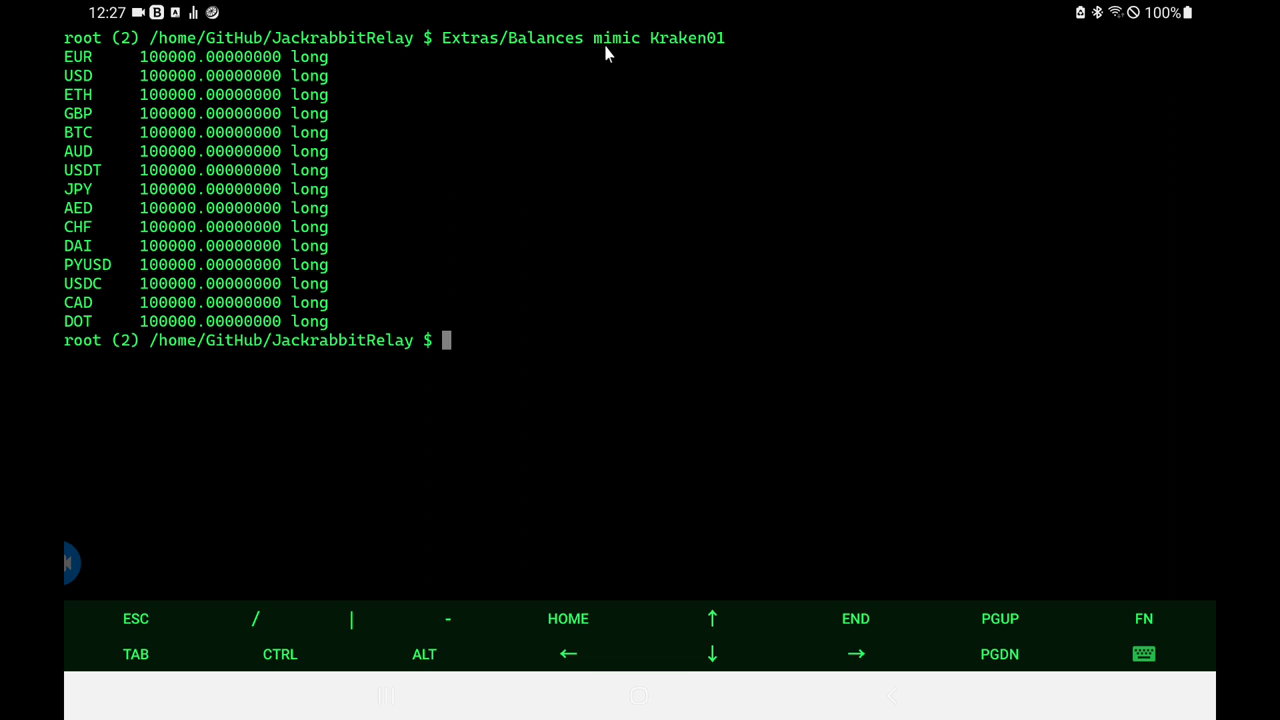
{"action": "mouse_move", "coordinate": [710, 62]}
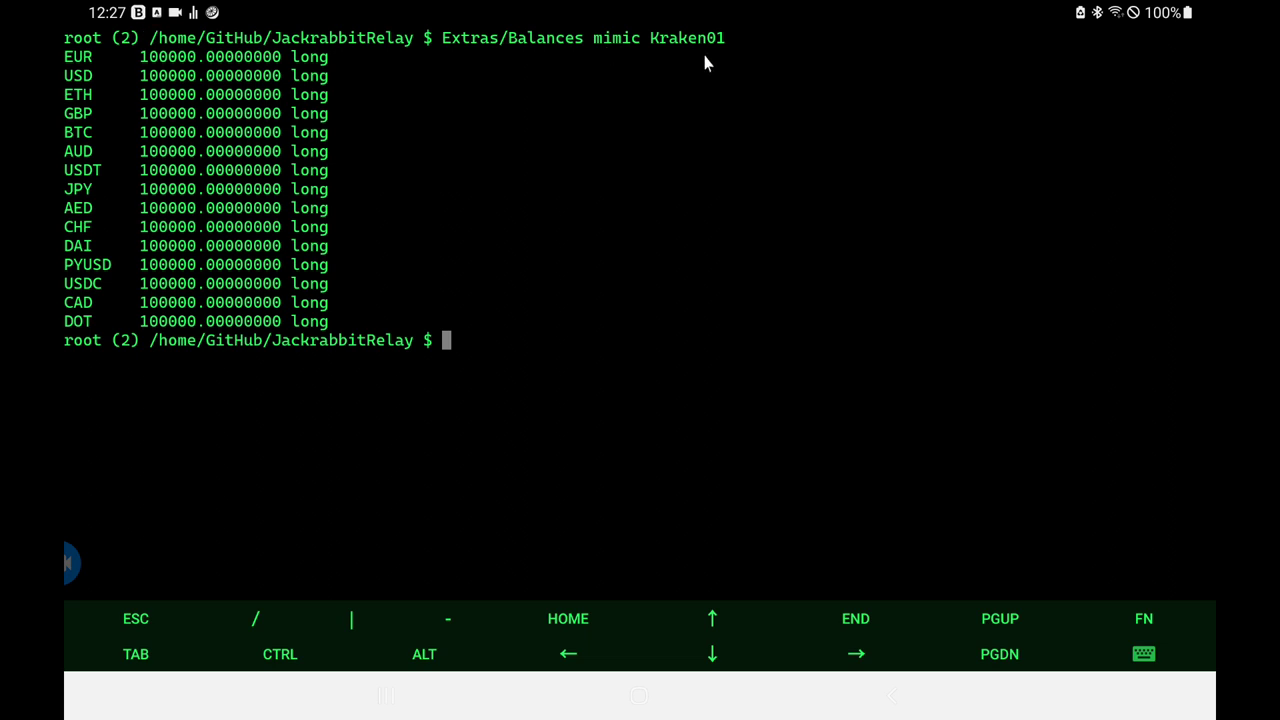
{"action": "mouse_move", "coordinate": [304, 116]}
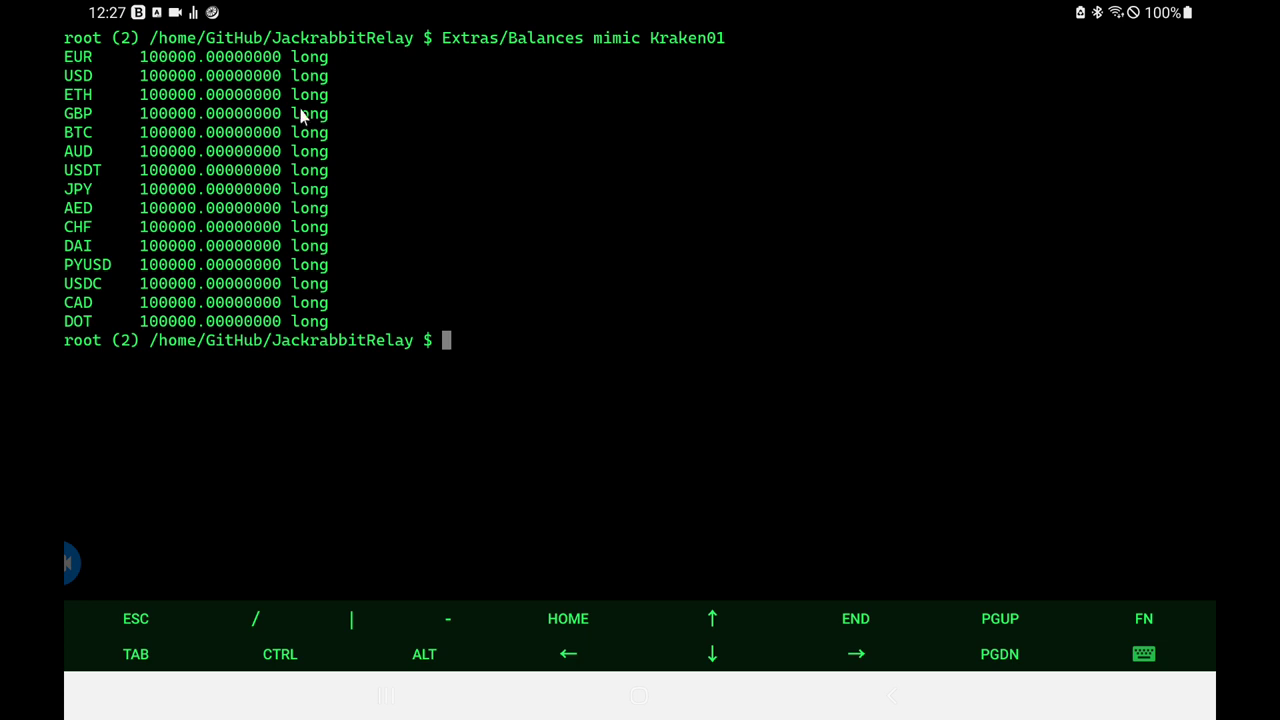
{"action": "mouse_move", "coordinate": [92, 108]}
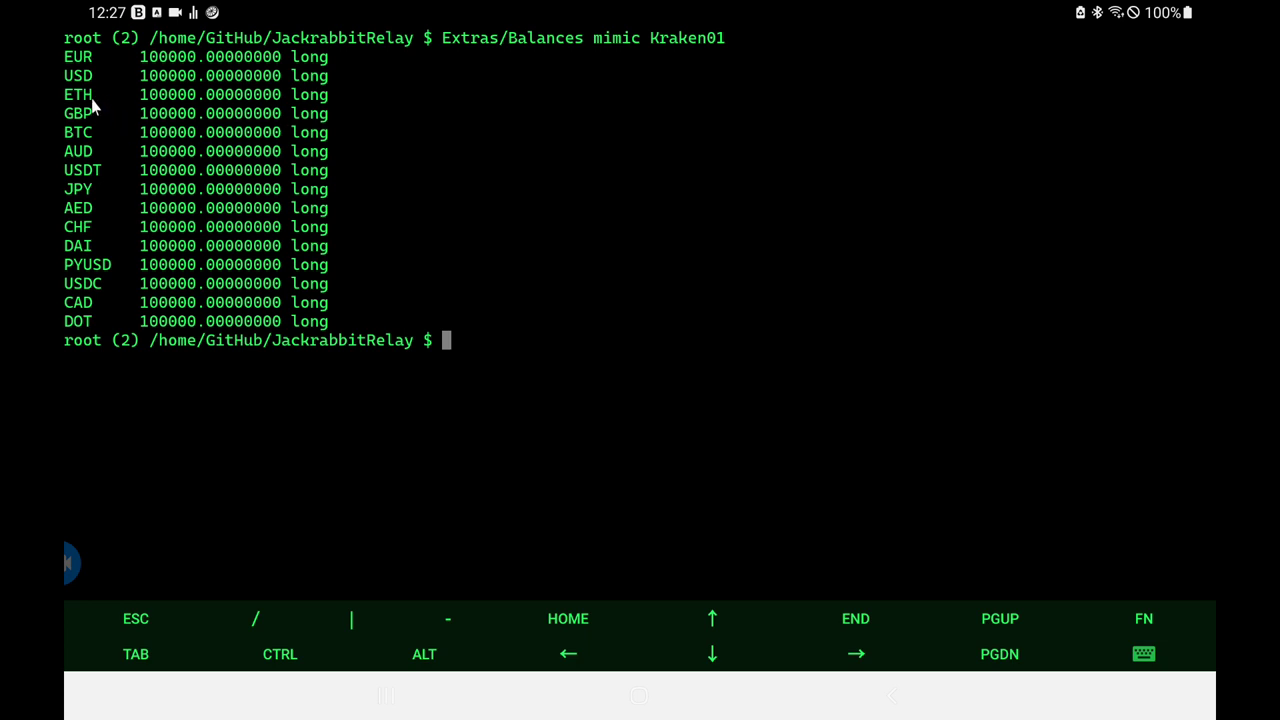
{"action": "mouse_move", "coordinate": [96, 100]}
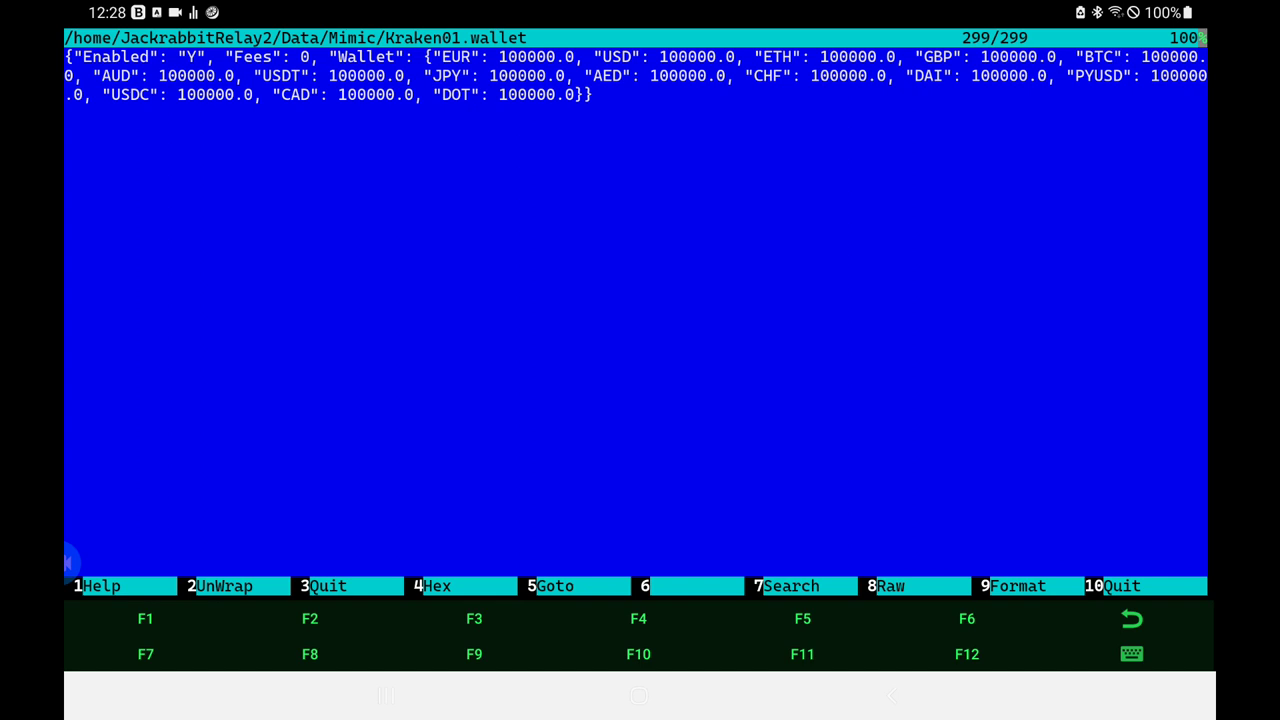
{"action": "mouse_move", "coordinate": [66, 70]}
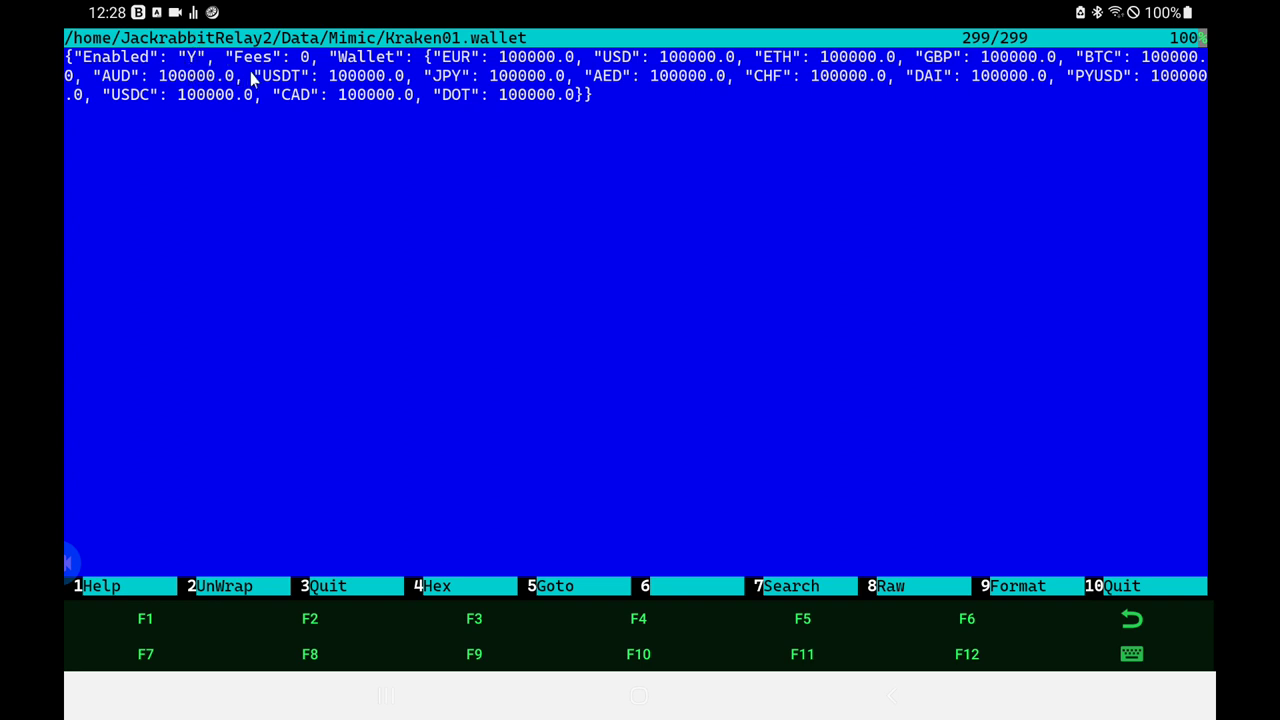
{"action": "mouse_move", "coordinate": [416, 50]}
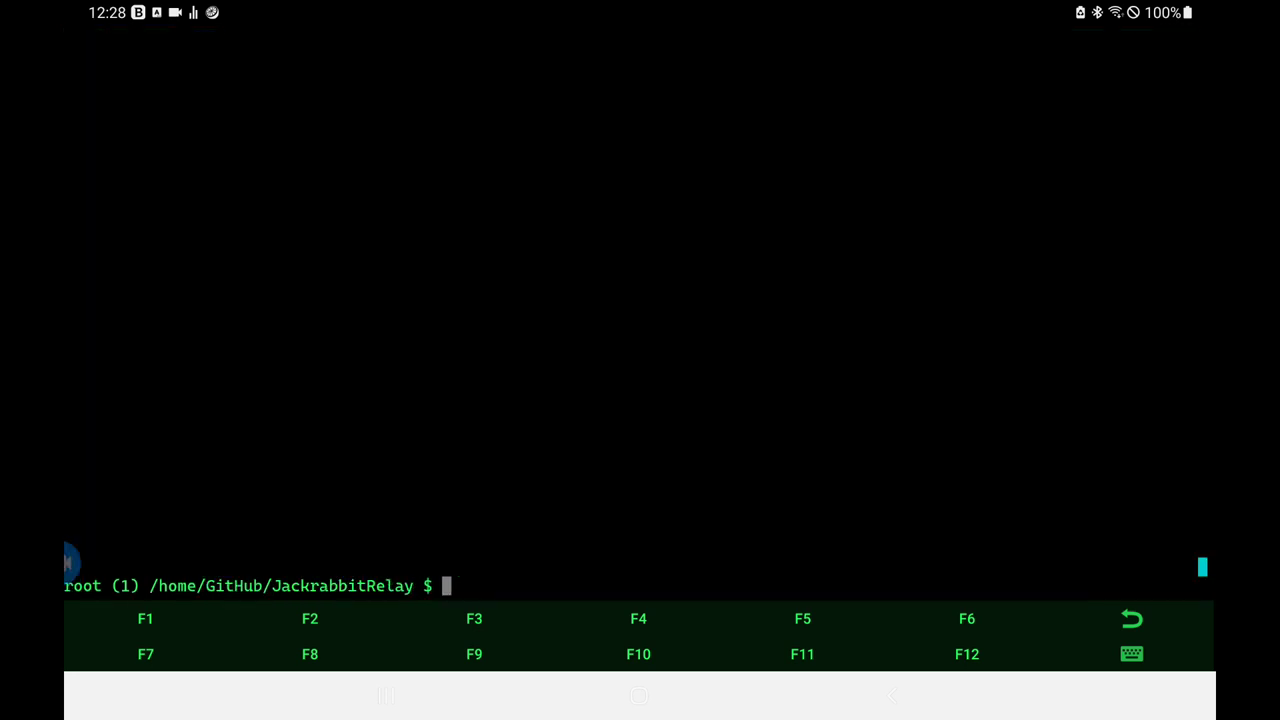
Step: Enter the command Extras/Balances mimic Kraken01 at the prompt
{"action": "type", "text": "E"}
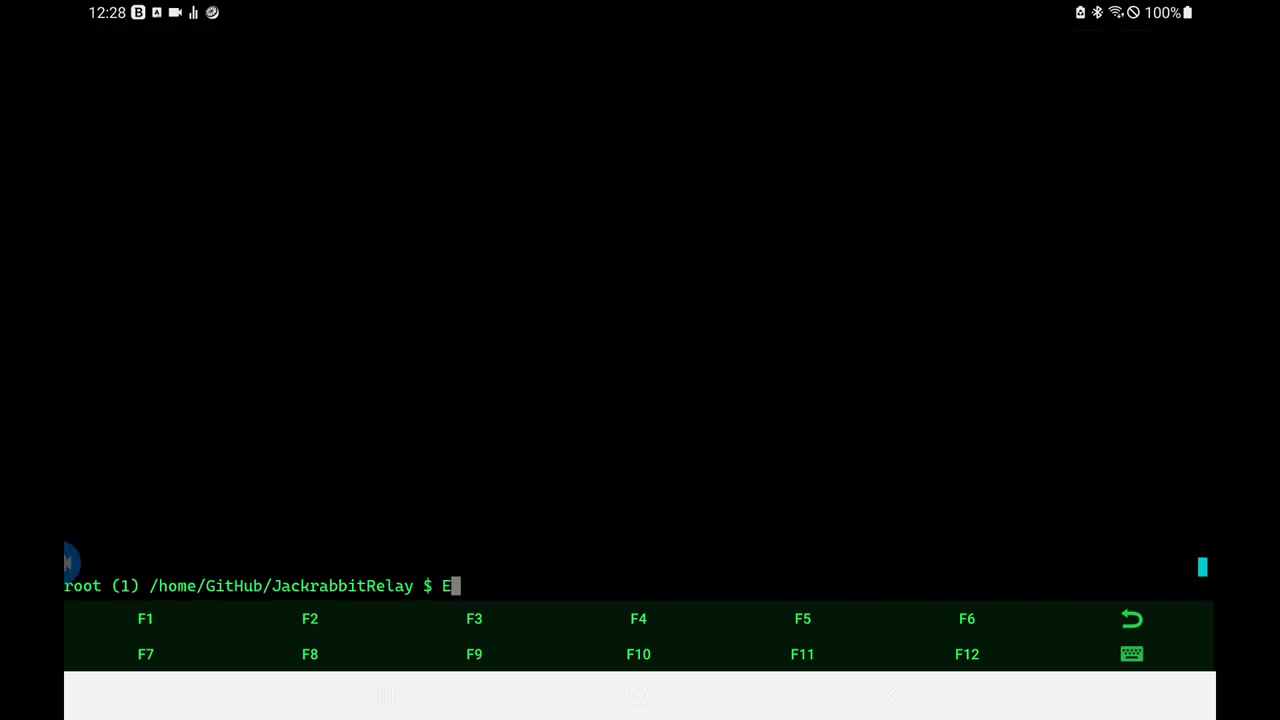
{"action": "type", "text": "xtras/Ba"}
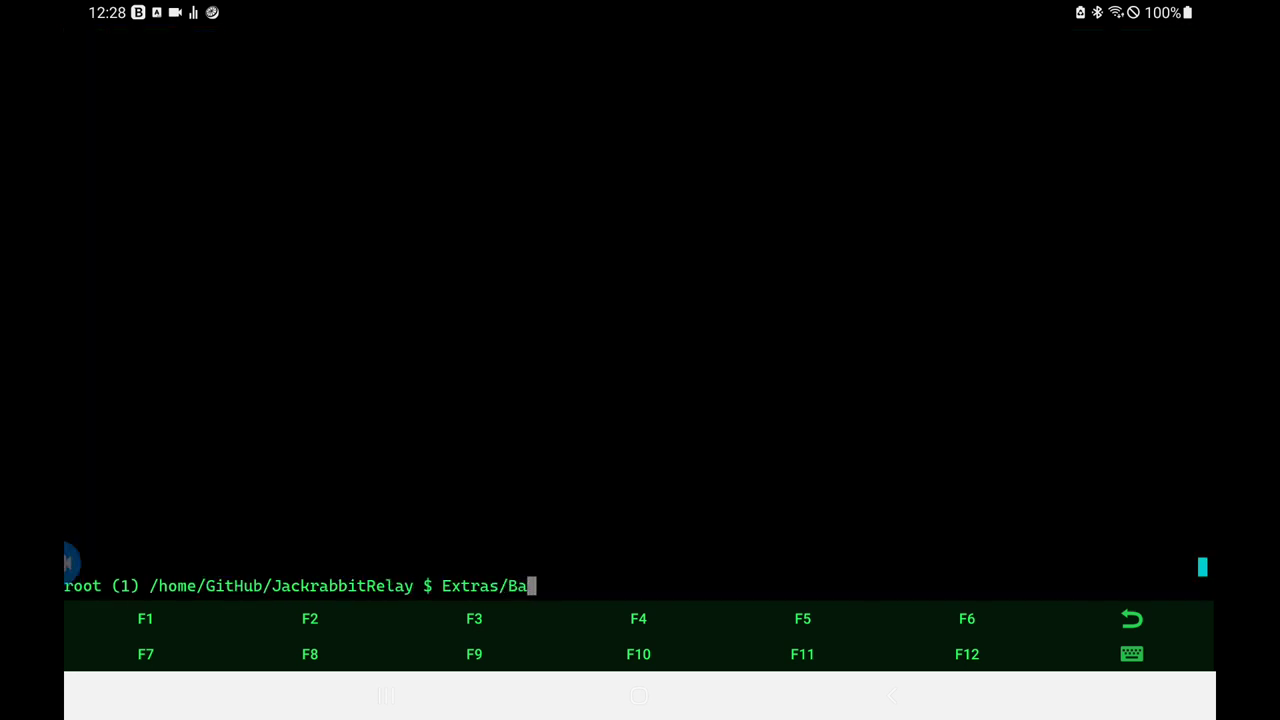
{"action": "type", "text": "lances m"}
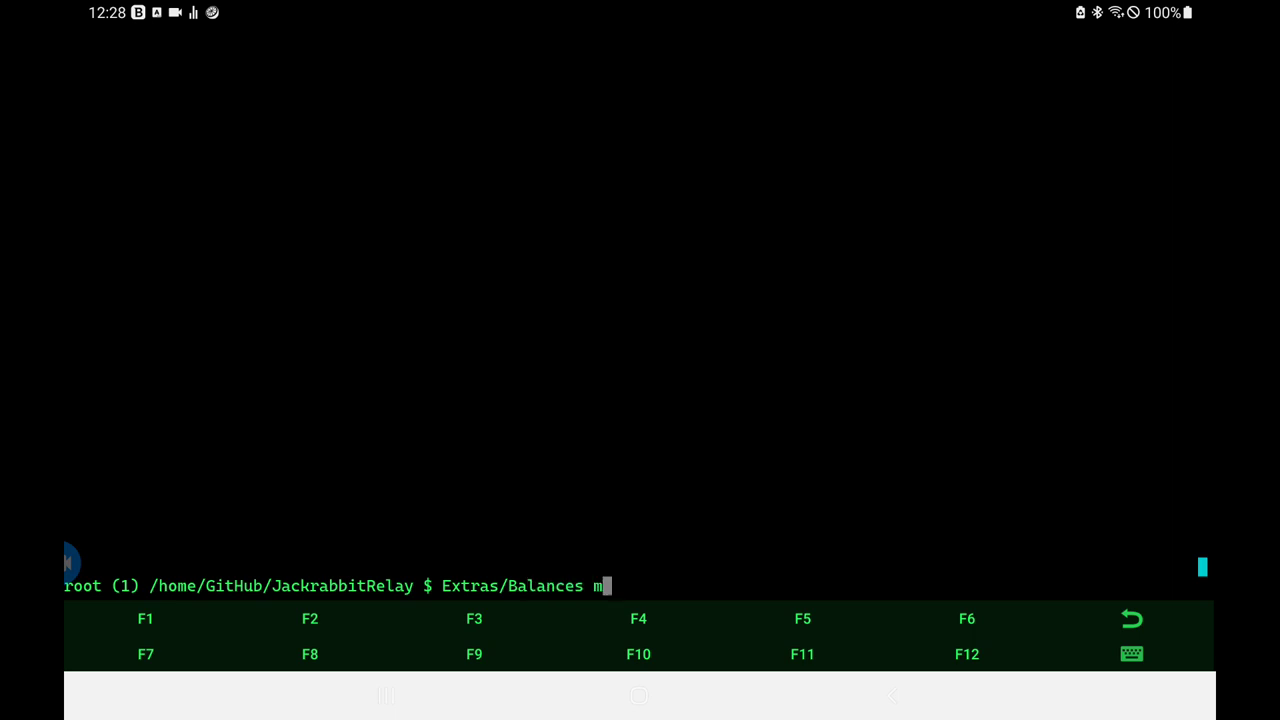
{"action": "type", "text": "imic"}
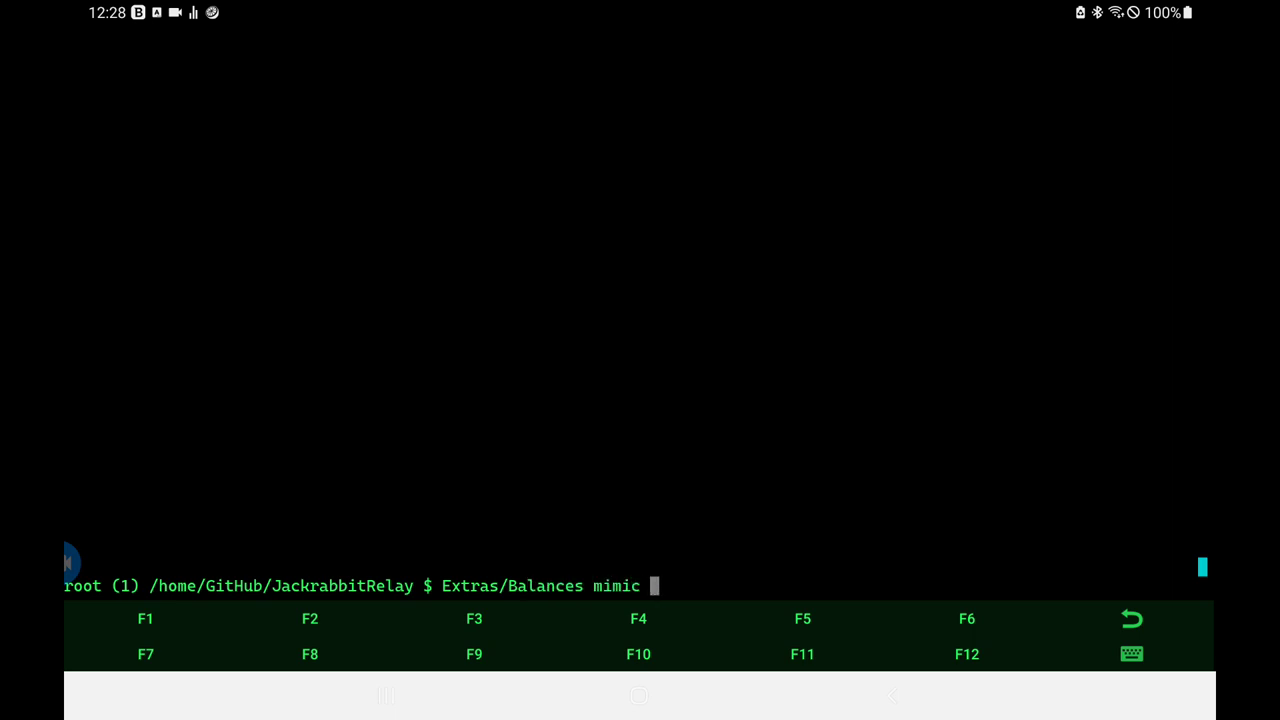
{"action": "type", "text": "Kraken"}
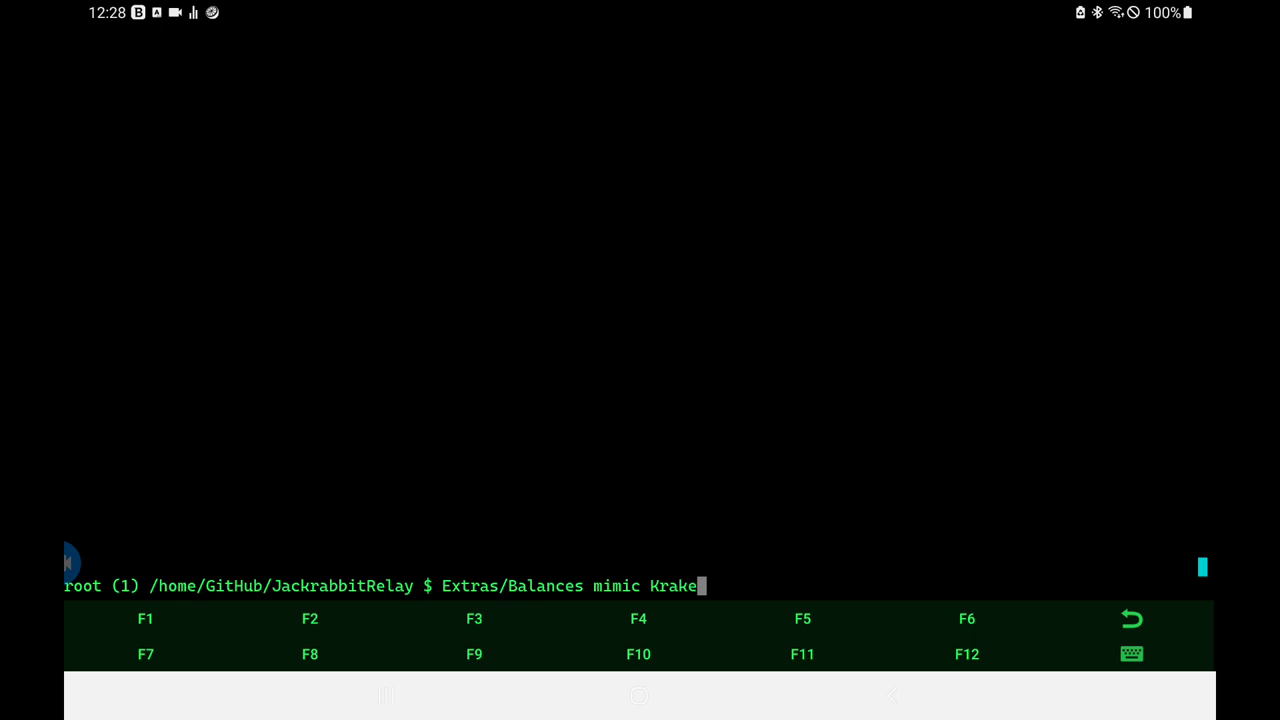
{"action": "type", "text": "n01"}
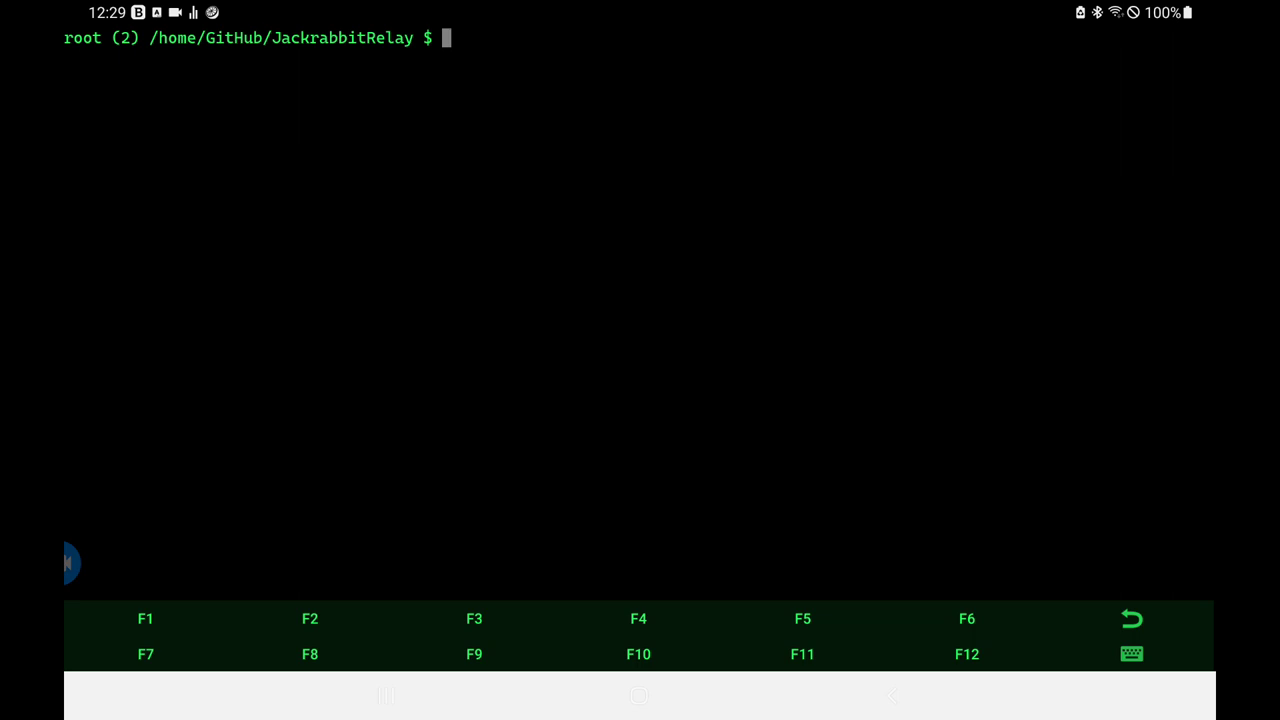
Step: Run Extras/CodeProofs/placeOrder with no arguments, getting the missing exchange/account error
{"action": "type", "text": "E"}
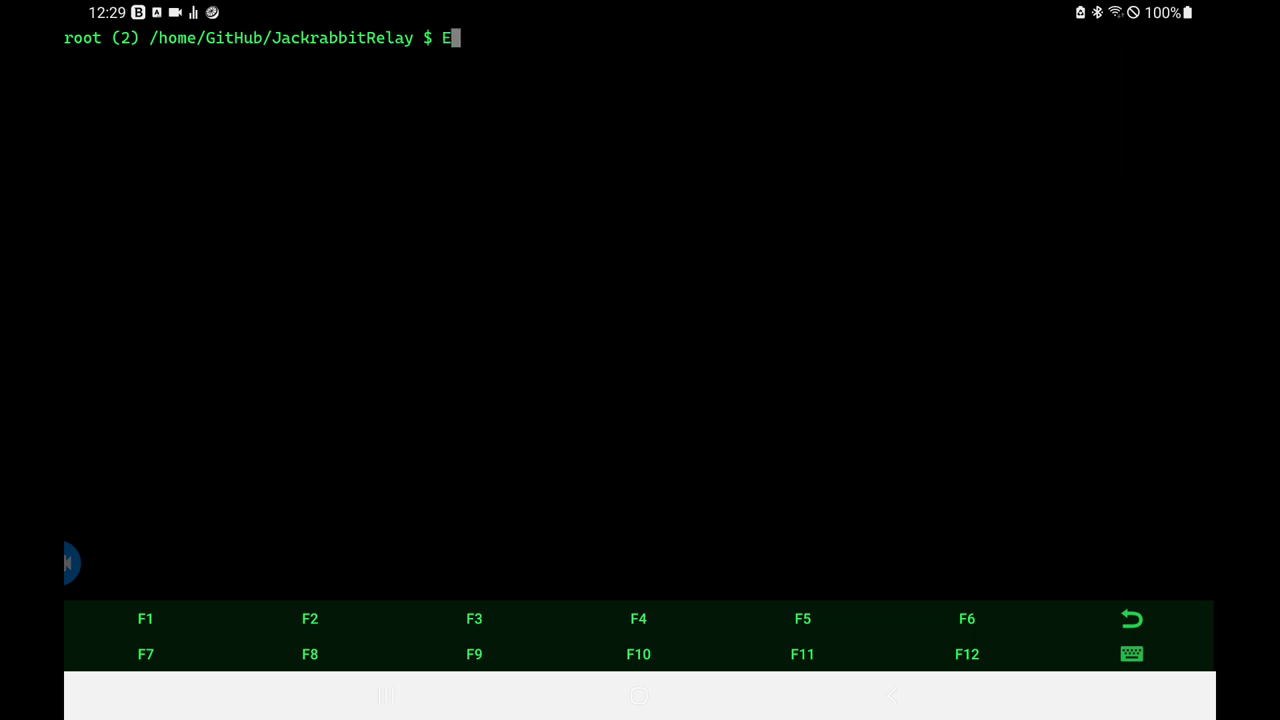
{"action": "type", "text": "xtras/C"}
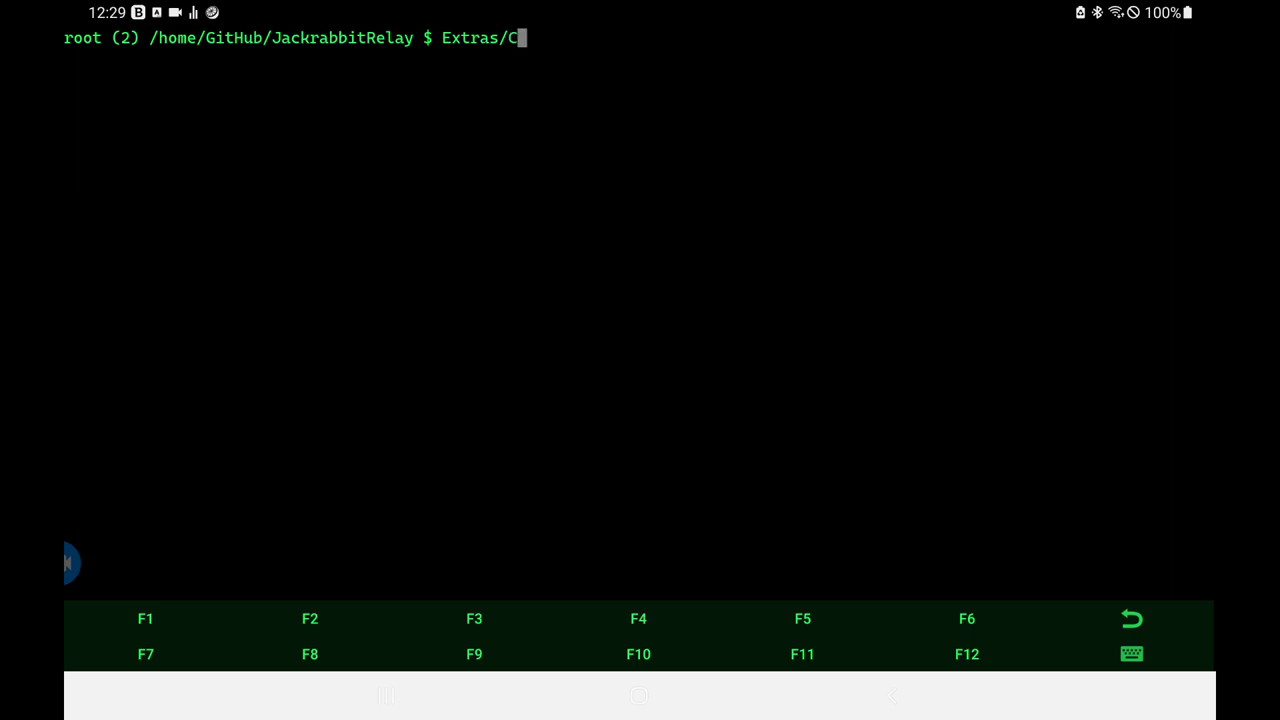
{"action": "type", "text": "odeProofs/p"}
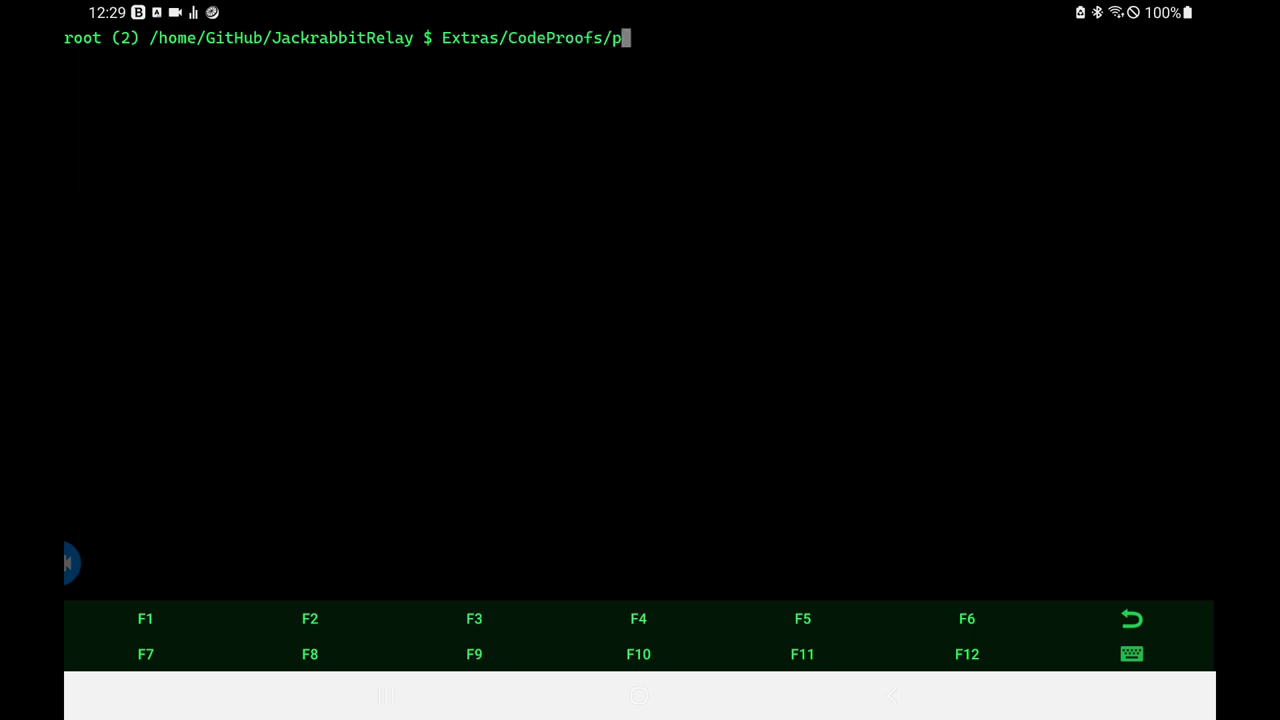
{"action": "type", "text": "laceOrder"}
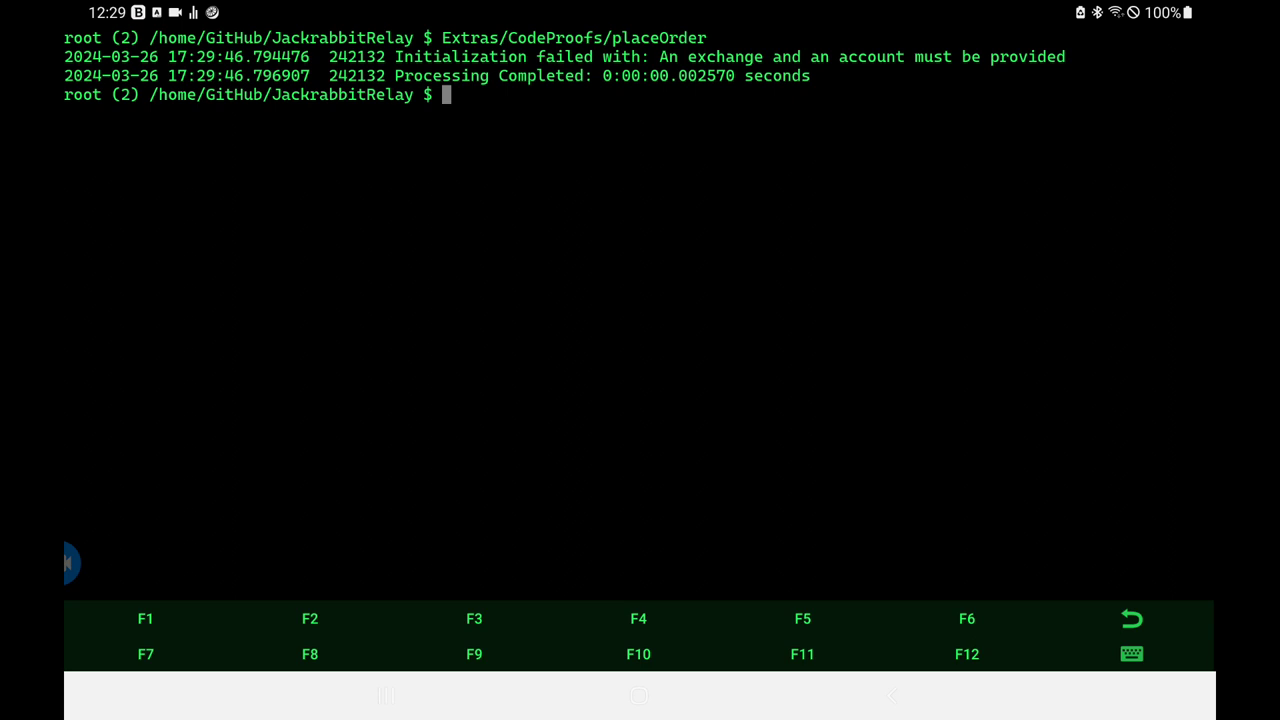
Step: Start a new command line reading 'mimic Kraken01' on a cleared screen
{"action": "type", "text": "mimic Kra"}
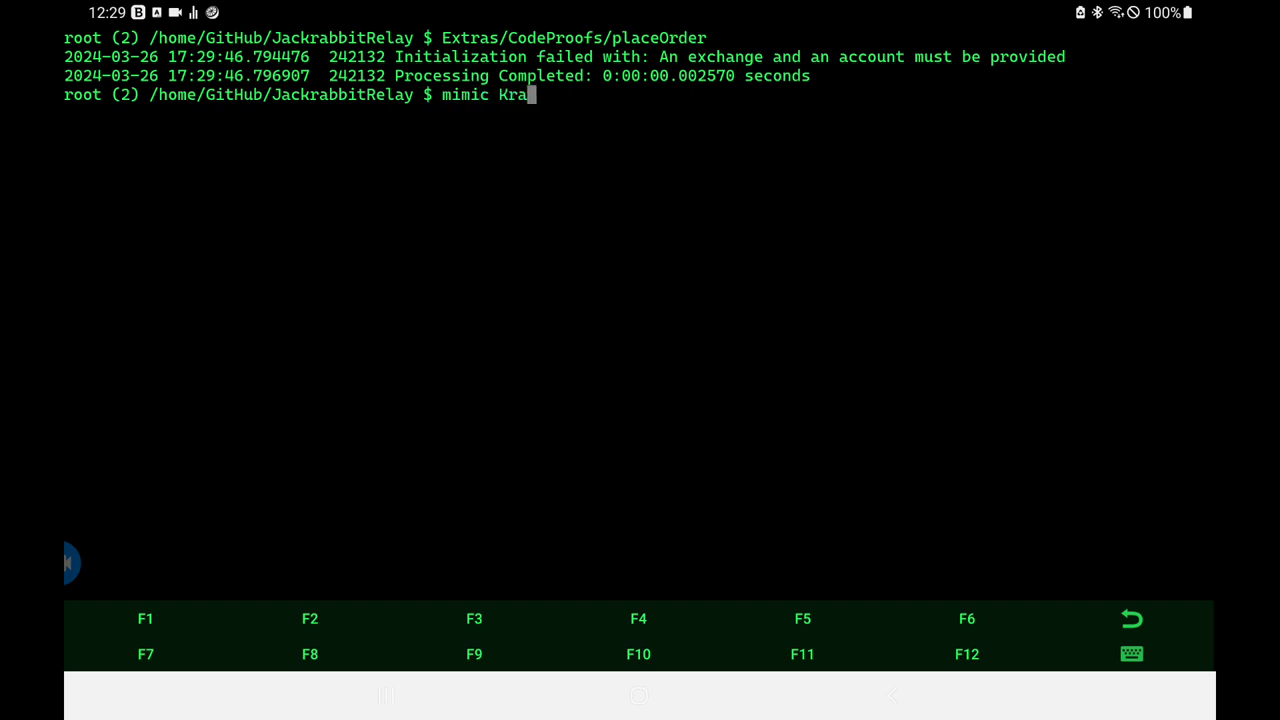
{"action": "type", "text": "ken0"}
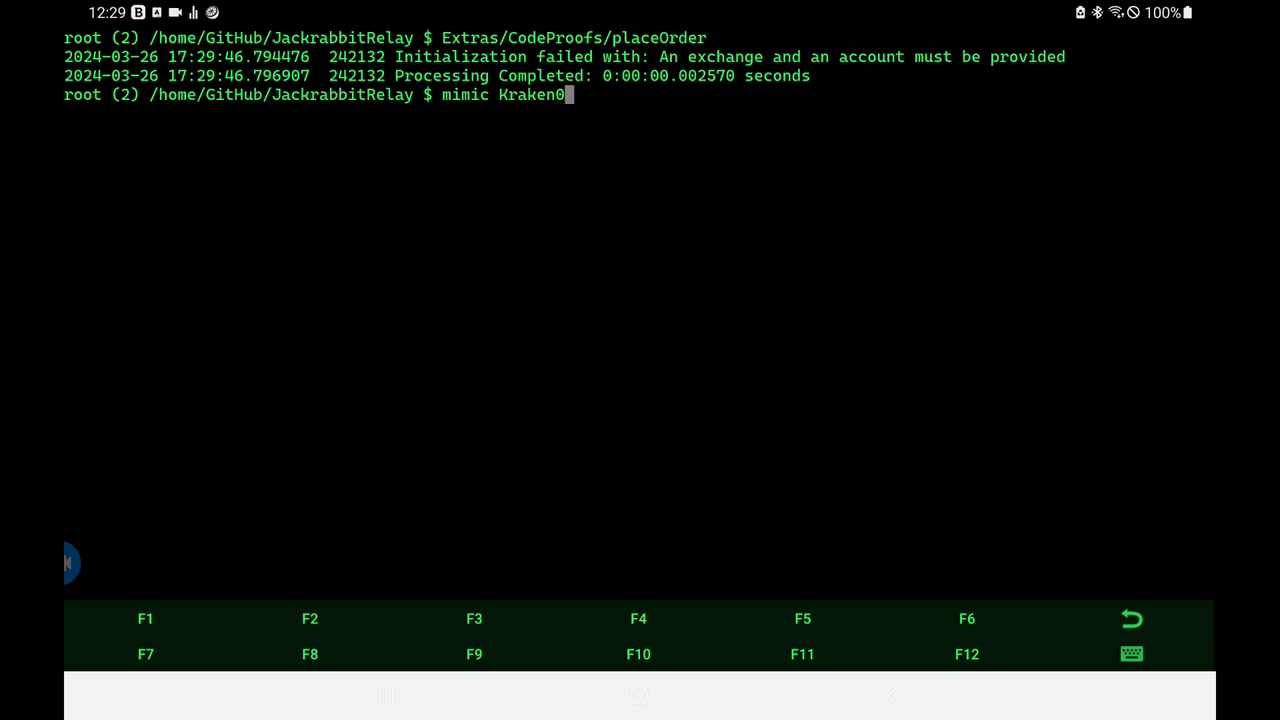
{"action": "type", "text": "1"}
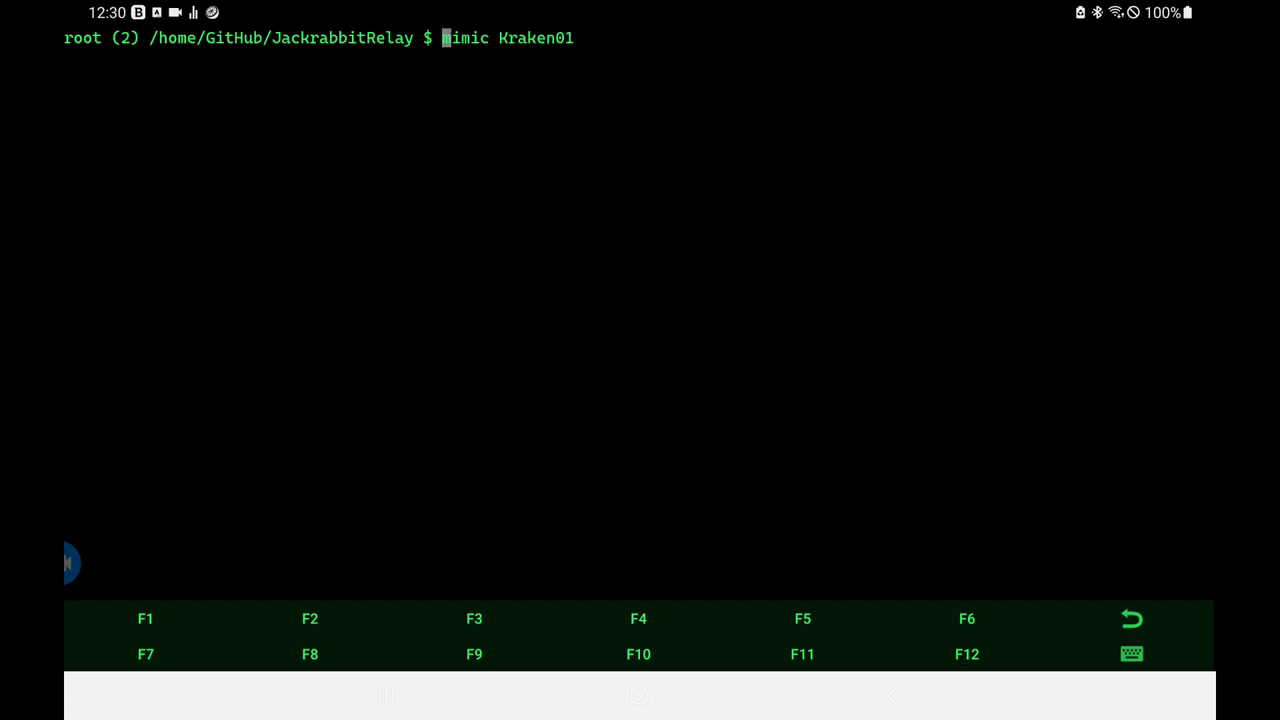
Step: Prefix the line with Extras/CodeProofs/placeOrder and run it for mimic Kraken01
{"action": "type", "text": "Extras/CodeProofs/"}
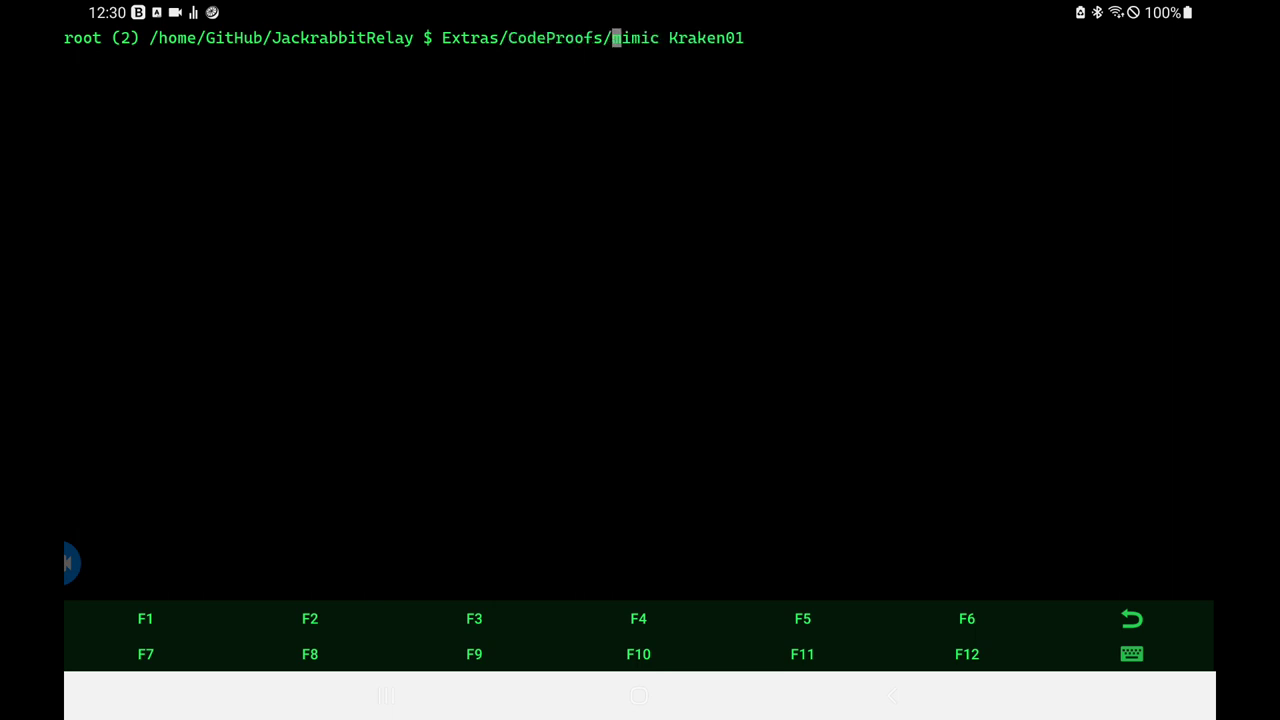
{"action": "type", "text": "pl"}
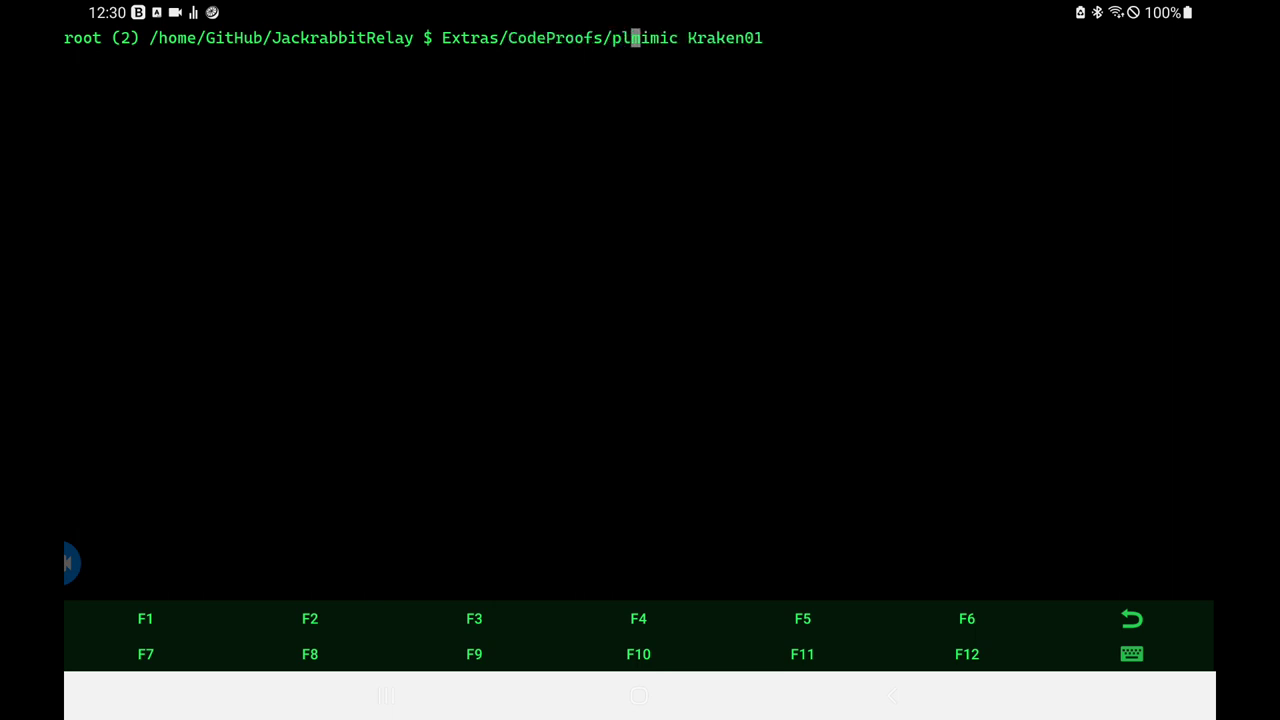
{"action": "type", "text": "aceOrder"}
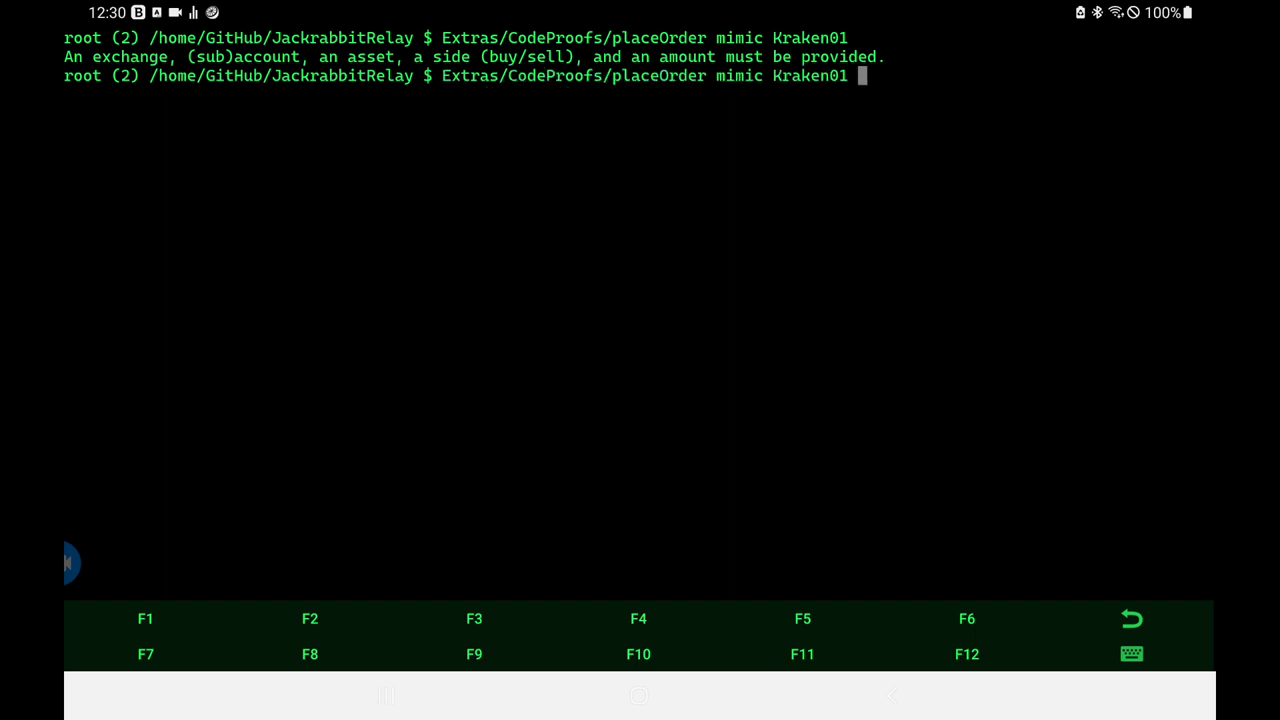
Step: Append 'AAVE/EUR buy 1' to the recalled placeOrder command
{"action": "type", "text": "AAVE/"}
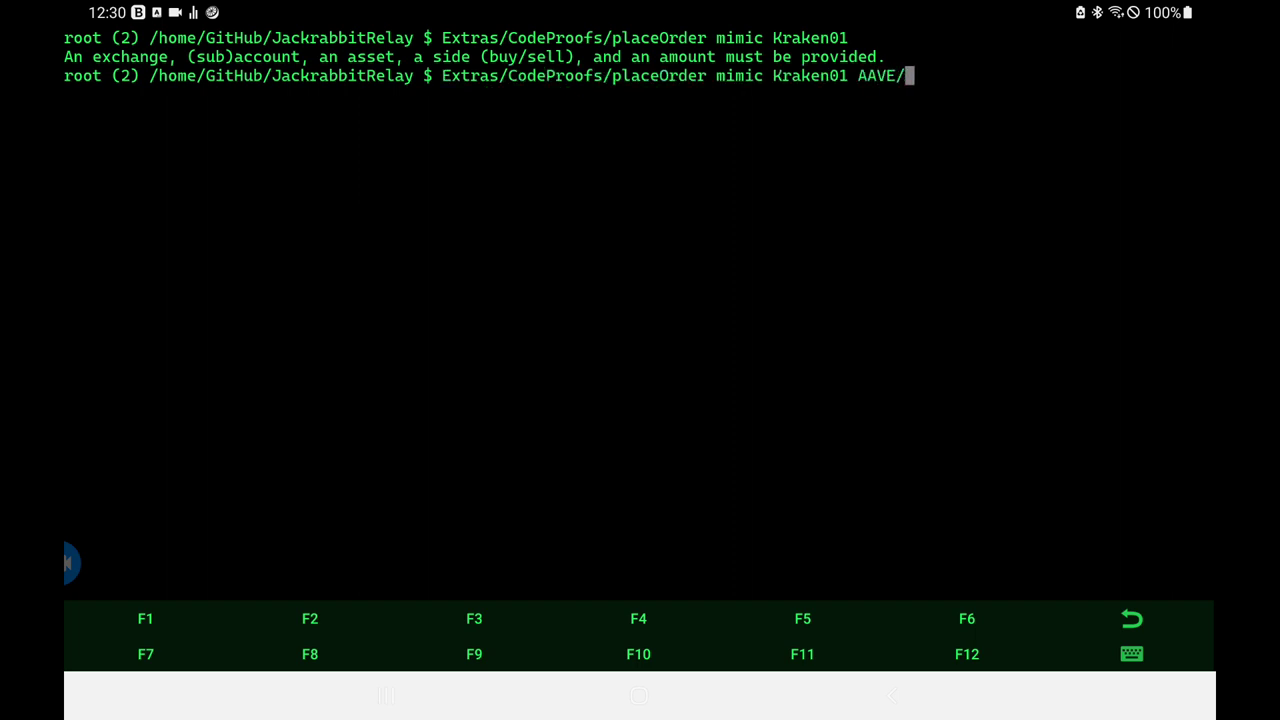
{"action": "type", "text": "EUR"}
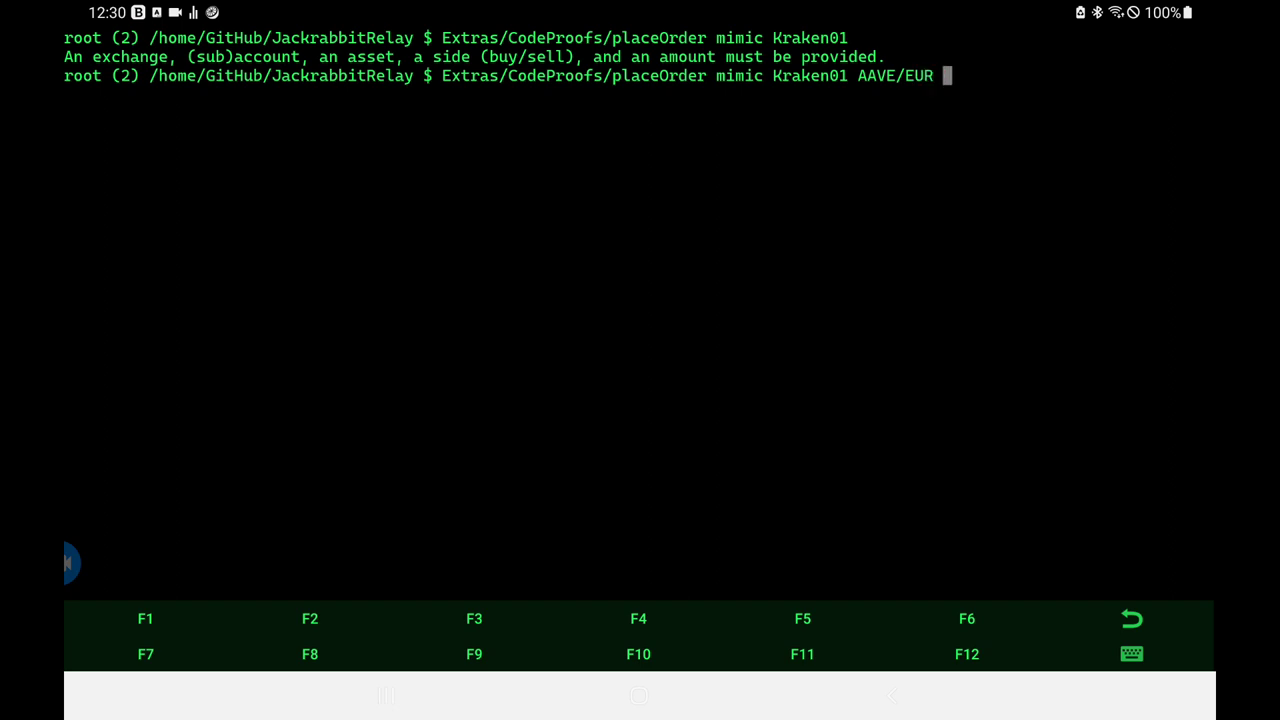
{"action": "type", "text": "but"}
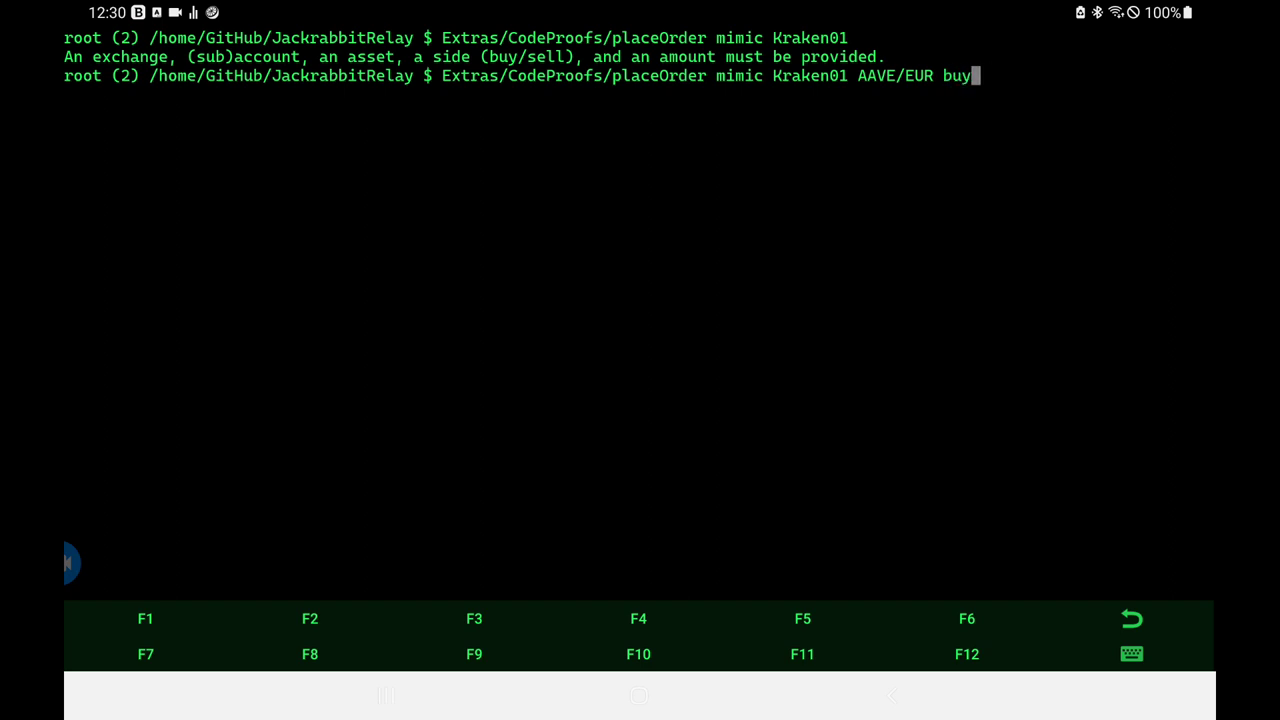
{"action": "type", "text": "1"}
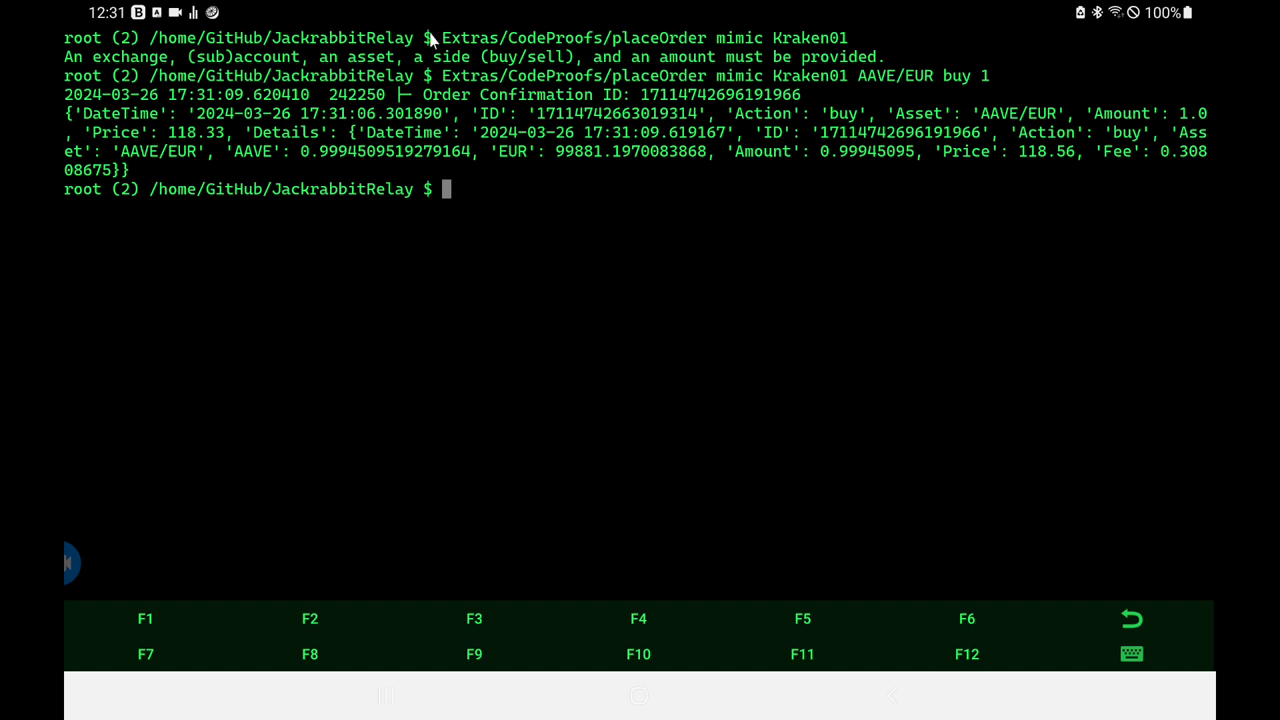
{"action": "mouse_move", "coordinate": [690, 112]}
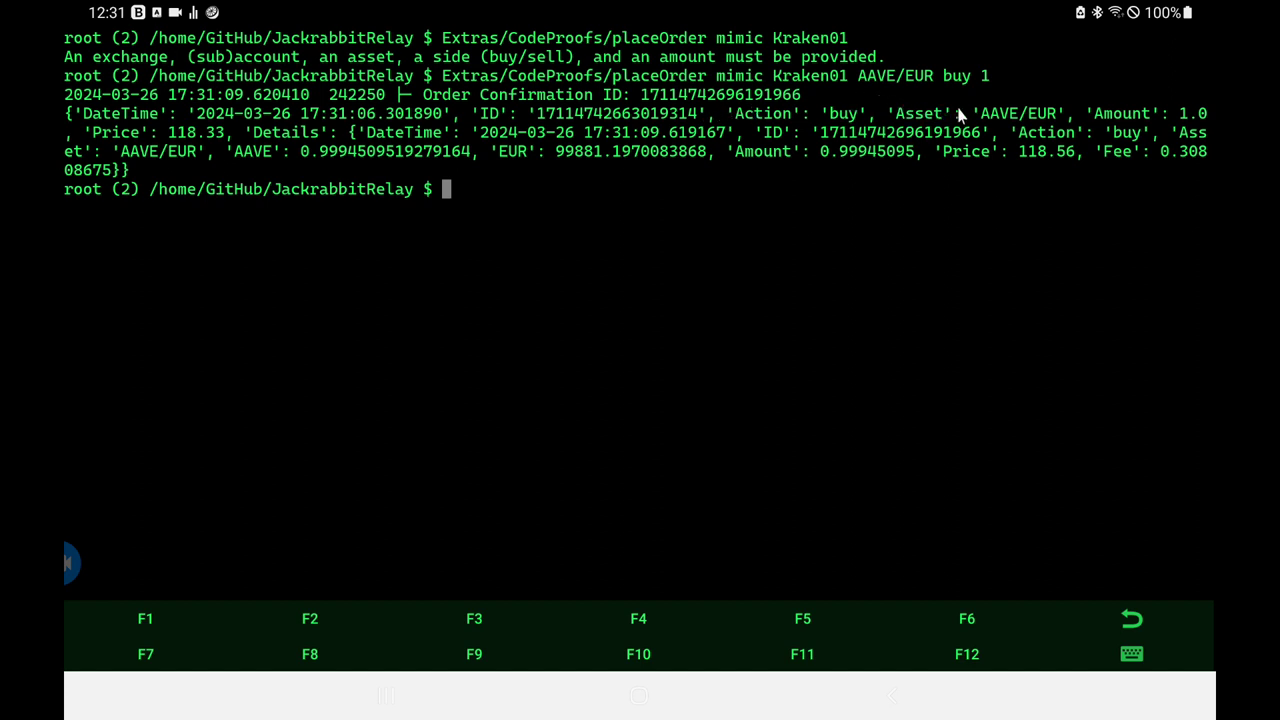
{"action": "mouse_move", "coordinate": [1012, 122]}
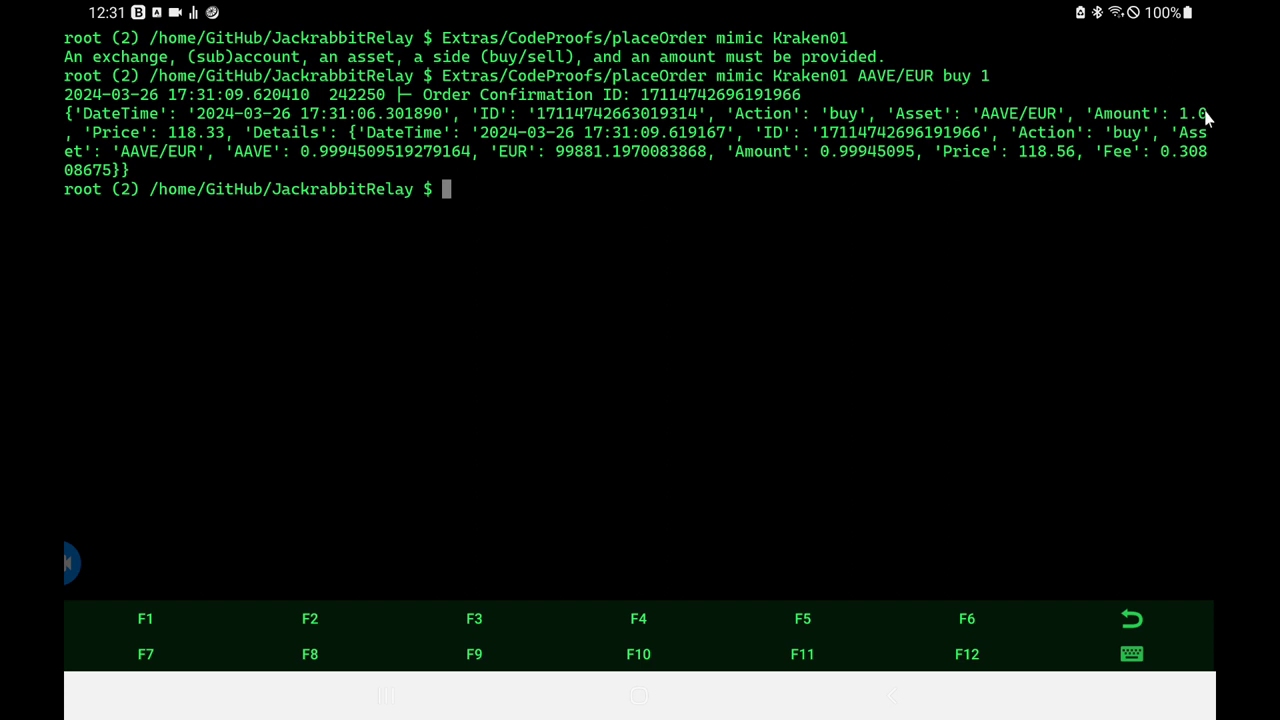
{"action": "mouse_move", "coordinate": [532, 190]}
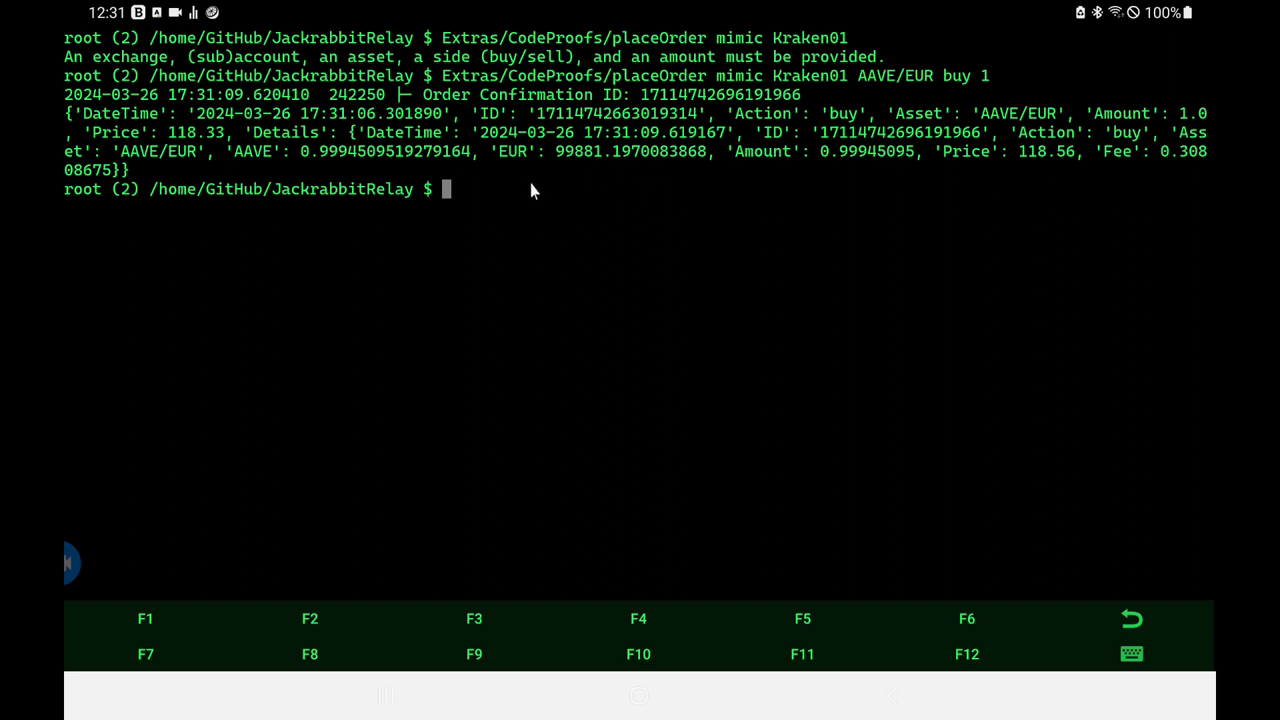
{"action": "mouse_move", "coordinate": [148, 212]}
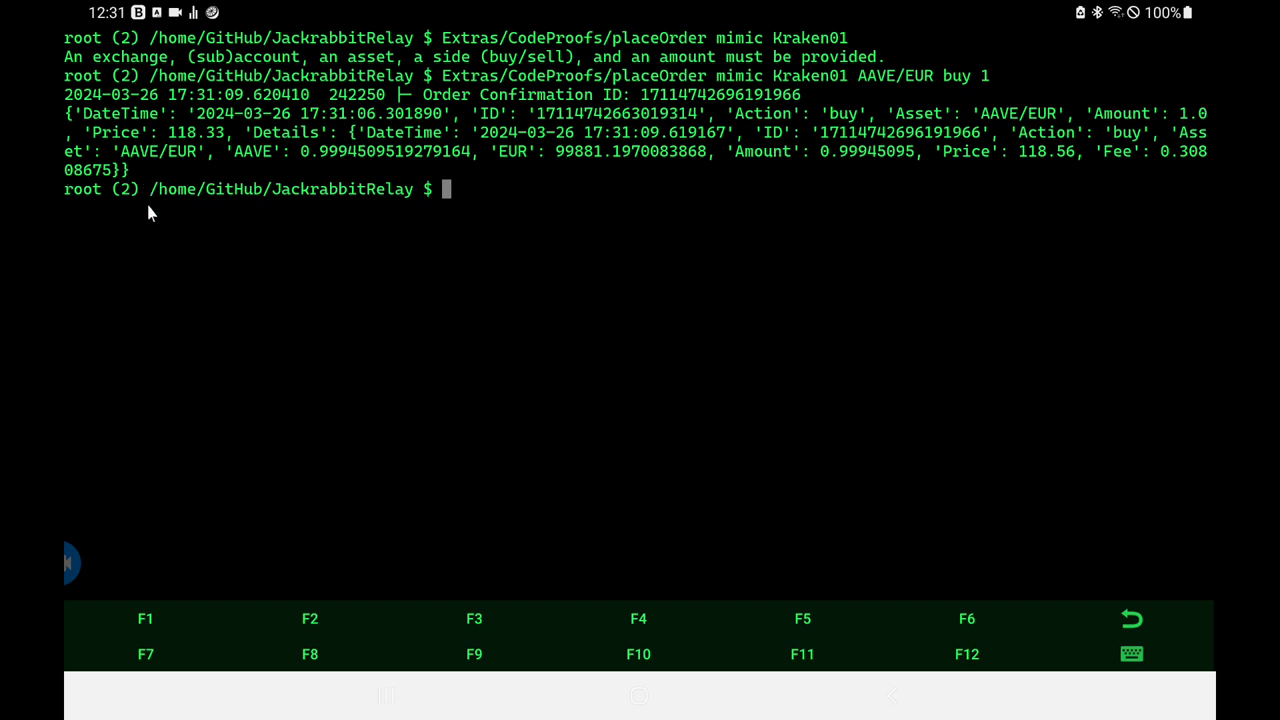
{"action": "mouse_move", "coordinate": [184, 144]}
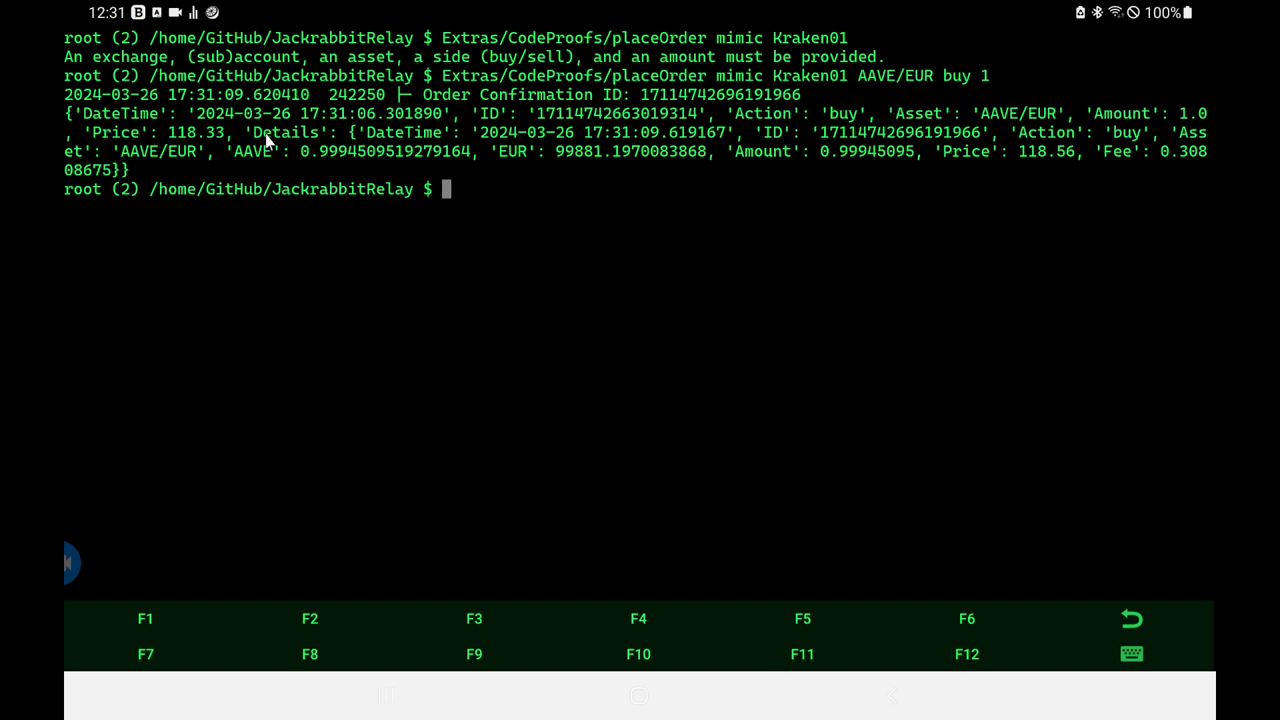
{"action": "mouse_move", "coordinate": [420, 152]}
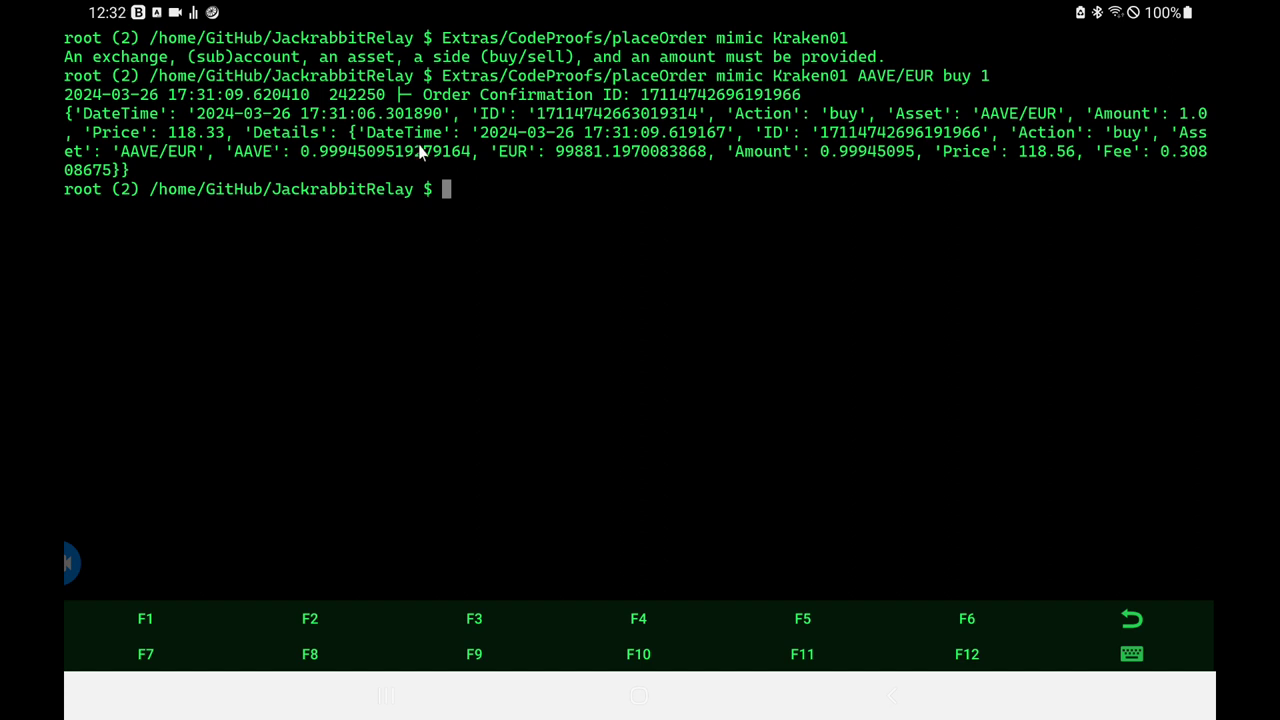
{"action": "mouse_move", "coordinate": [150, 136]}
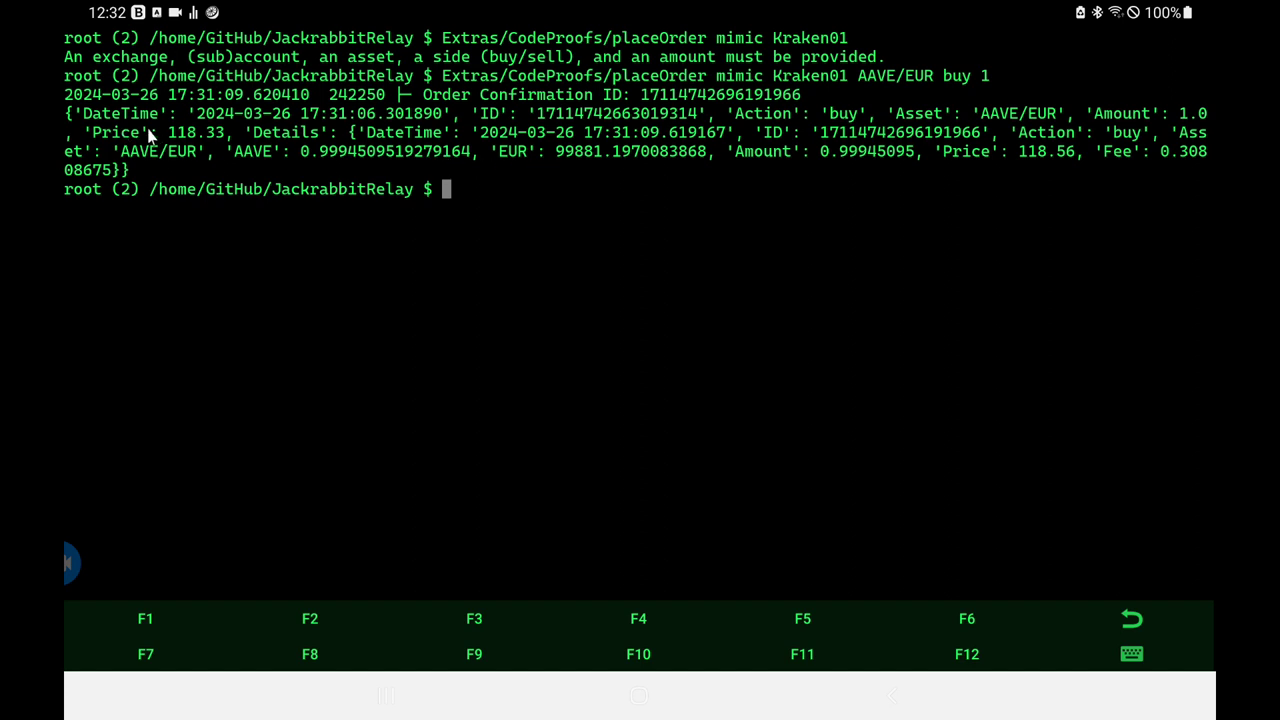
{"action": "mouse_move", "coordinate": [182, 138]}
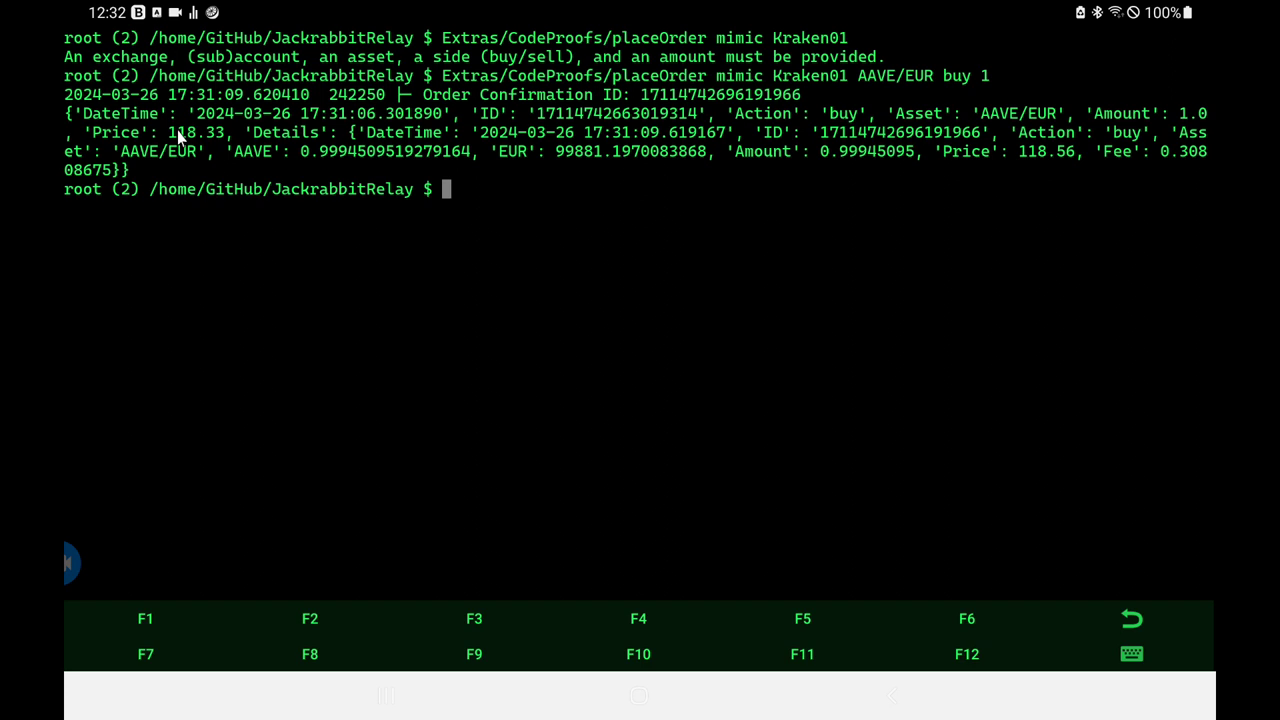
{"action": "mouse_move", "coordinate": [1052, 168]}
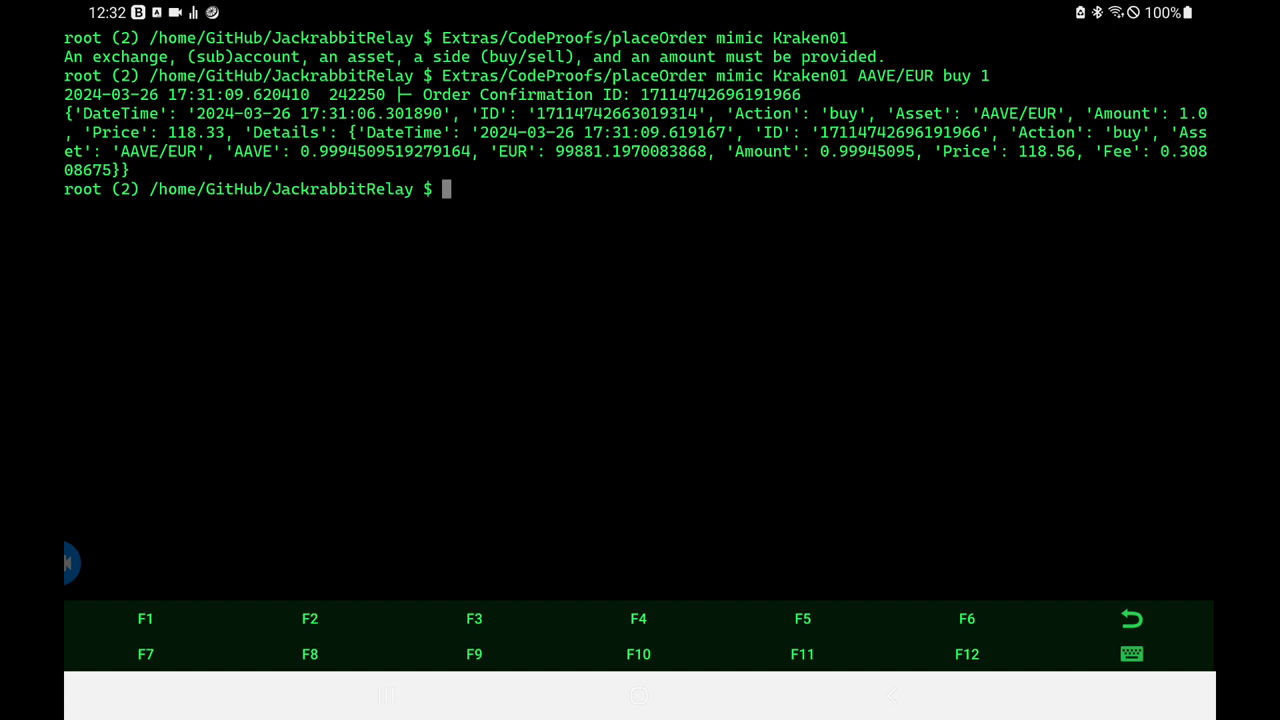
{"action": "mouse_move", "coordinate": [1184, 168]}
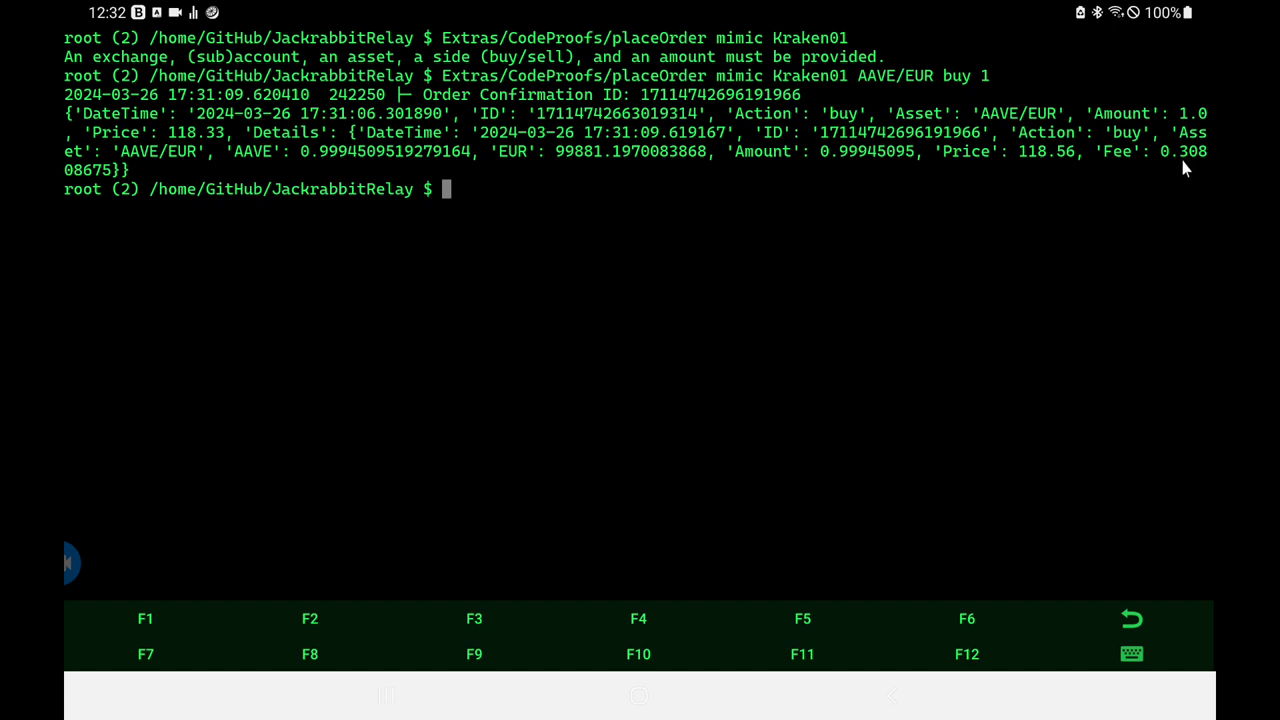
{"action": "mouse_move", "coordinate": [730, 190]}
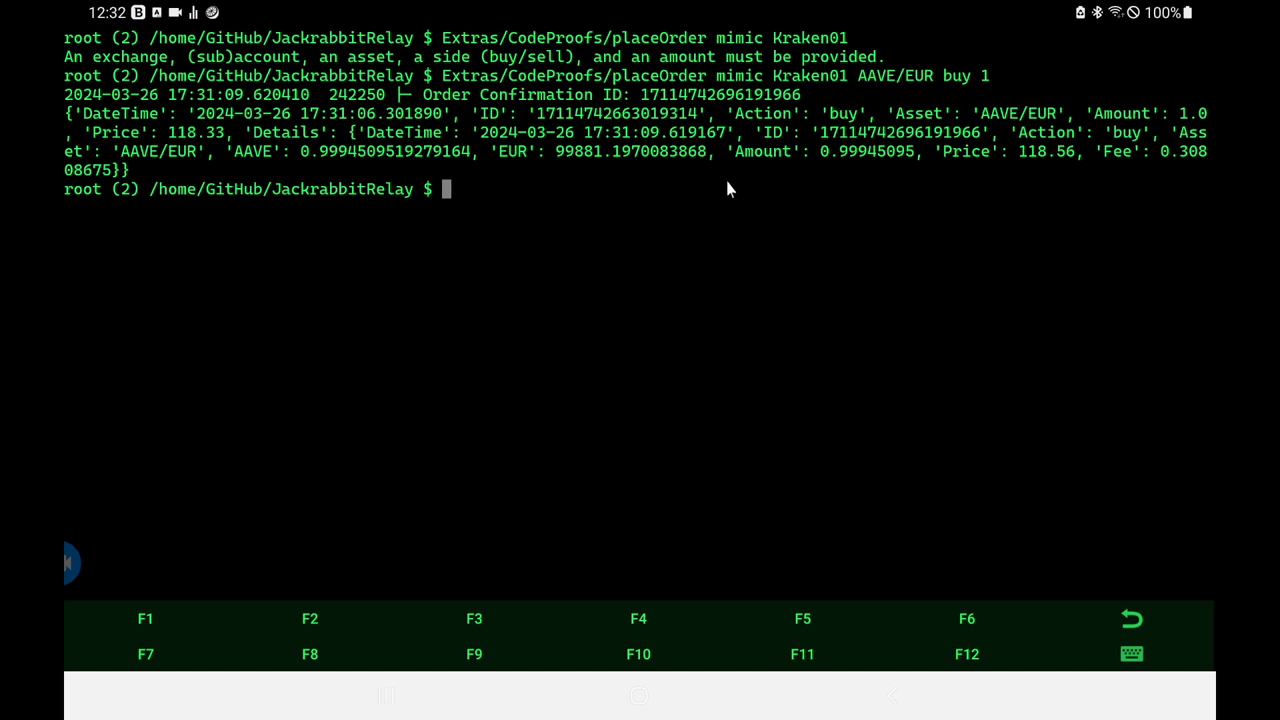
{"action": "mouse_move", "coordinate": [590, 168]}
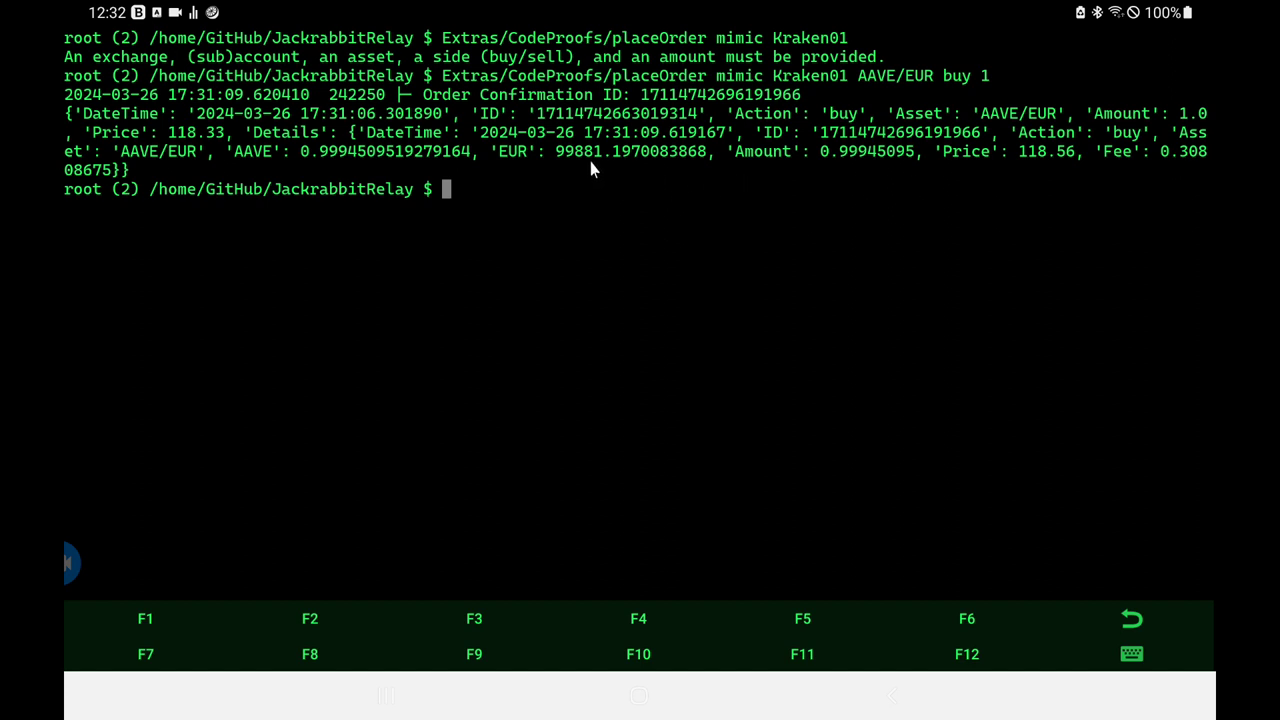
{"action": "mouse_move", "coordinate": [572, 168]}
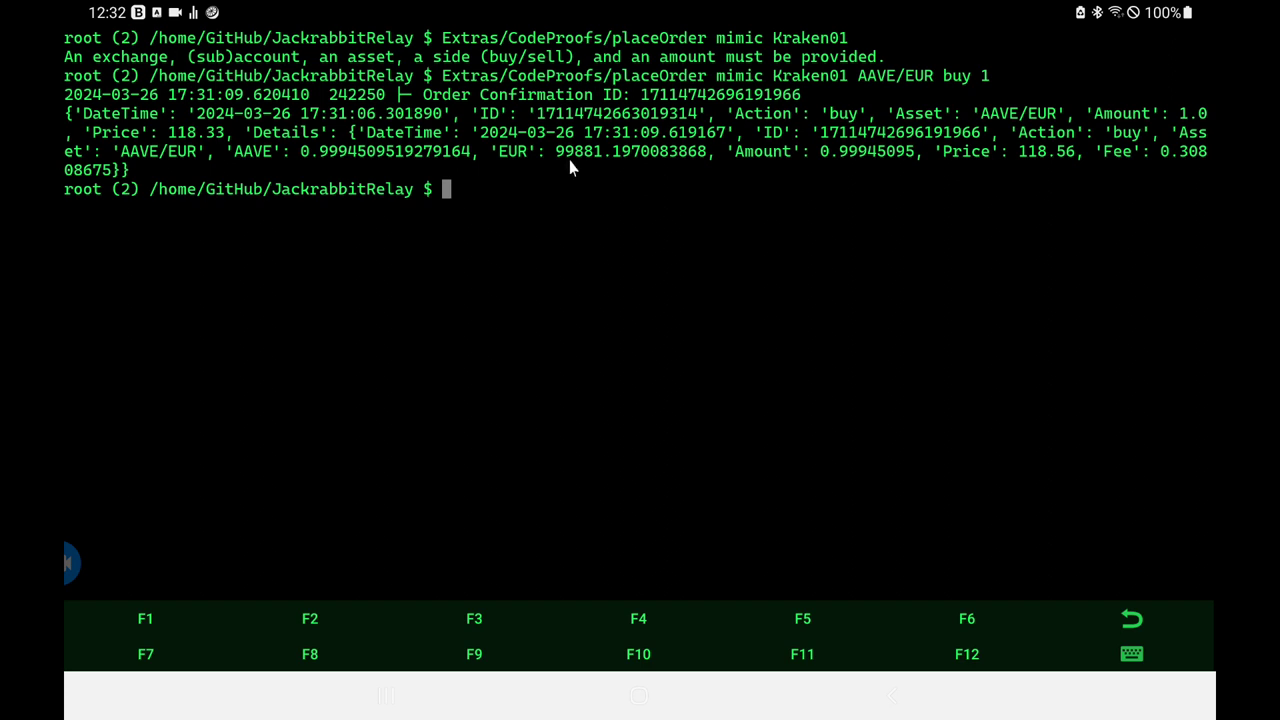
{"action": "mouse_move", "coordinate": [596, 164]}
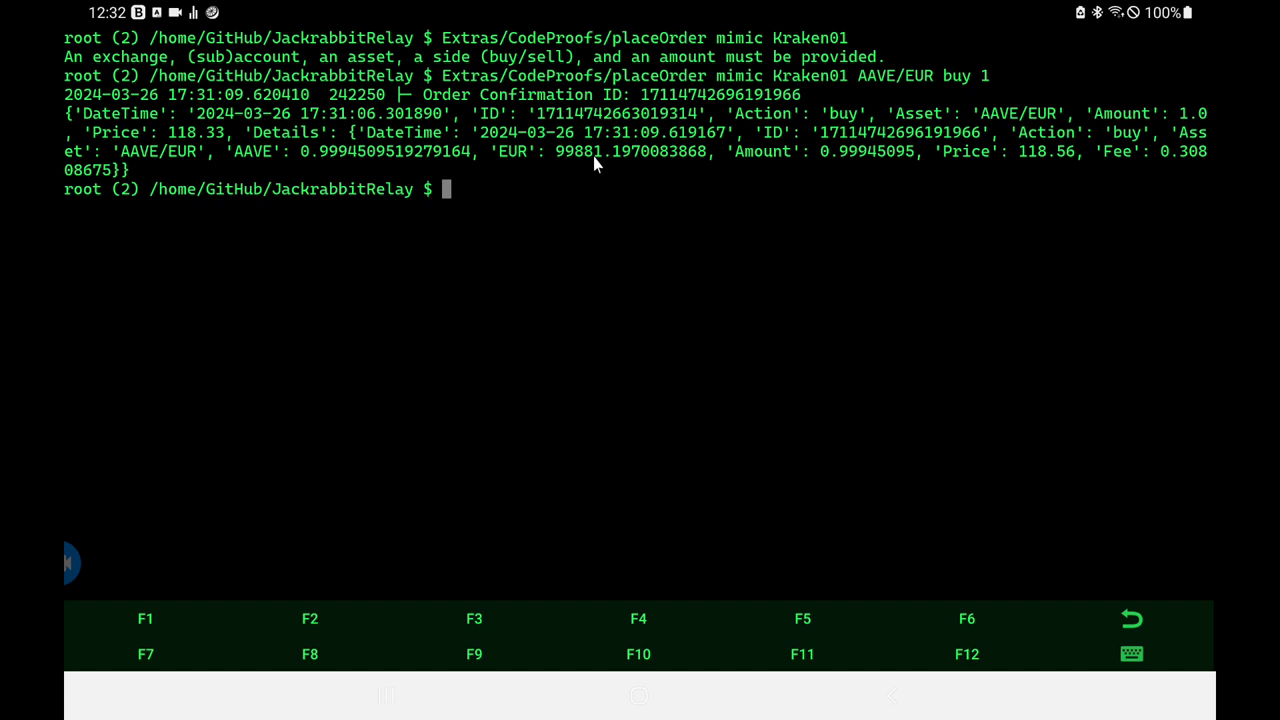
{"action": "mouse_move", "coordinate": [416, 170]}
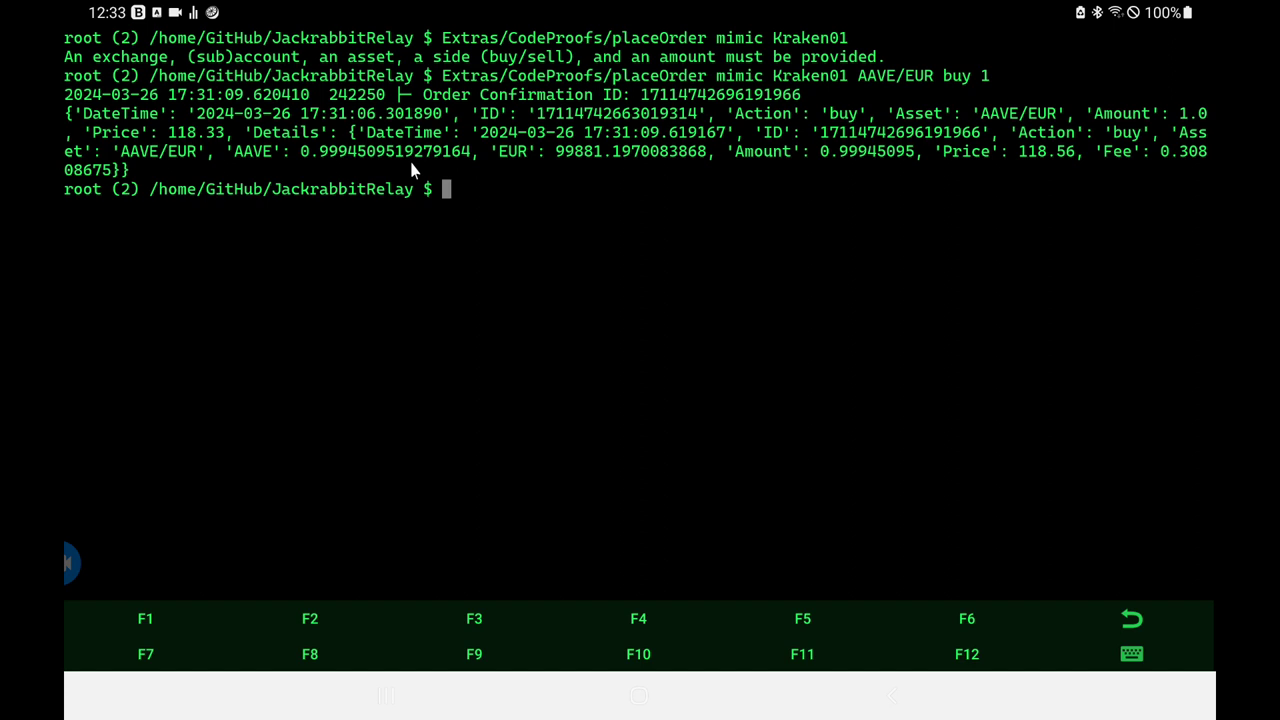
Step: Rerun placeOrder mimic Kraken01 AAVE/EUR buy with the amount changed from 1 to 2
{"action": "type", "text": "Extras/CodeProofs/placeOrder mimic Kraken01 AAVE/EUR buy 1"}
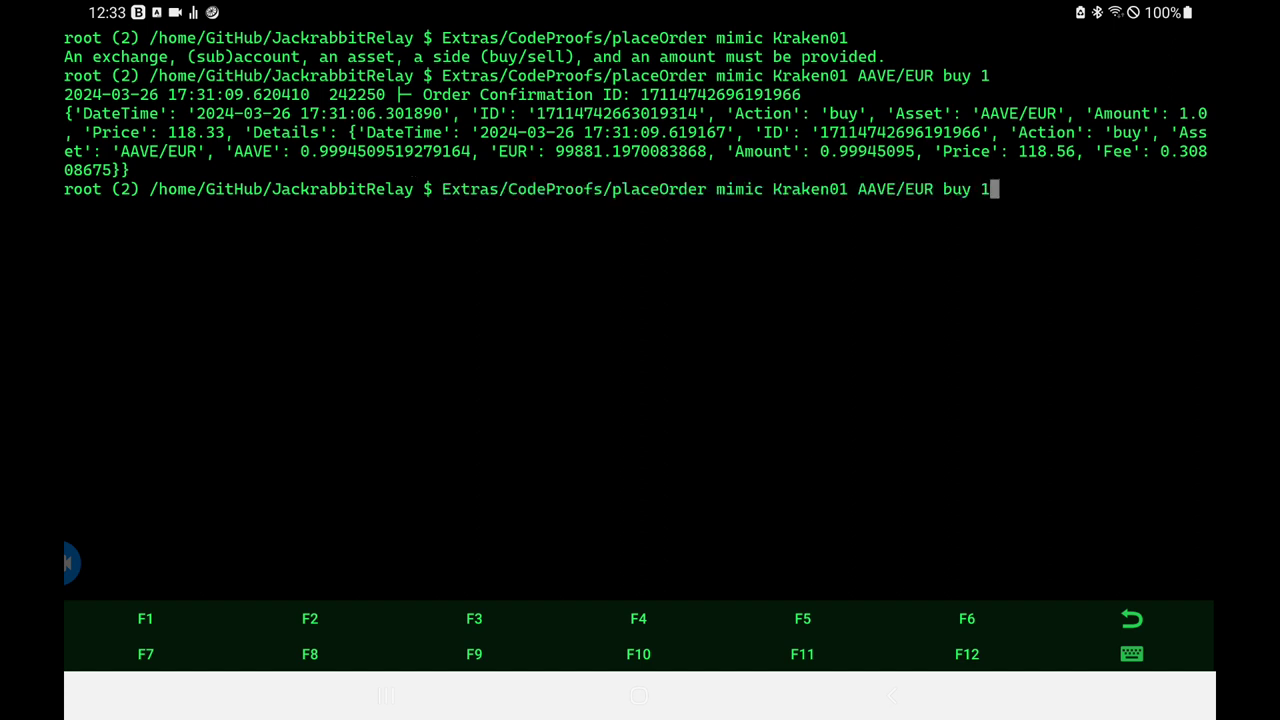
{"action": "key", "text": "BackSpace"}
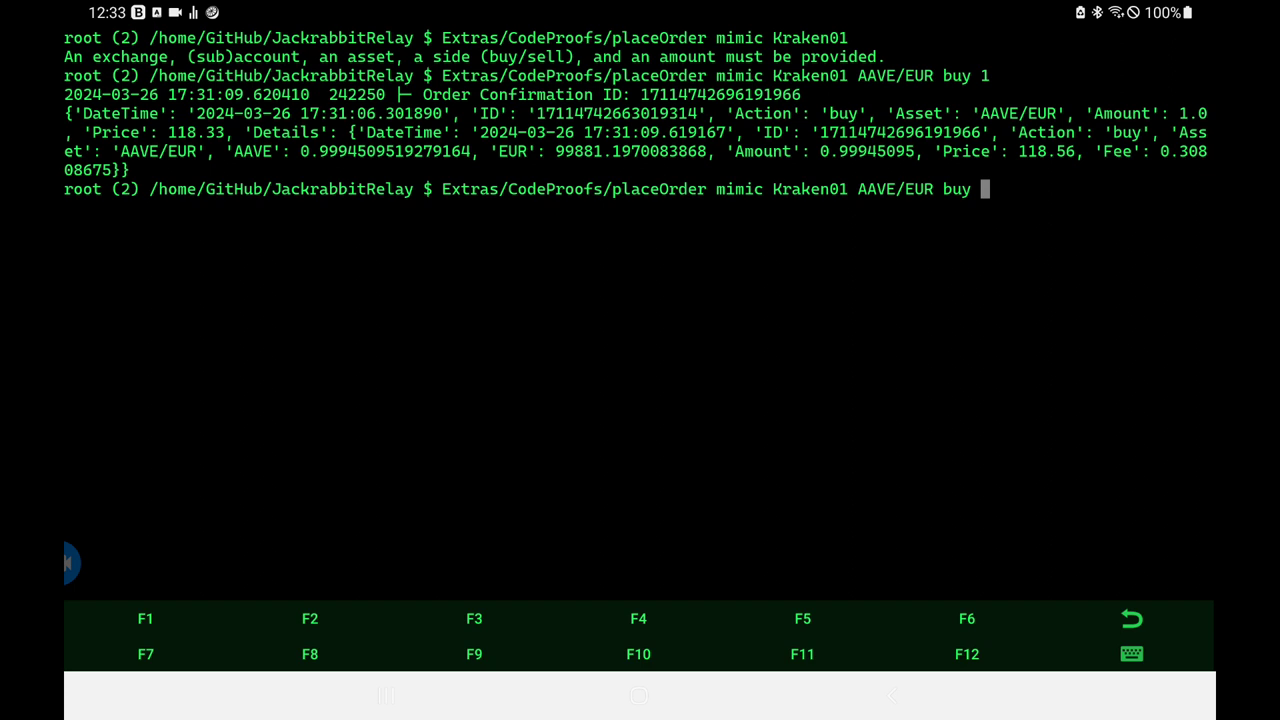
{"action": "type", "text": "2"}
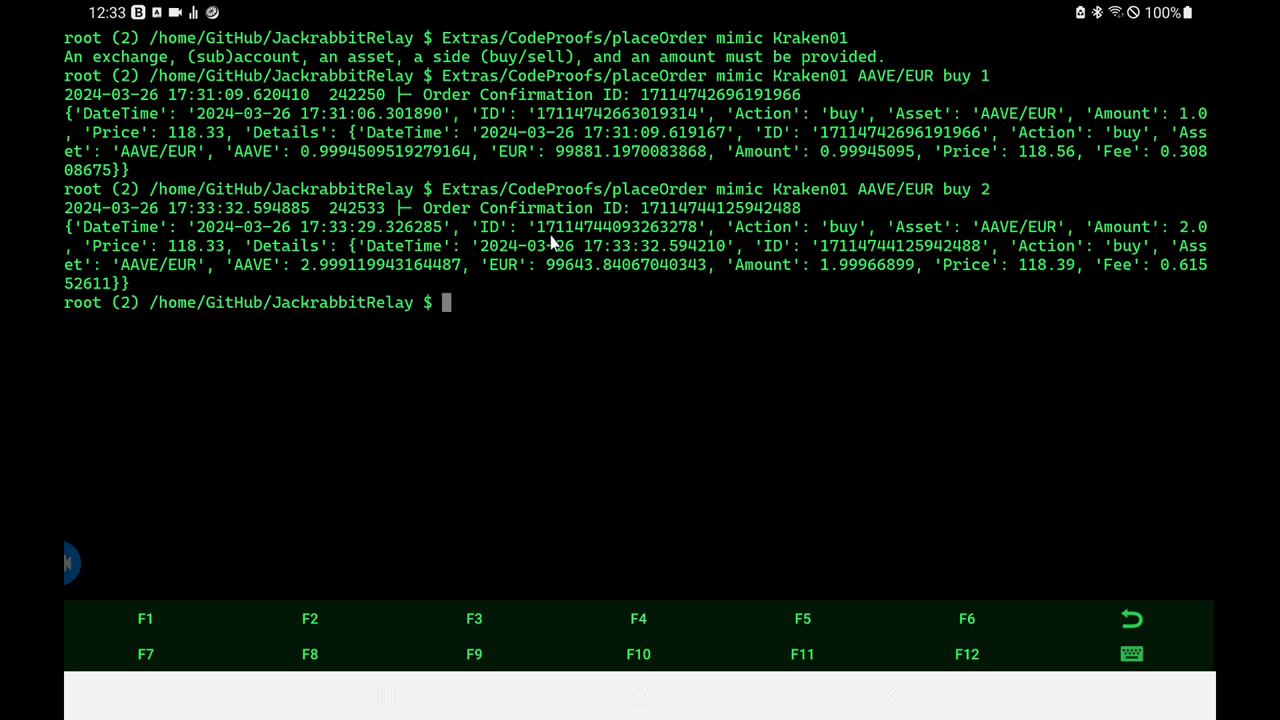
{"action": "mouse_move", "coordinate": [916, 278]}
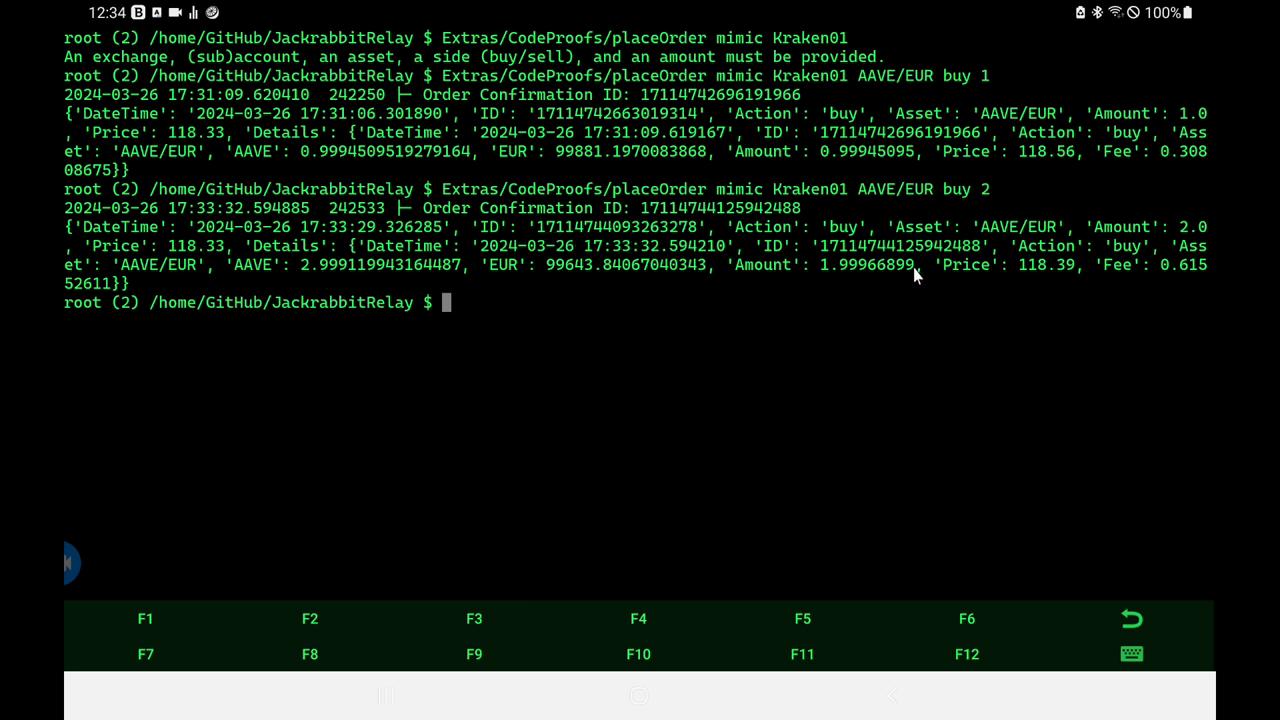
{"action": "mouse_move", "coordinate": [1030, 276]}
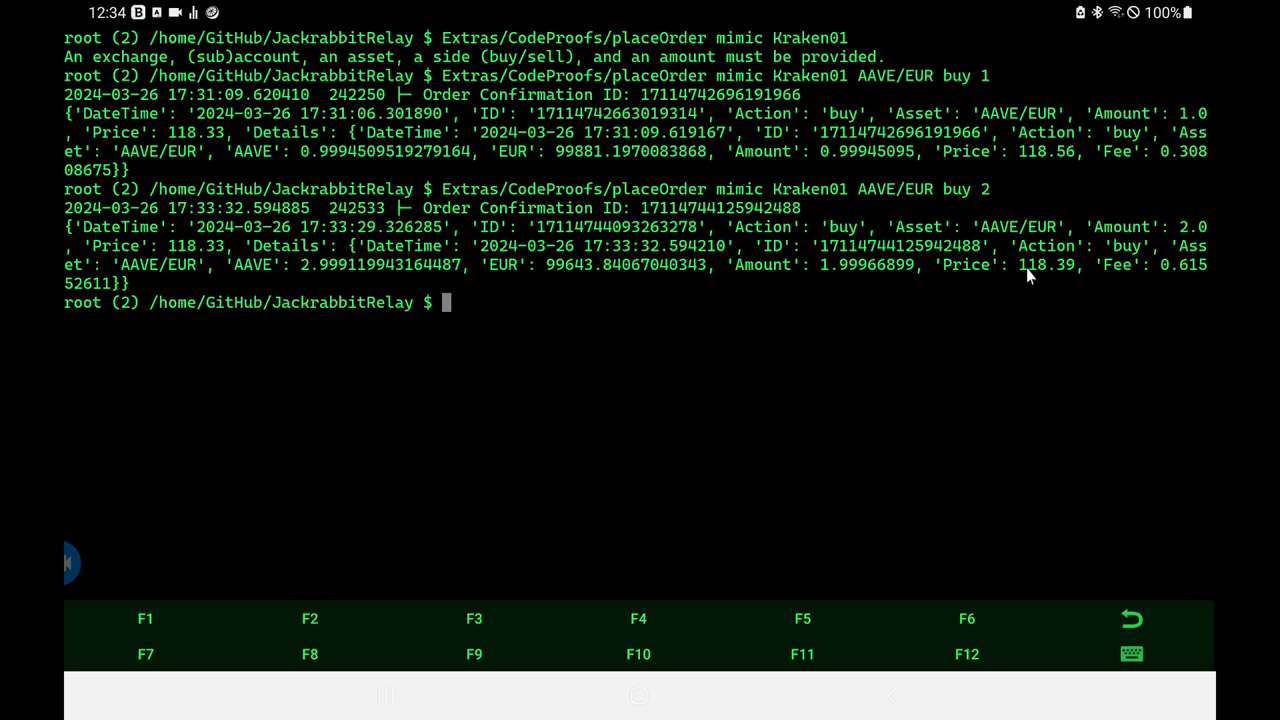
{"action": "mouse_move", "coordinate": [1180, 288]}
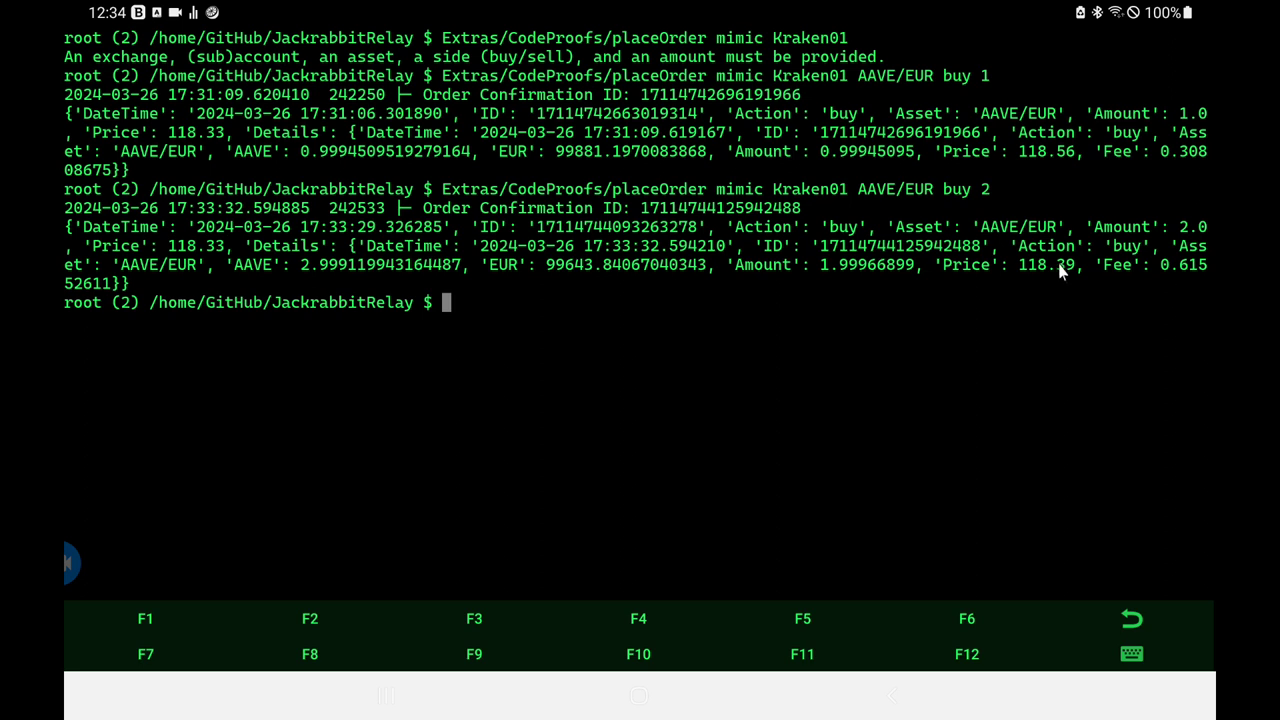
{"action": "mouse_move", "coordinate": [1058, 268]}
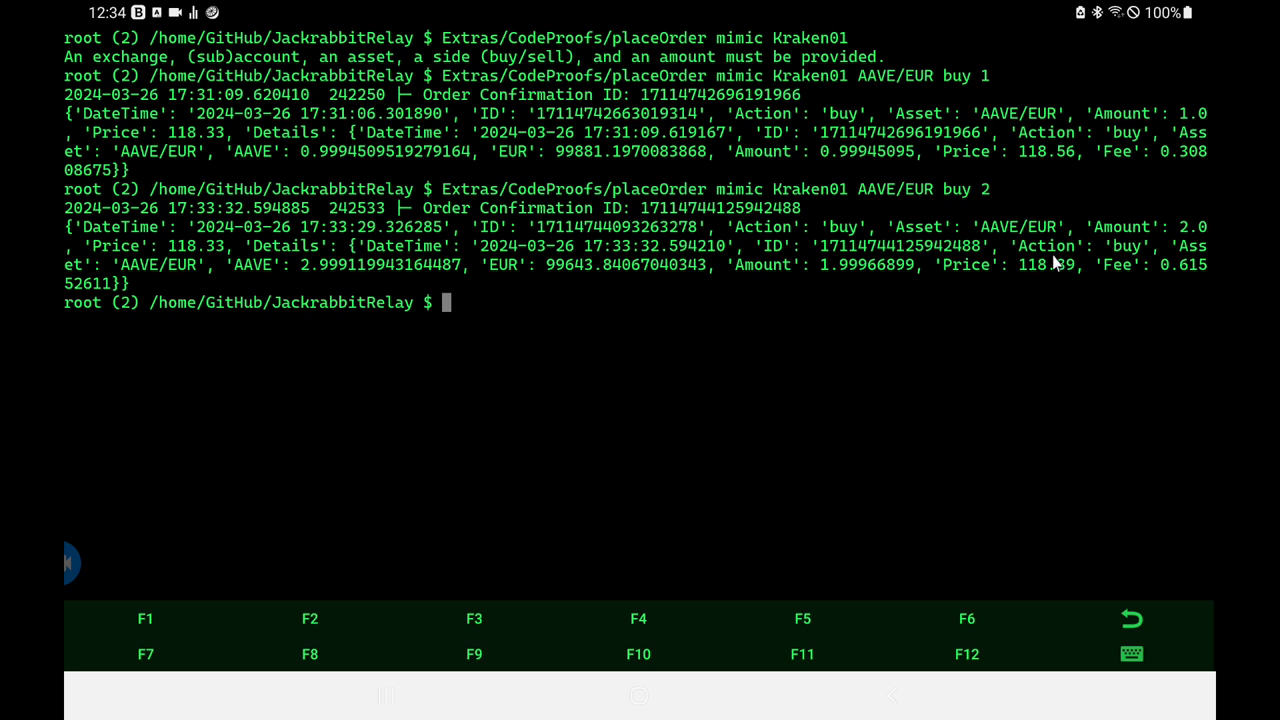
Step: Run placeOrder mimic Kraken01 AAVE/EUR sell 3, which is rejected for insufficient balance
{"action": "type", "text": "Extras/CodeProofs/placeOrder mimic Kraken01 AAVE/EUR"}
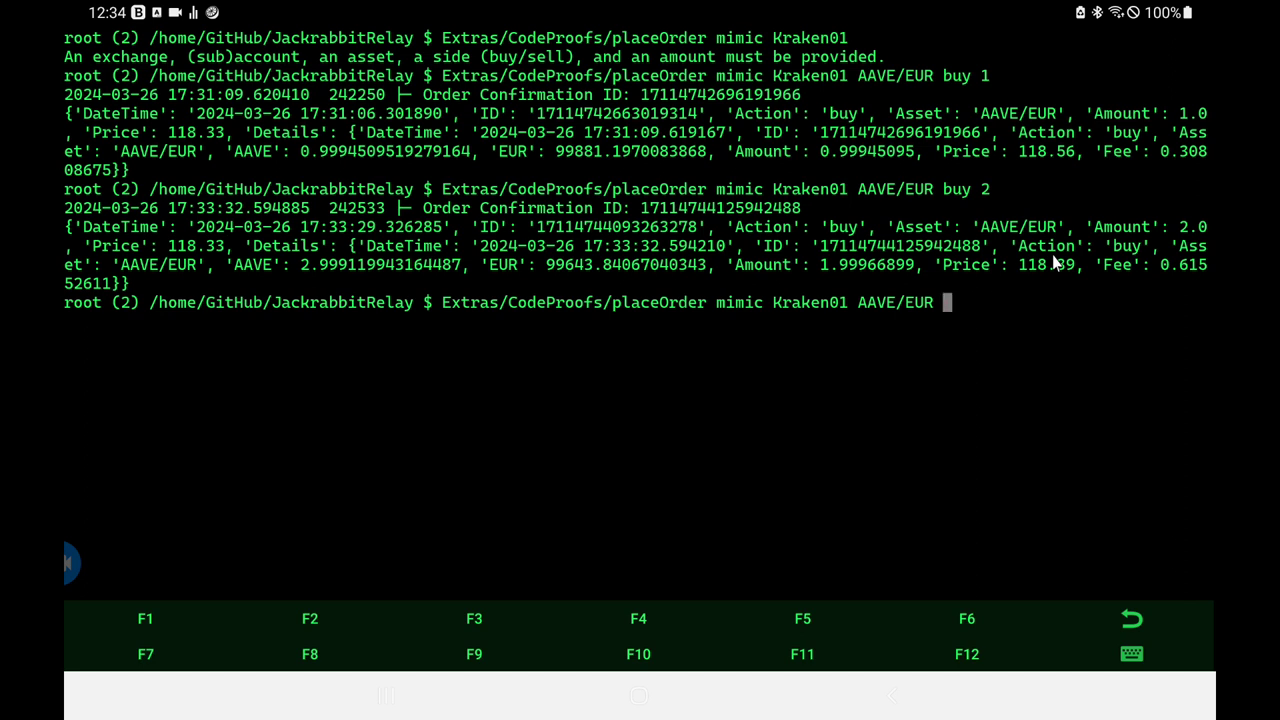
{"action": "type", "text": "sell"}
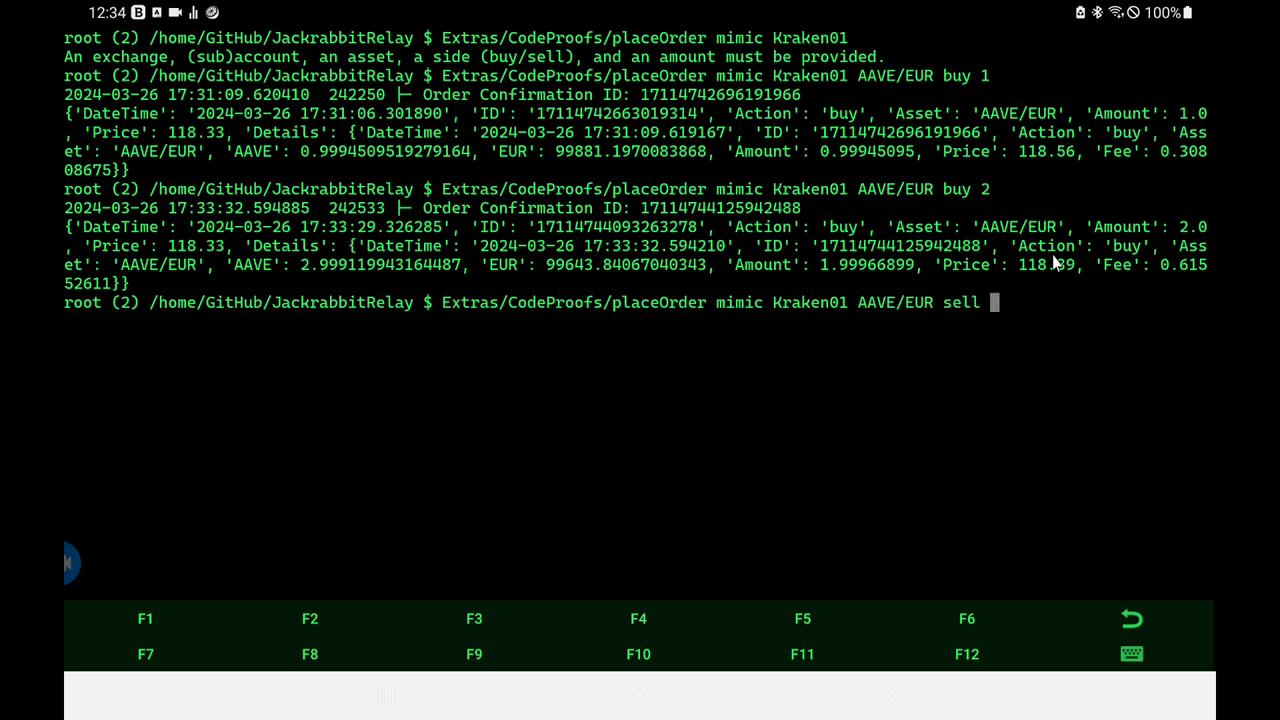
{"action": "type", "text": "3"}
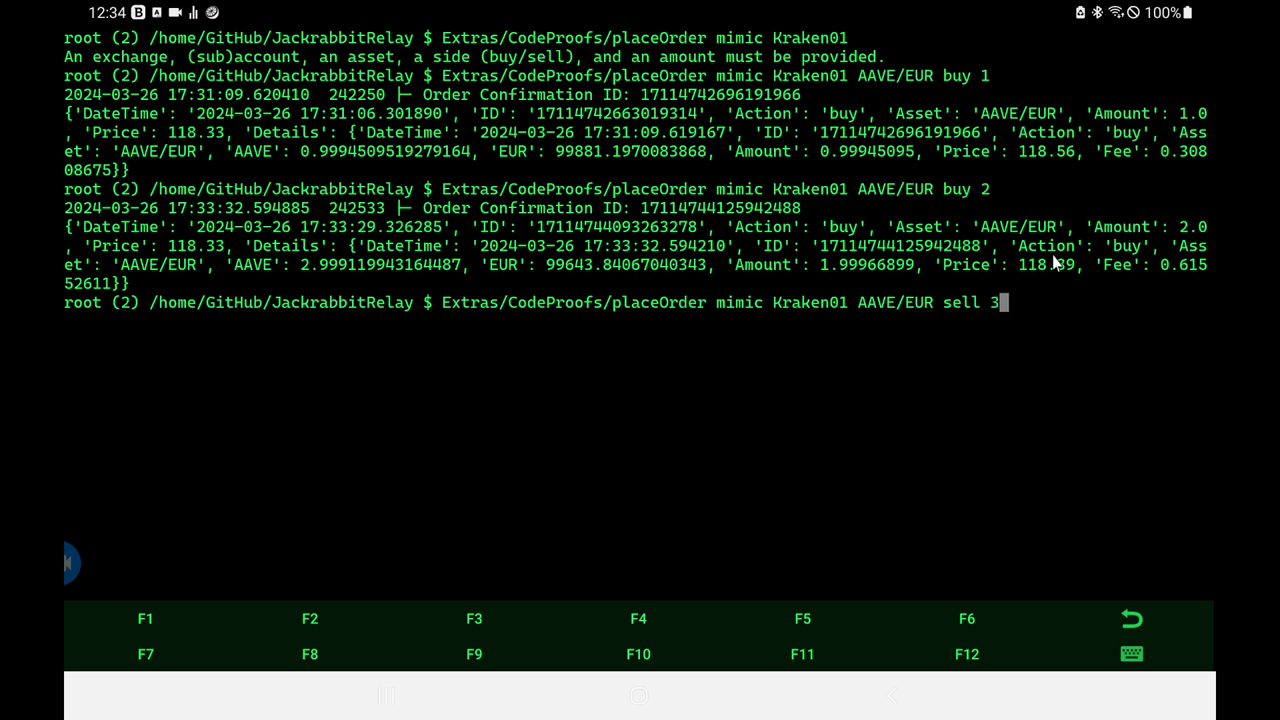
{"action": "mouse_move", "coordinate": [996, 8]}
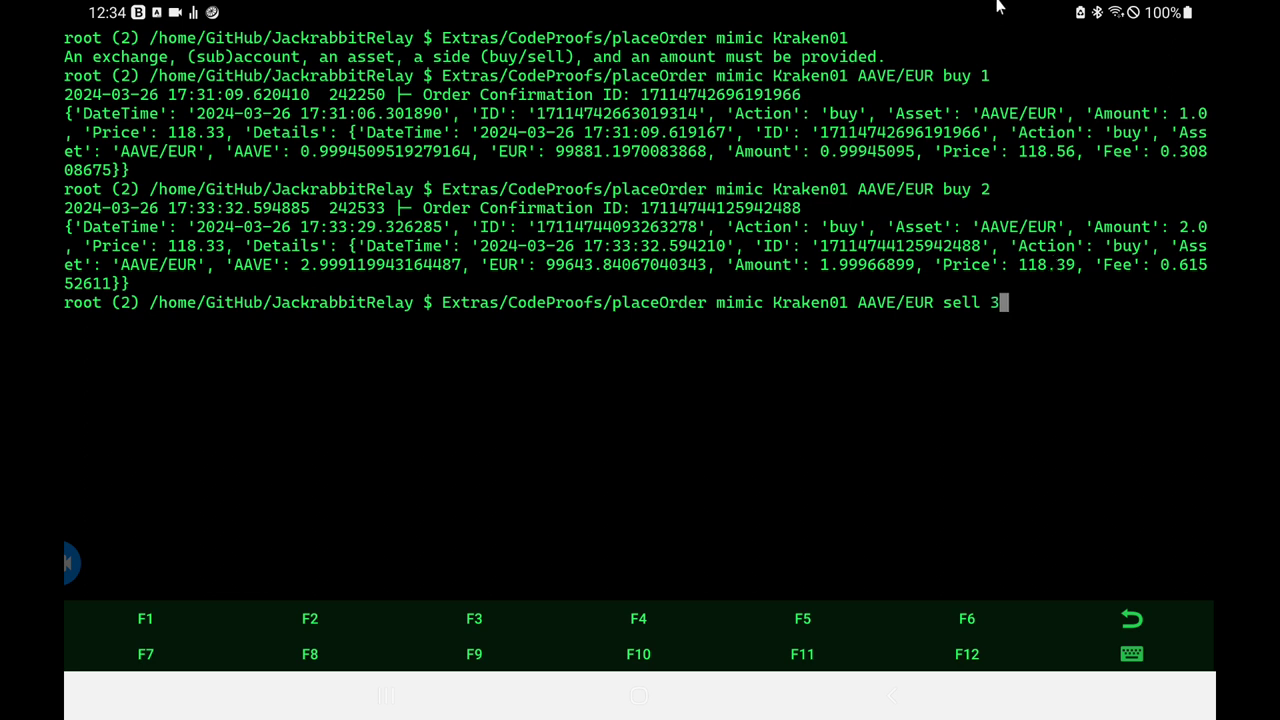
{"action": "mouse_move", "coordinate": [1018, 204]}
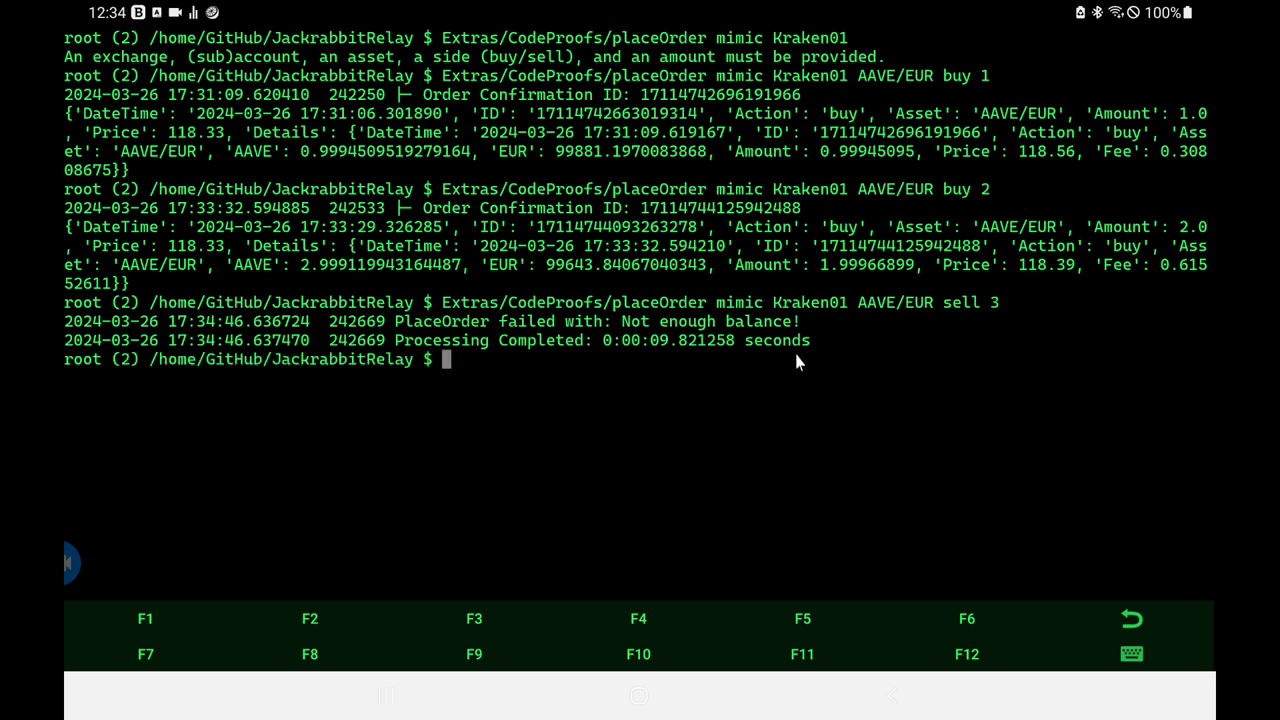
{"action": "mouse_move", "coordinate": [792, 332]}
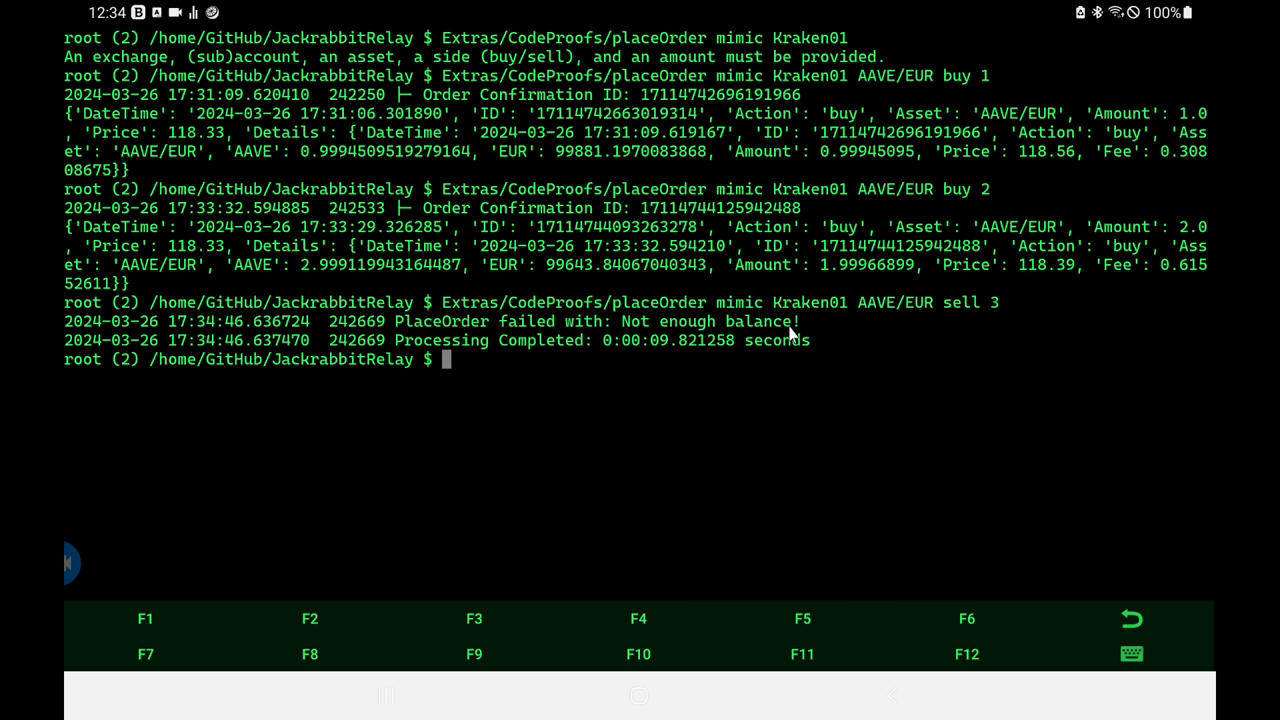
{"action": "mouse_move", "coordinate": [664, 310]}
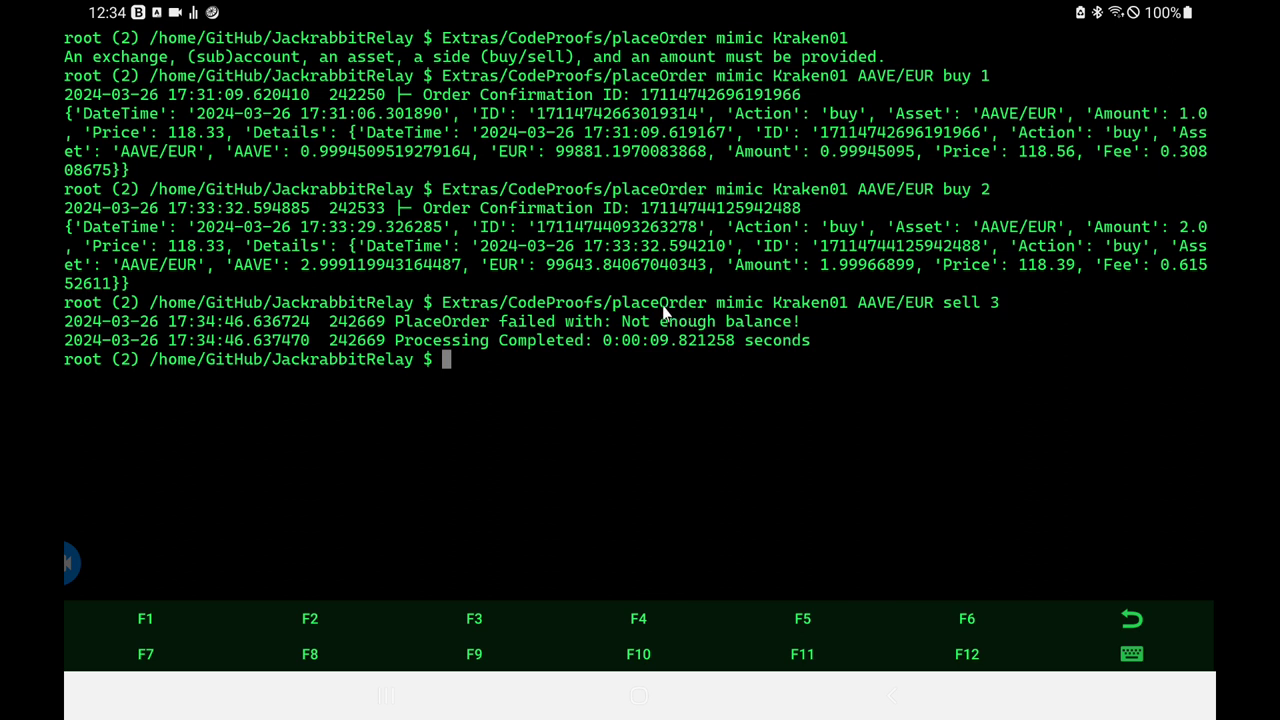
{"action": "mouse_move", "coordinate": [416, 288]}
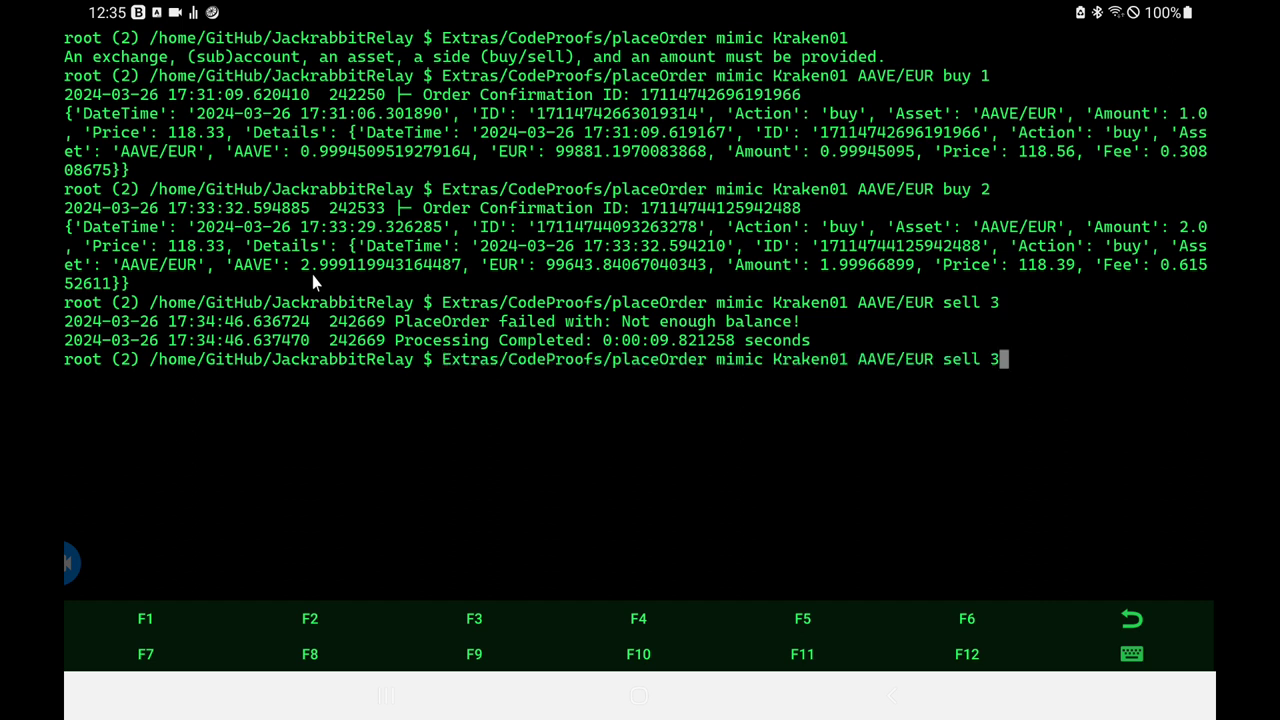
Step: Replace the rejected sell amount 3 with 2.98 in the recalled command
{"action": "key", "text": "backspace"}
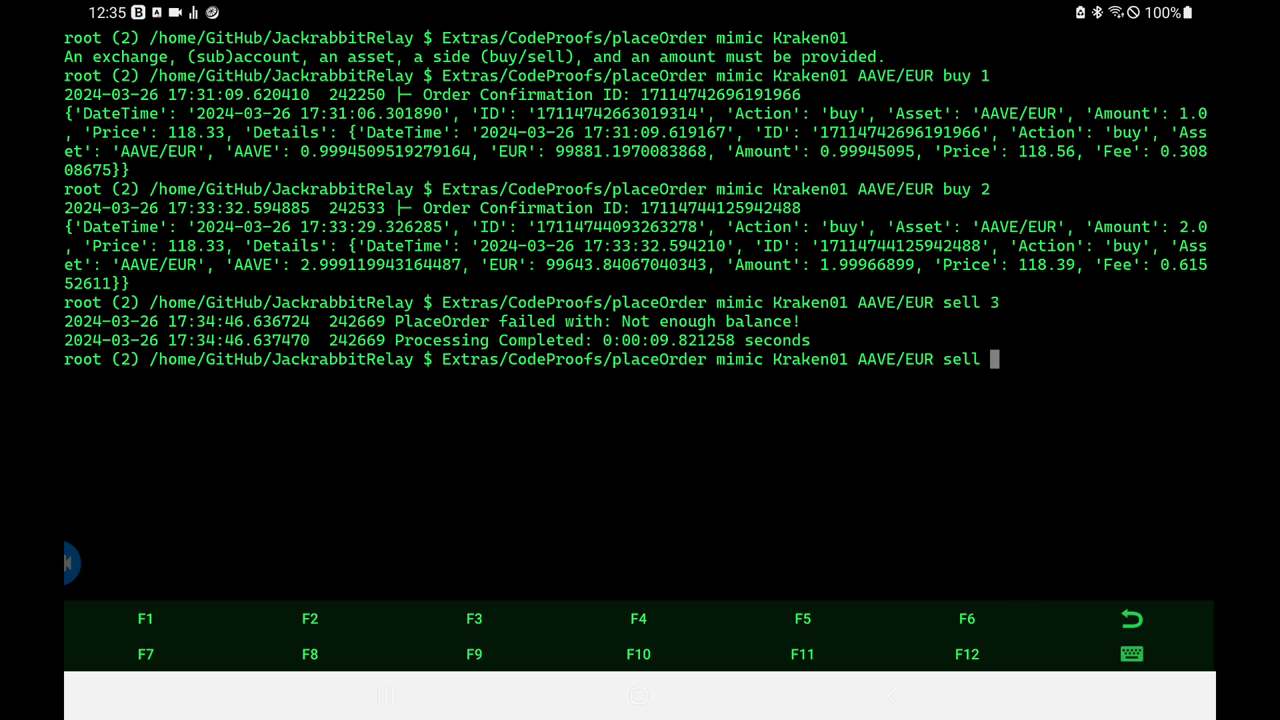
{"action": "type", "text": "2.9"}
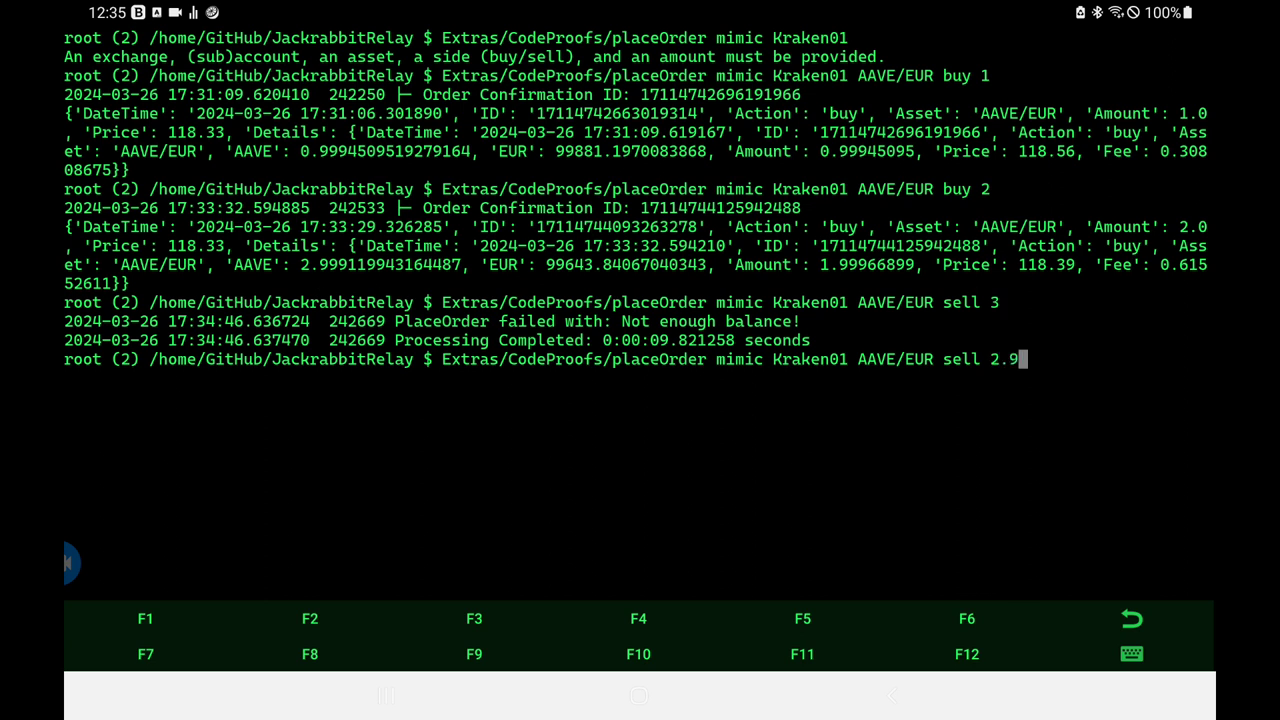
{"action": "type", "text": "8"}
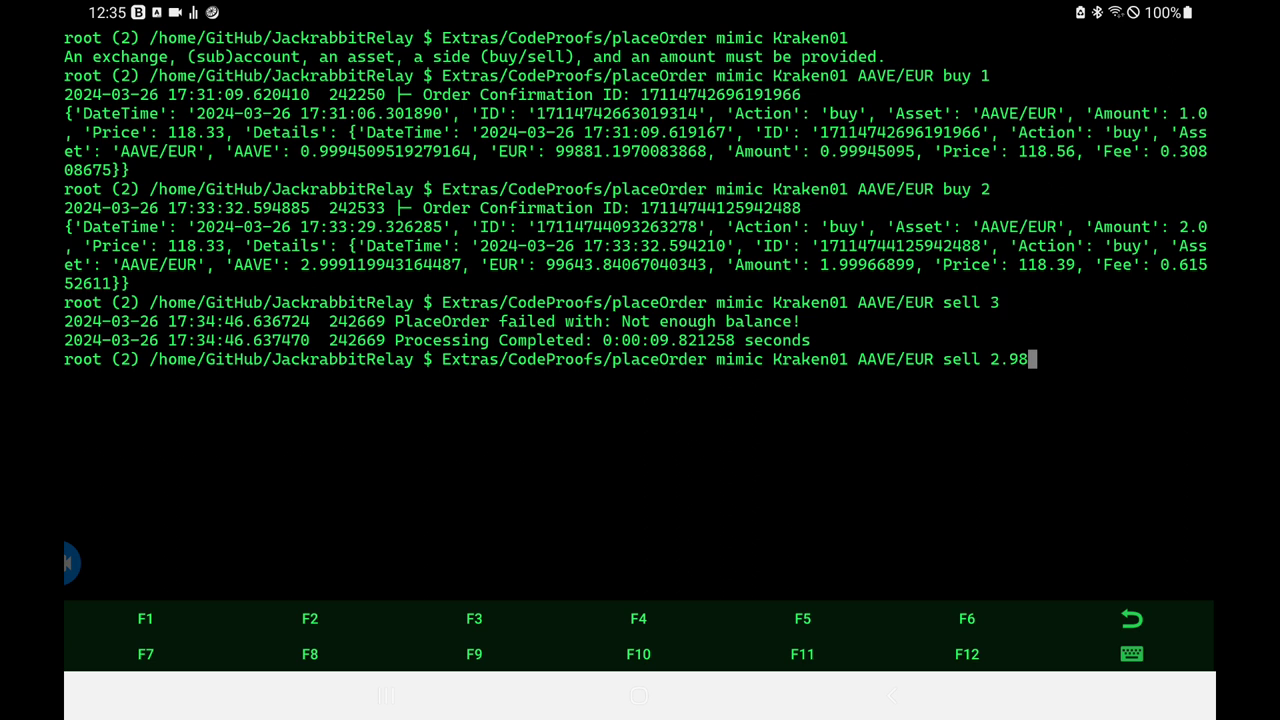
{"action": "mouse_move", "coordinate": [456, 152]}
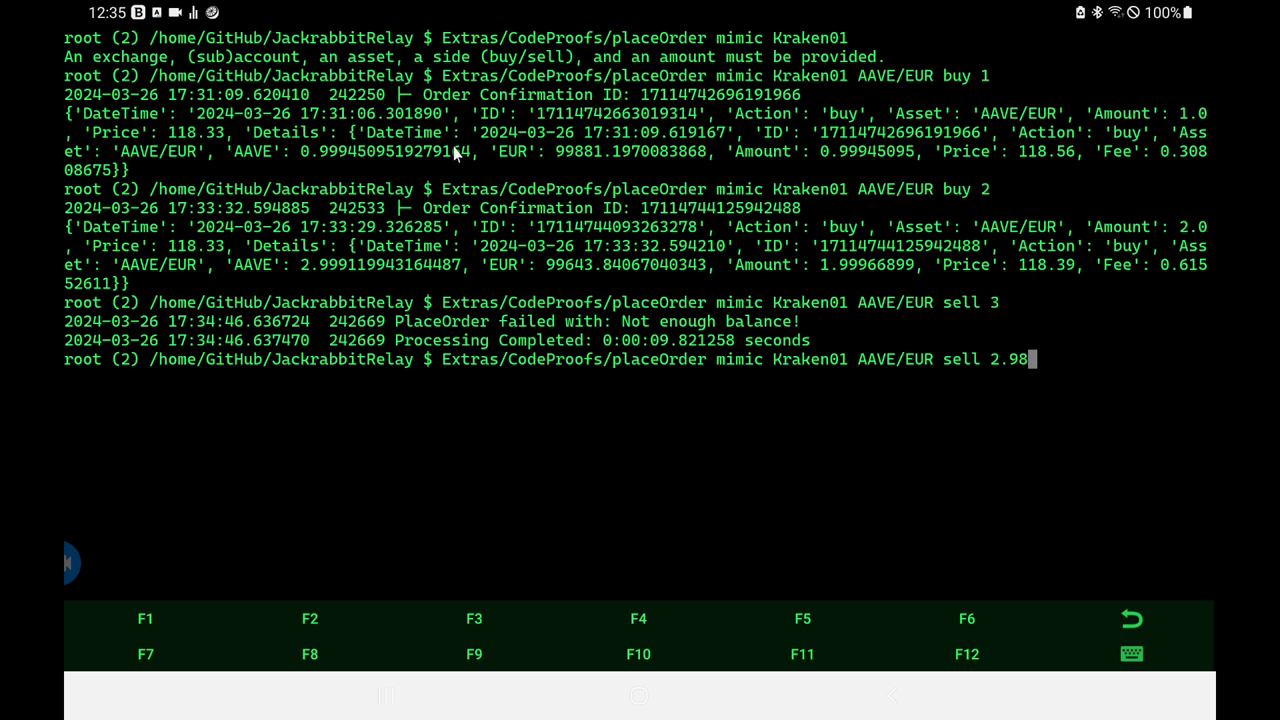
{"action": "mouse_move", "coordinate": [590, 536]}
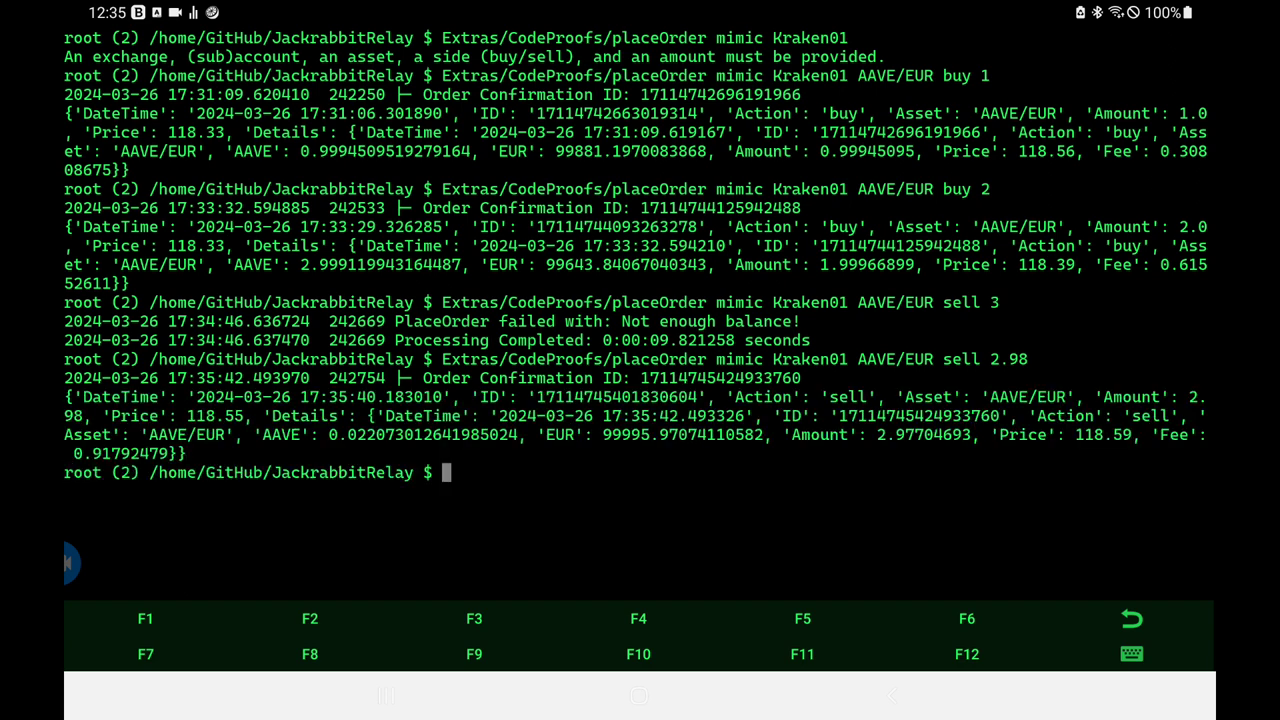
{"action": "mouse_move", "coordinate": [278, 268]}
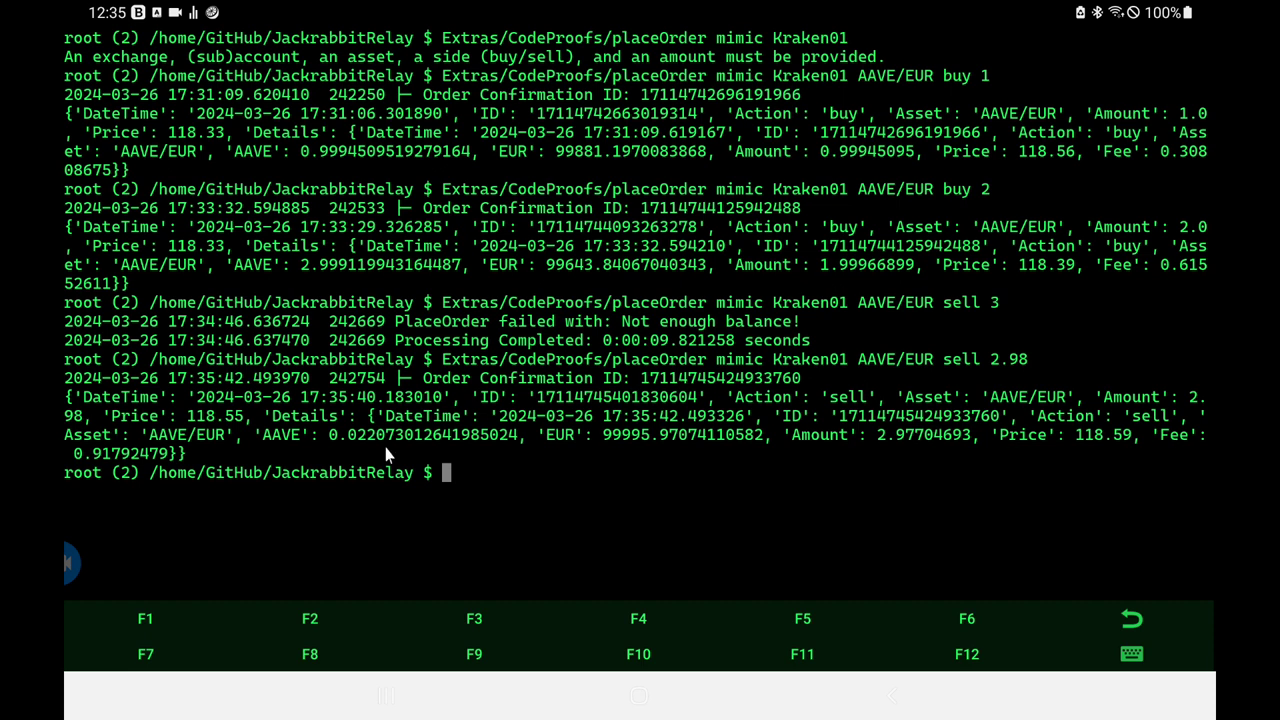
{"action": "mouse_move", "coordinate": [668, 444]}
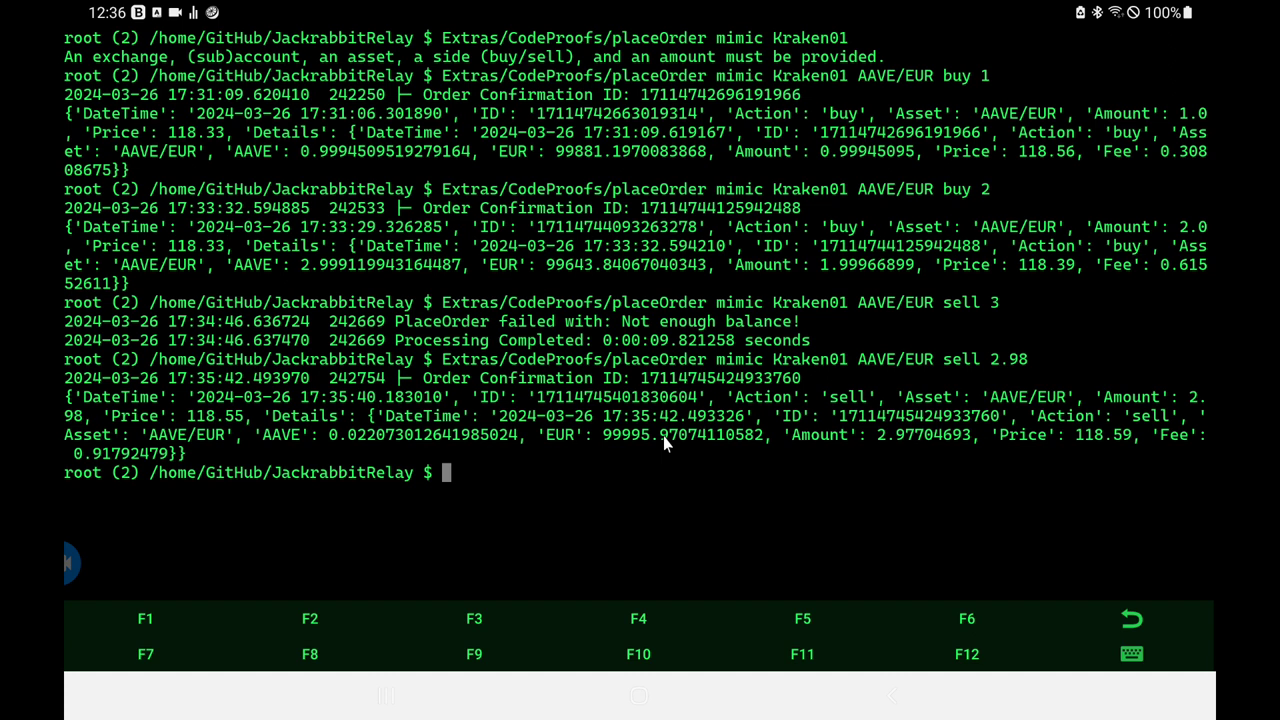
{"action": "mouse_move", "coordinate": [250, 412]}
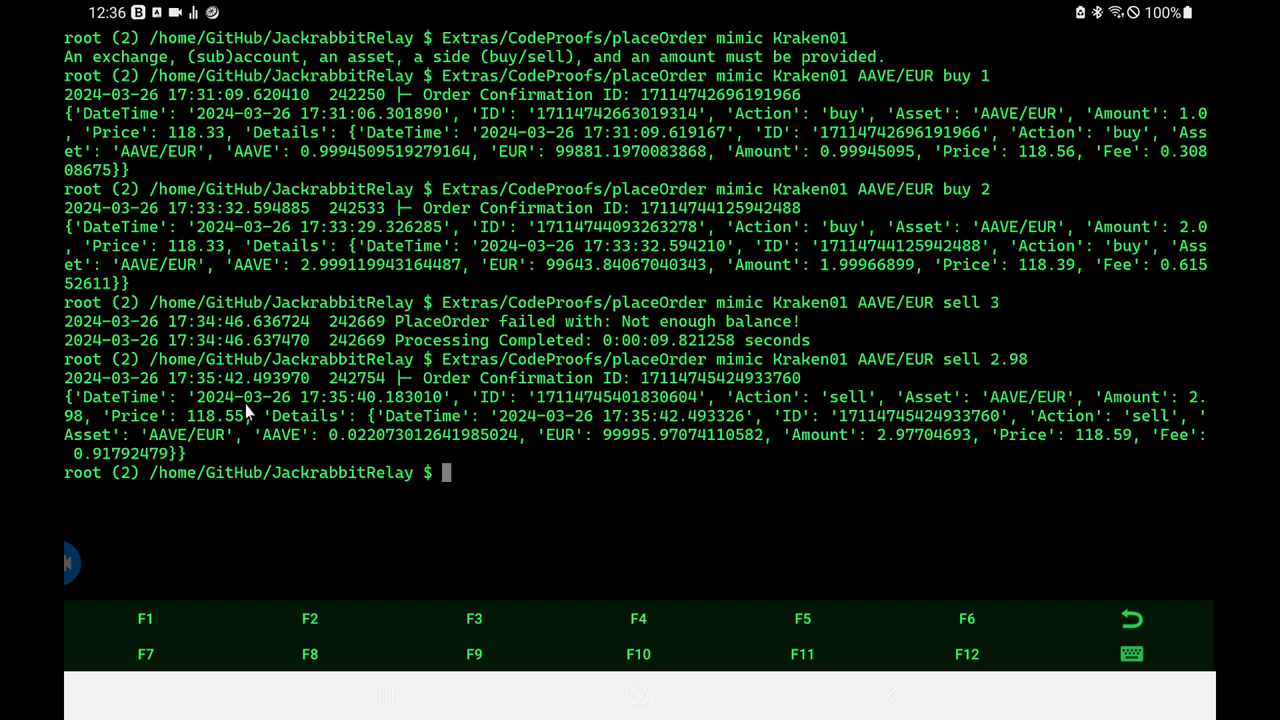
{"action": "mouse_move", "coordinate": [248, 412]}
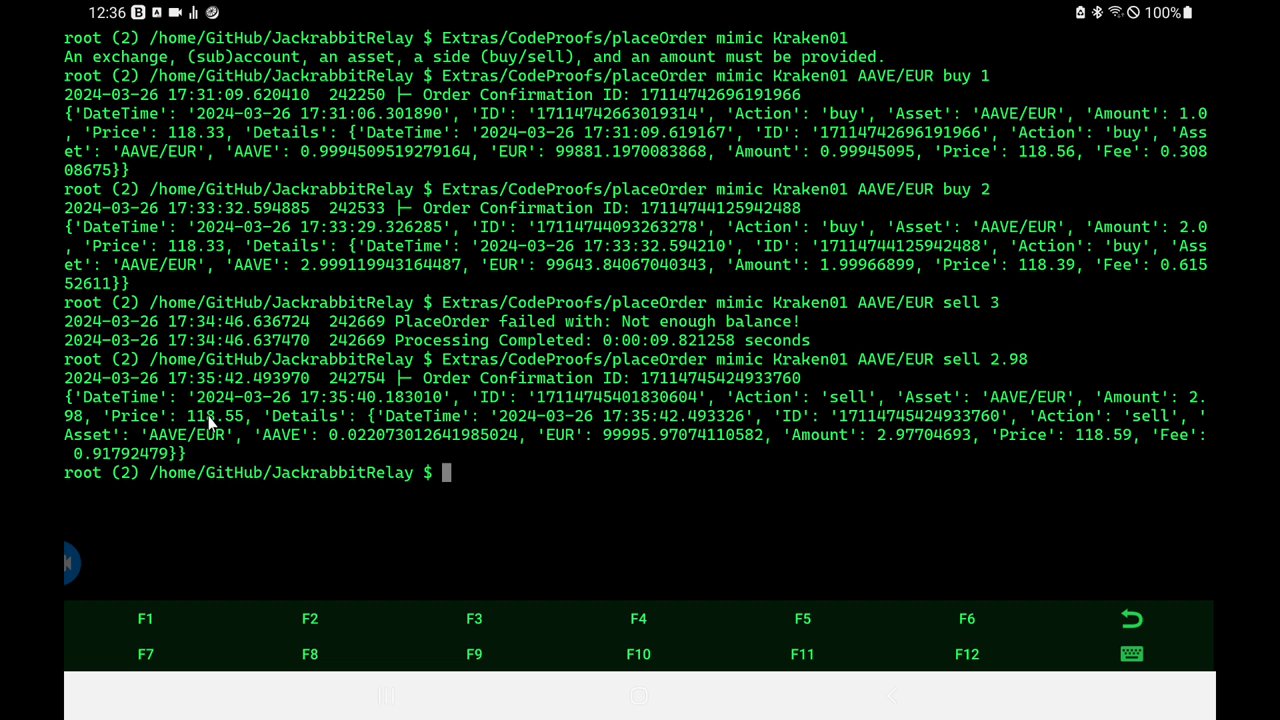
{"action": "mouse_move", "coordinate": [548, 484]}
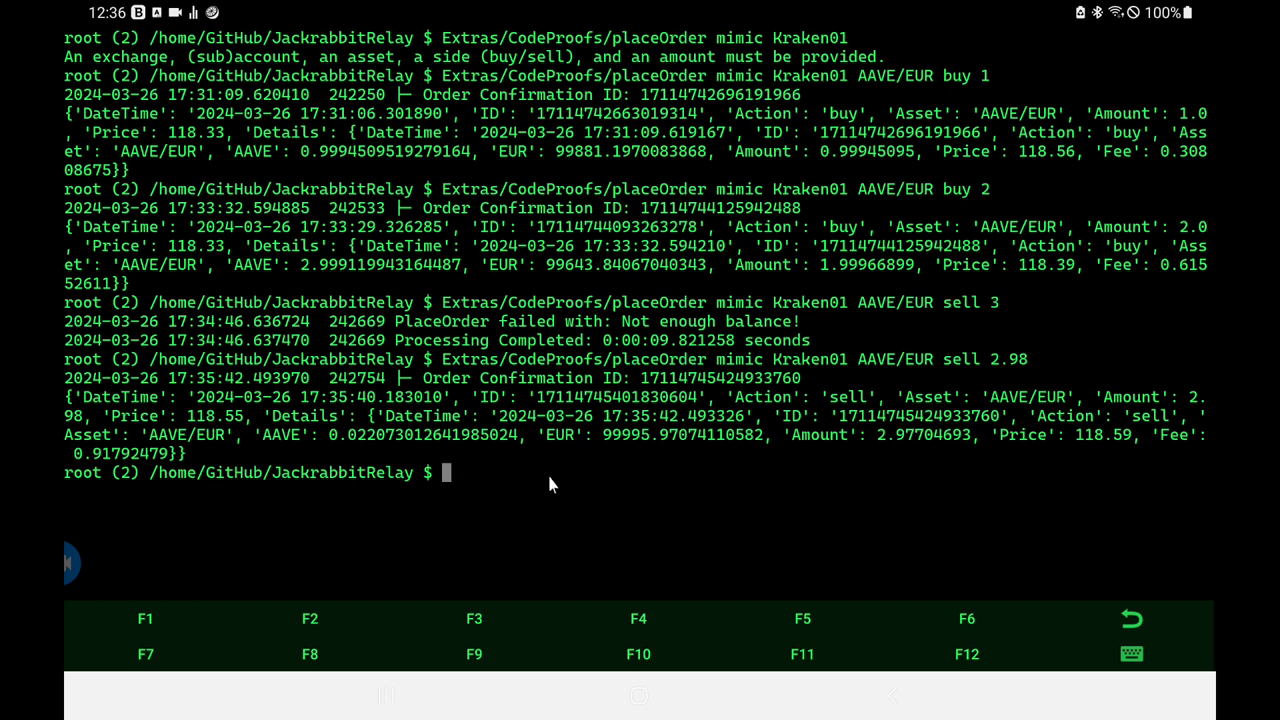
{"action": "mouse_move", "coordinate": [1136, 448]}
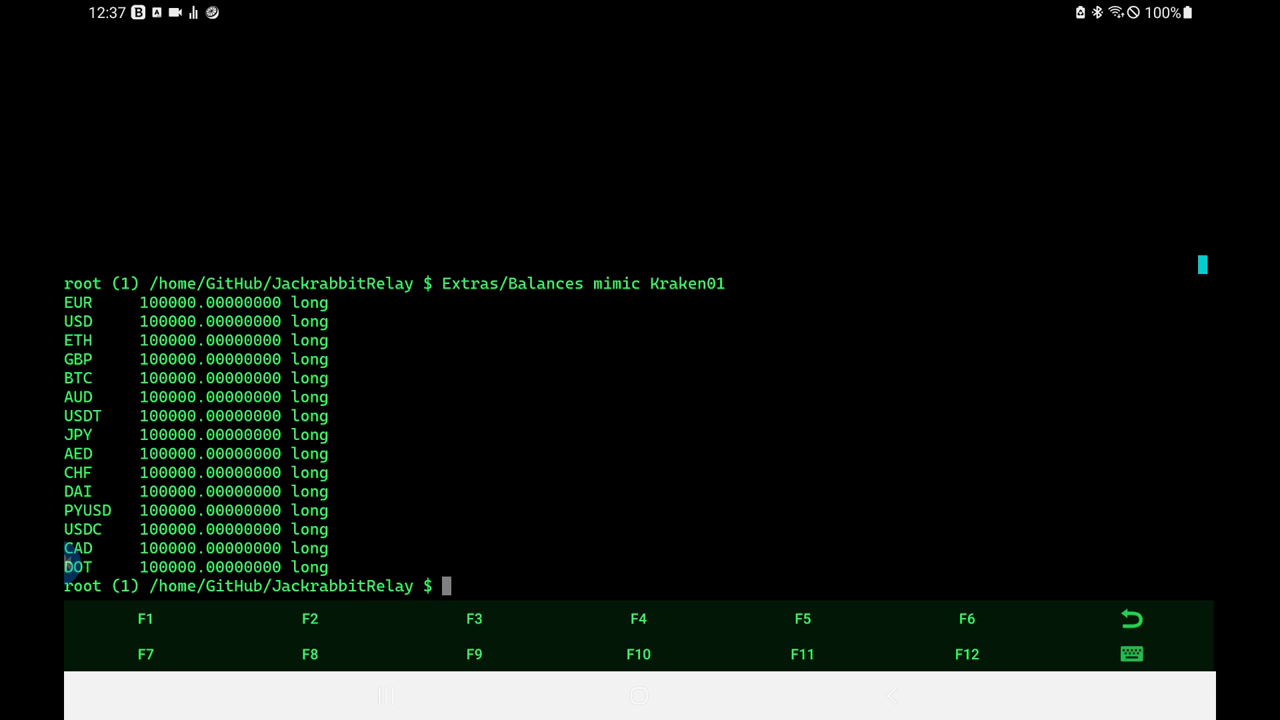
Step: Run Extras/Balances mimic Kraken01 to list the Kraken01 mimic account balances
{"action": "type", "text": "Extras/Balances mimic Kraken01"}
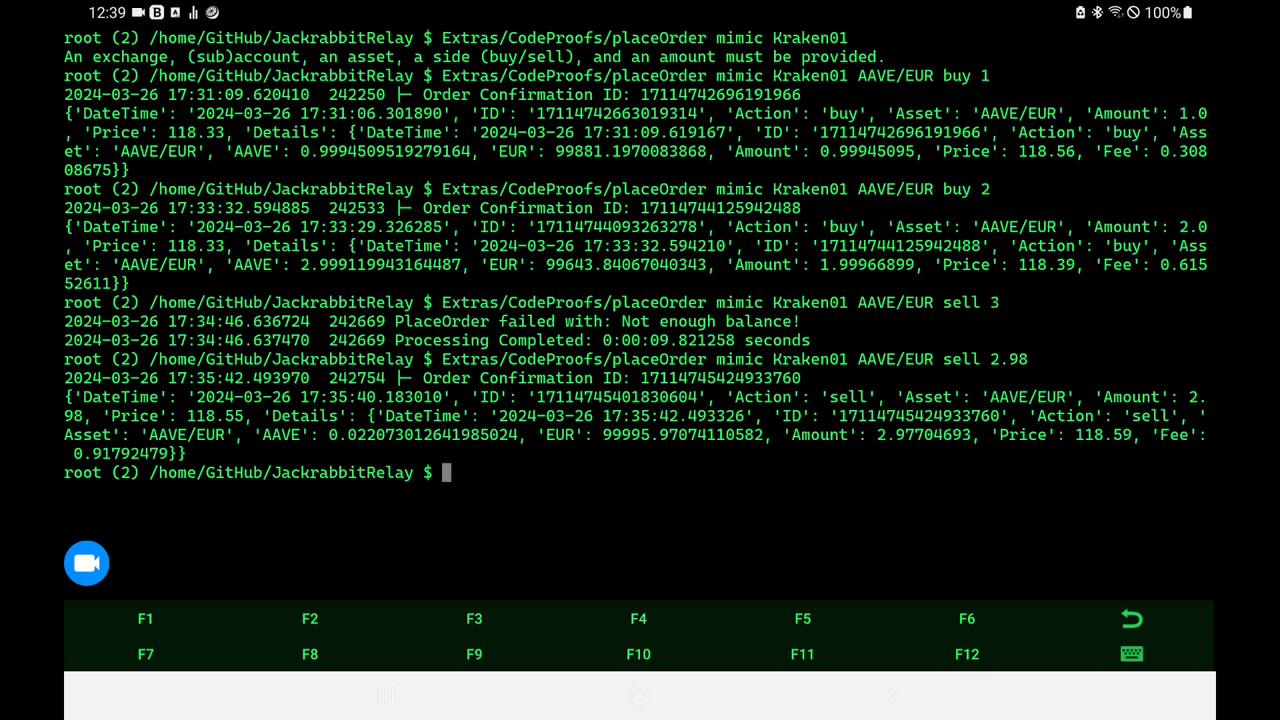
Step: Rework the recalled placeOrder command into a Kraken01 mimic AAVE/GBP buy of -3
{"action": "left_click", "coordinate": [86, 562]}
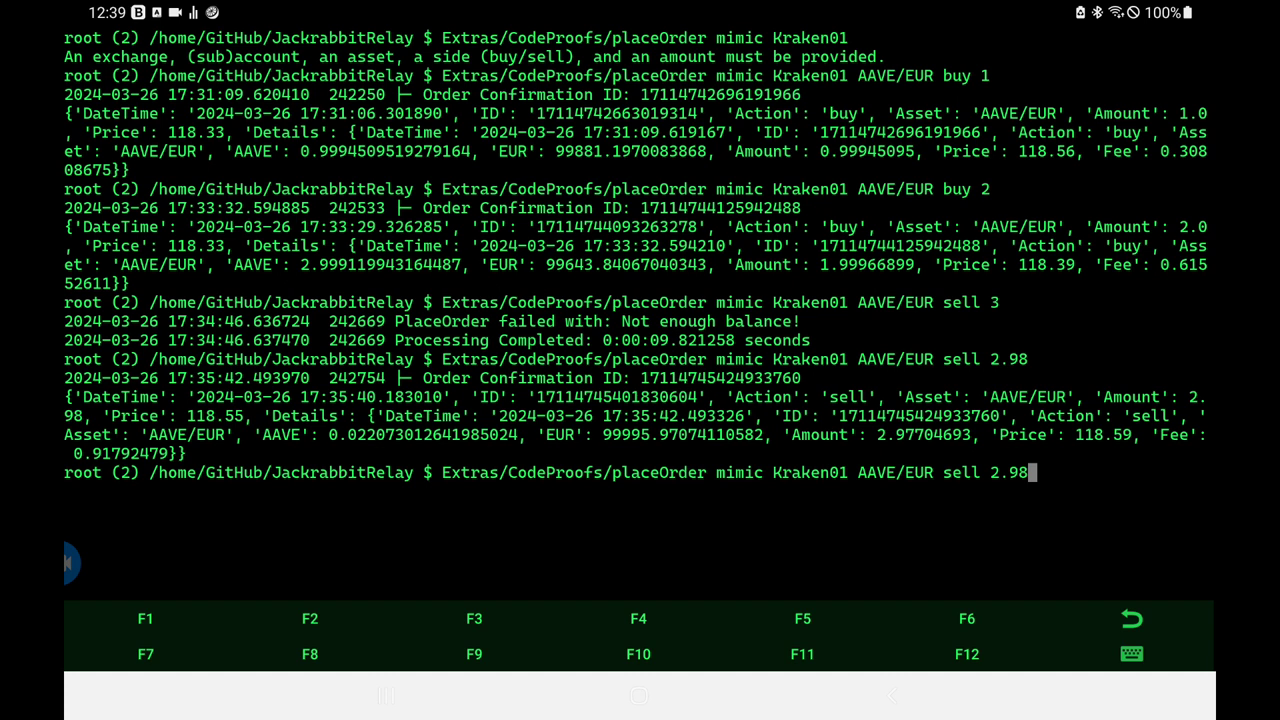
{"action": "key", "text": "BackSpace"}
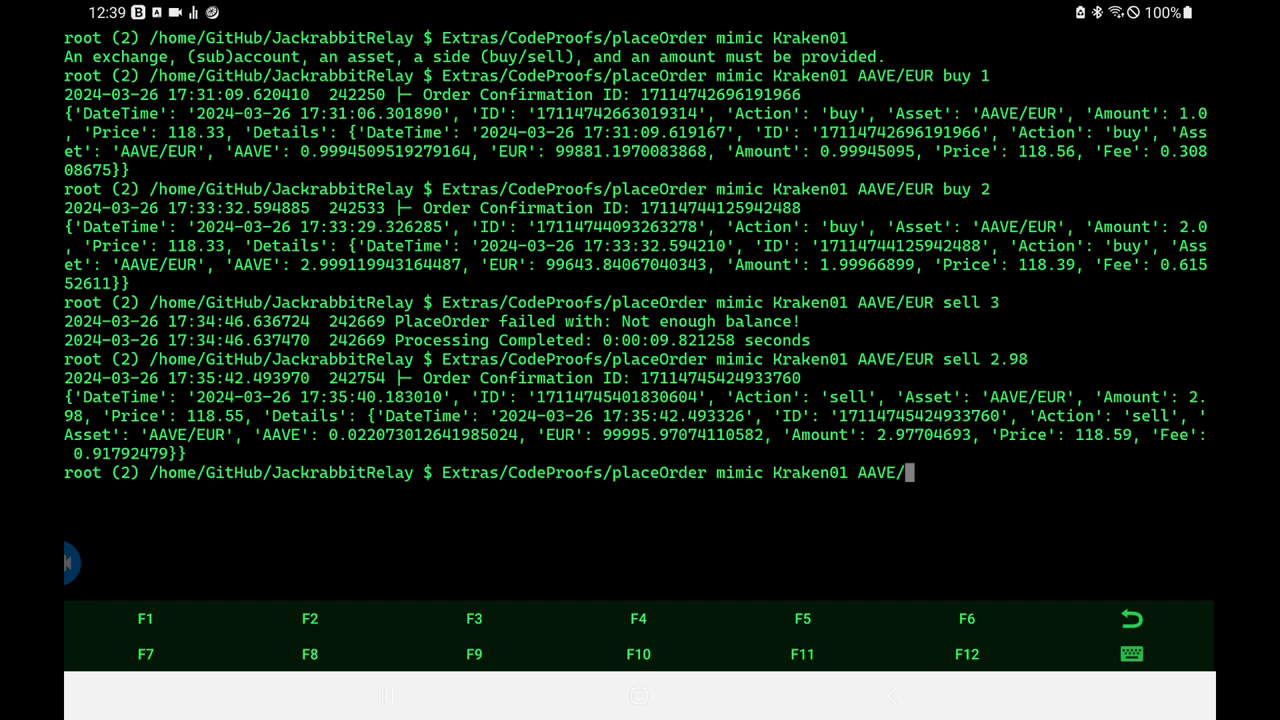
{"action": "type", "text": "GBP"}
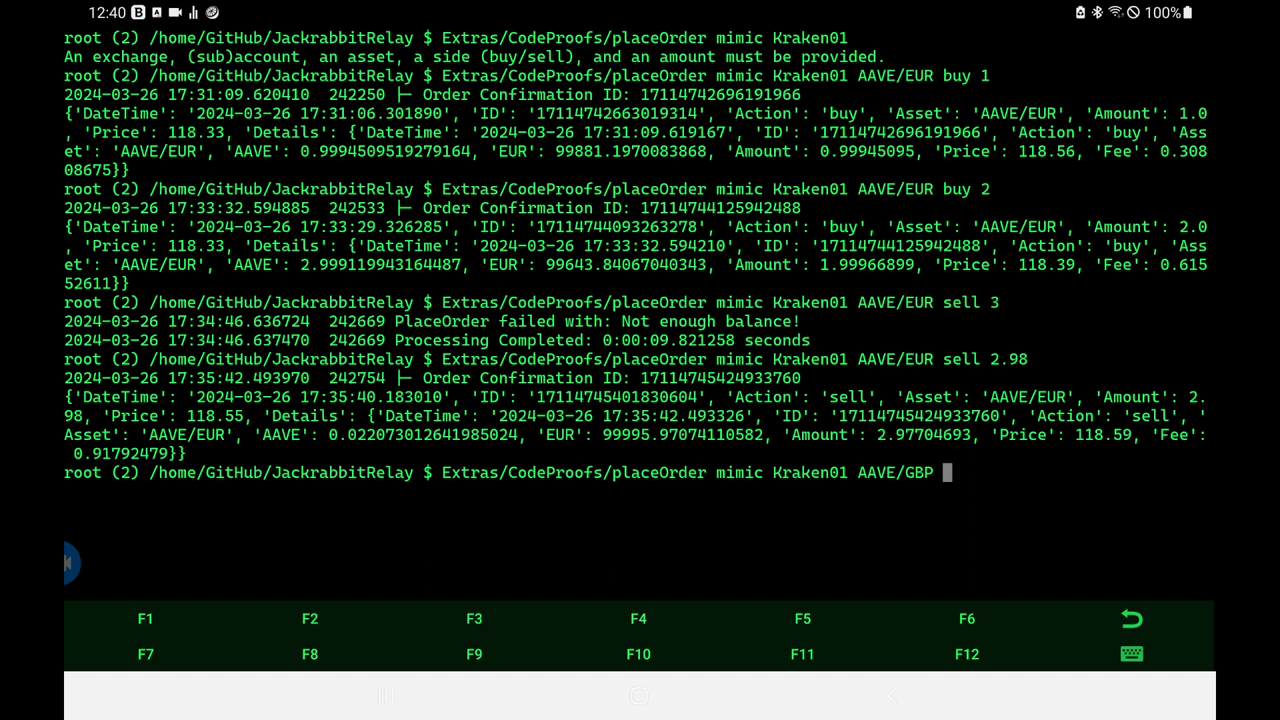
{"action": "type", "text": "but"}
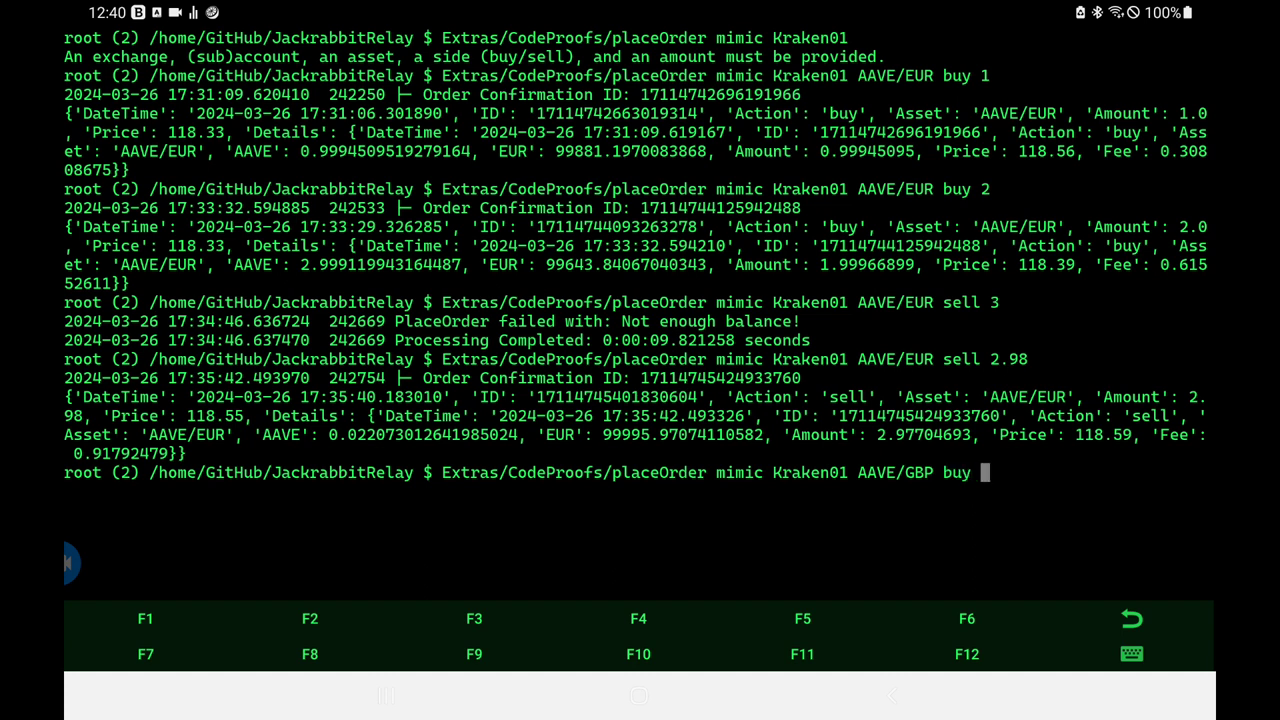
{"action": "type", "text": "-3"}
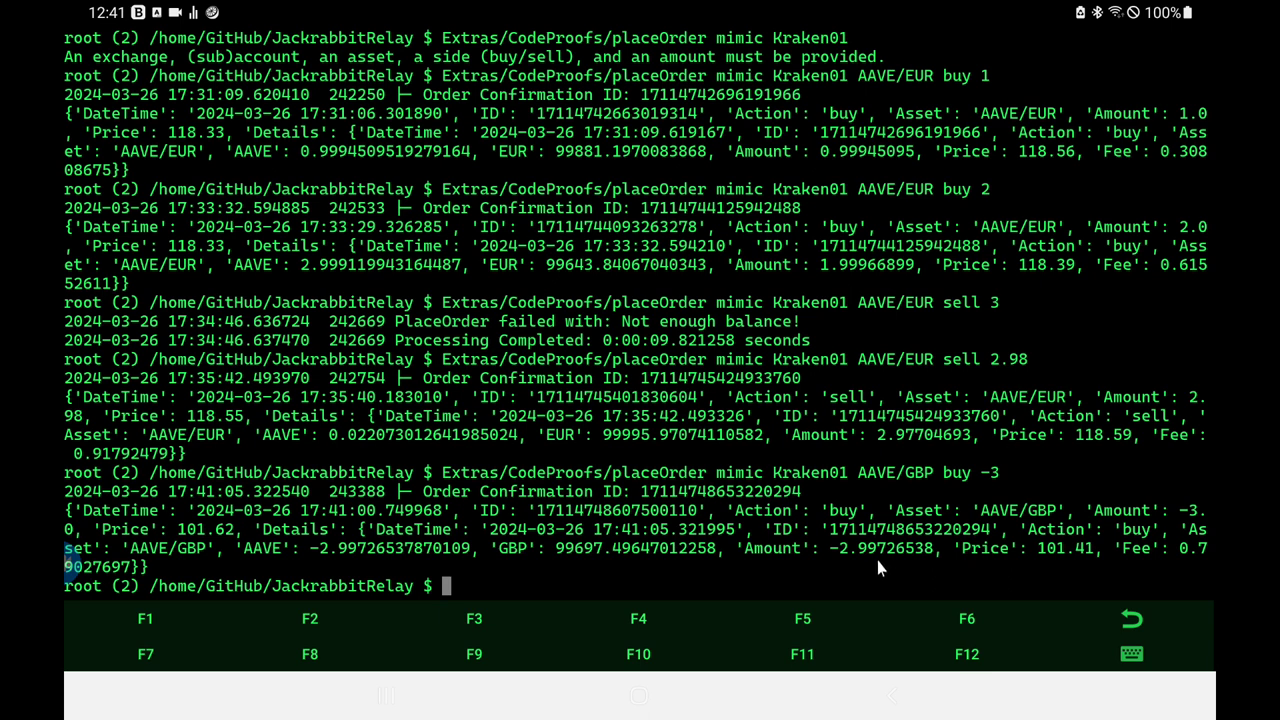
{"action": "mouse_move", "coordinate": [836, 558]}
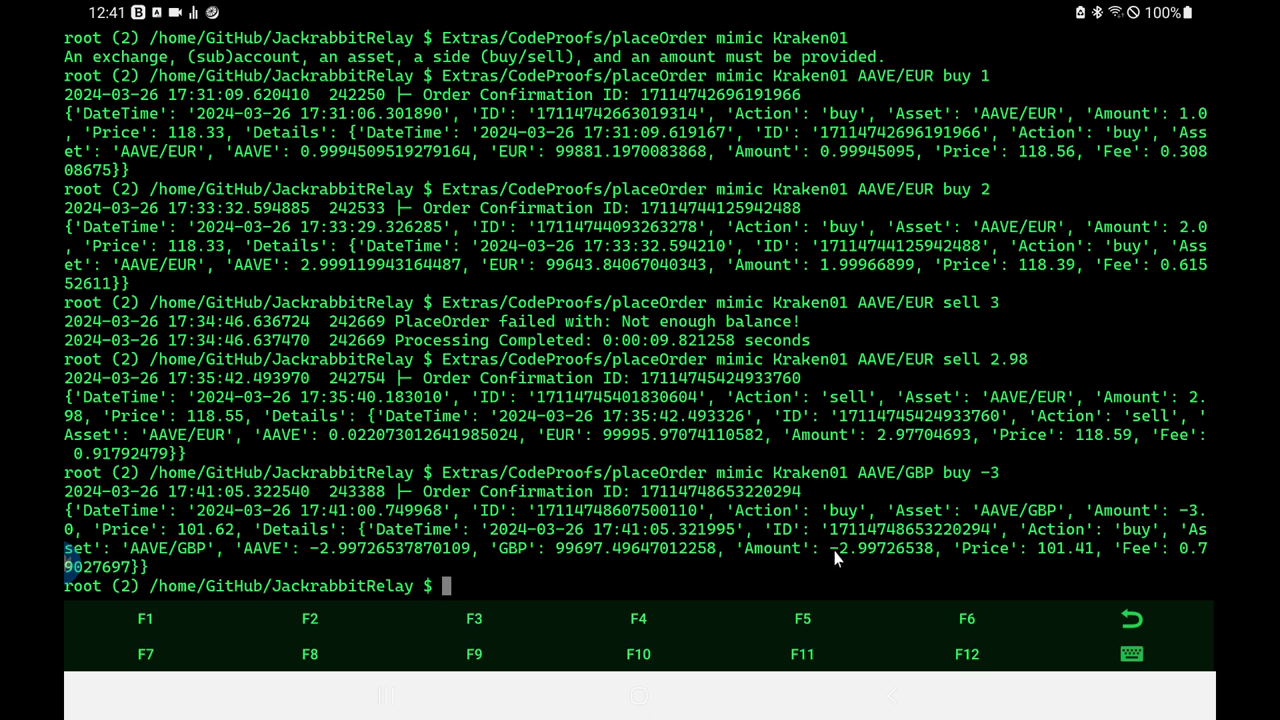
{"action": "mouse_move", "coordinate": [686, 564]}
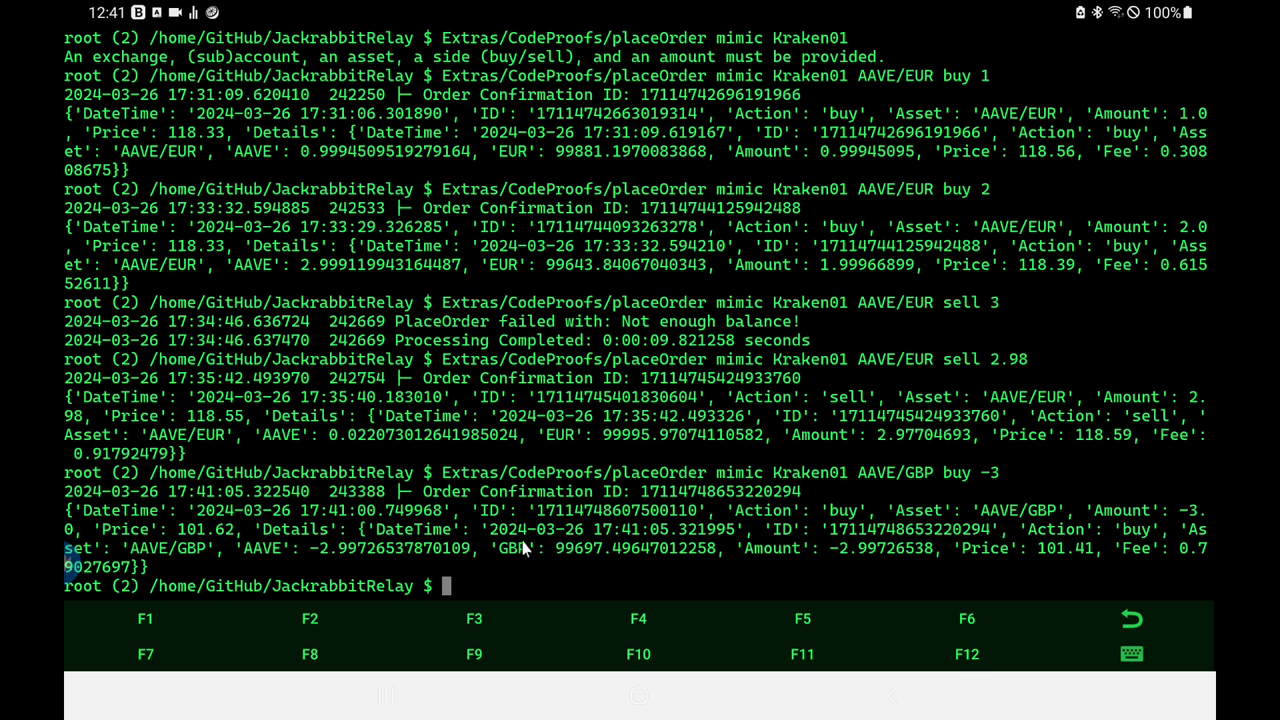
{"action": "mouse_move", "coordinate": [320, 564]}
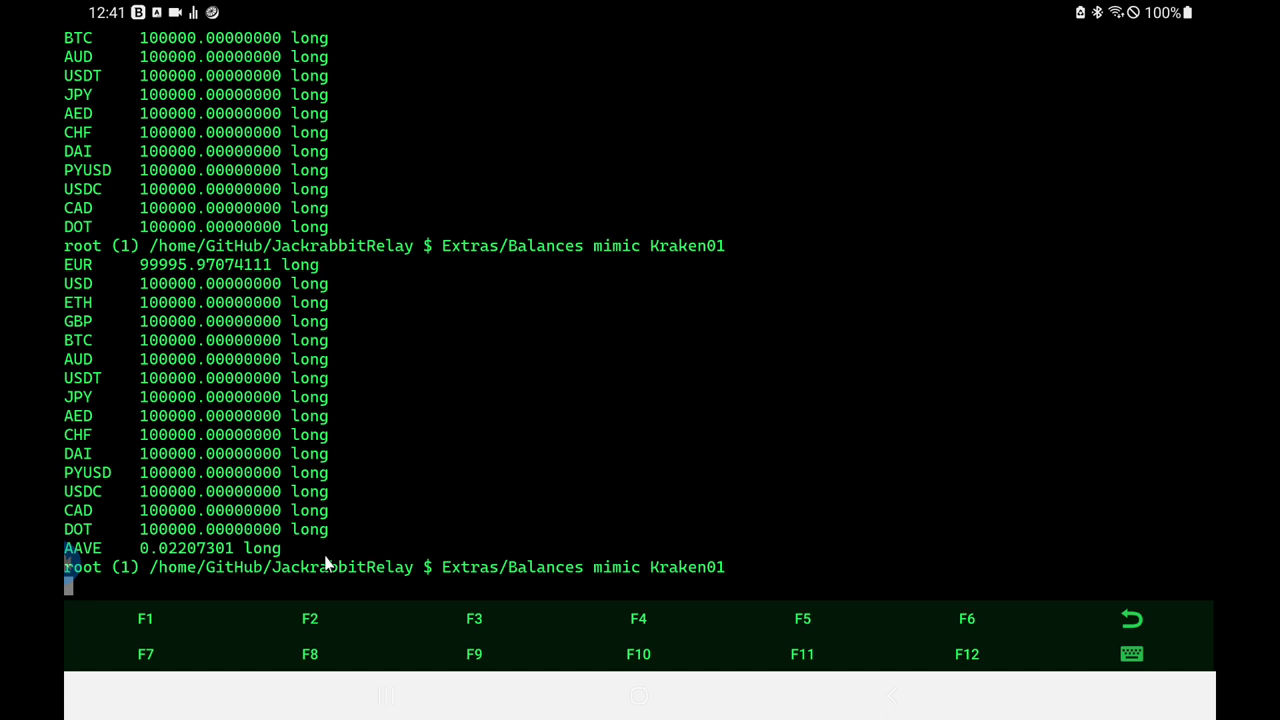
{"action": "mouse_move", "coordinate": [330, 564]}
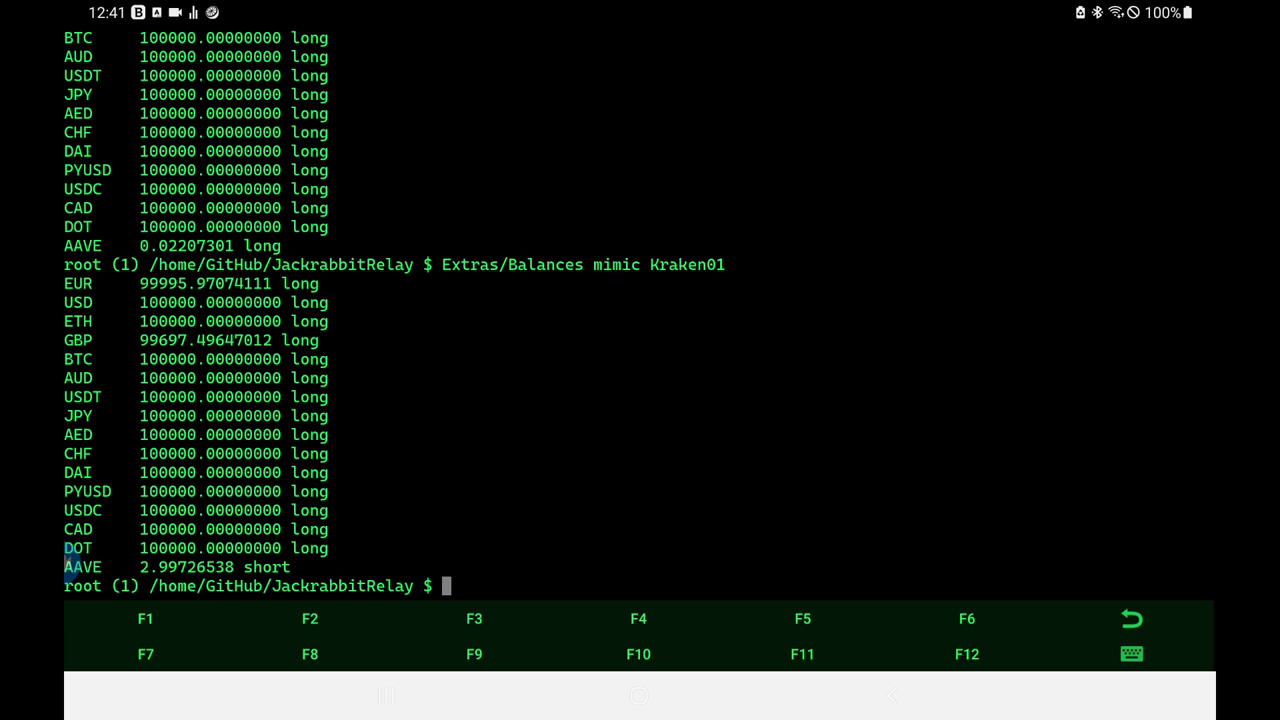
{"action": "mouse_move", "coordinate": [222, 358]}
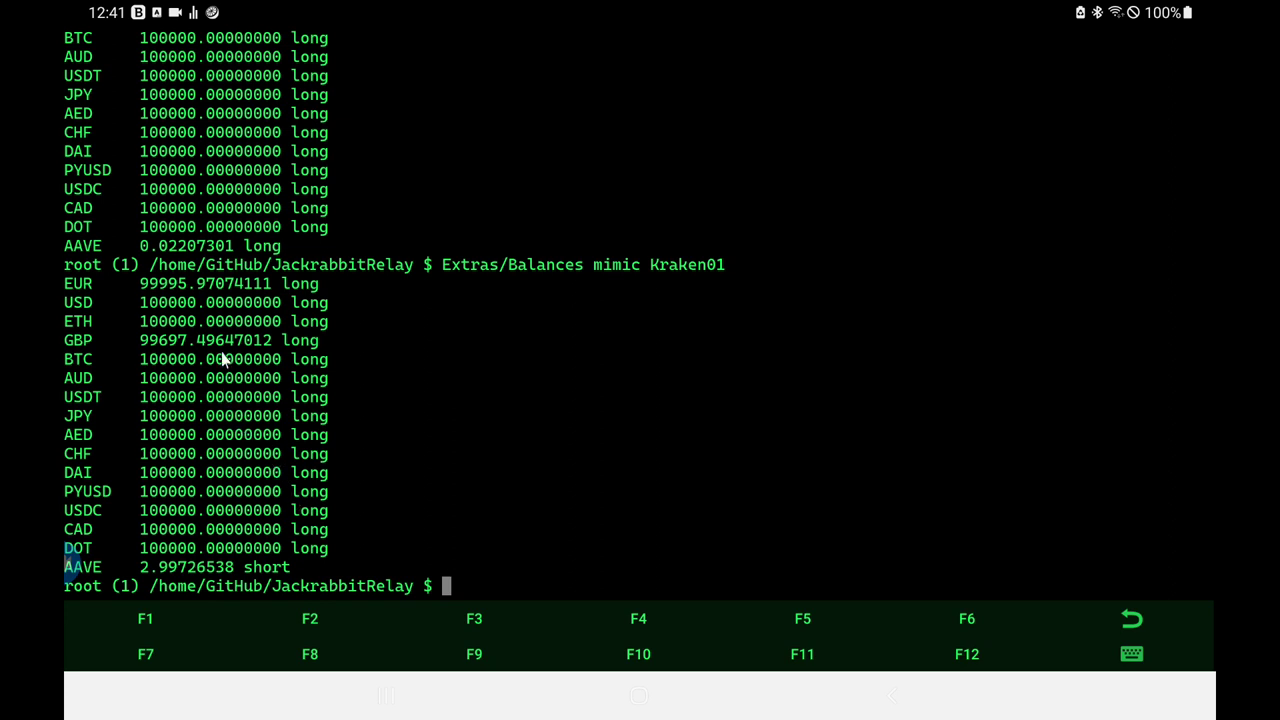
{"action": "mouse_move", "coordinate": [168, 352]}
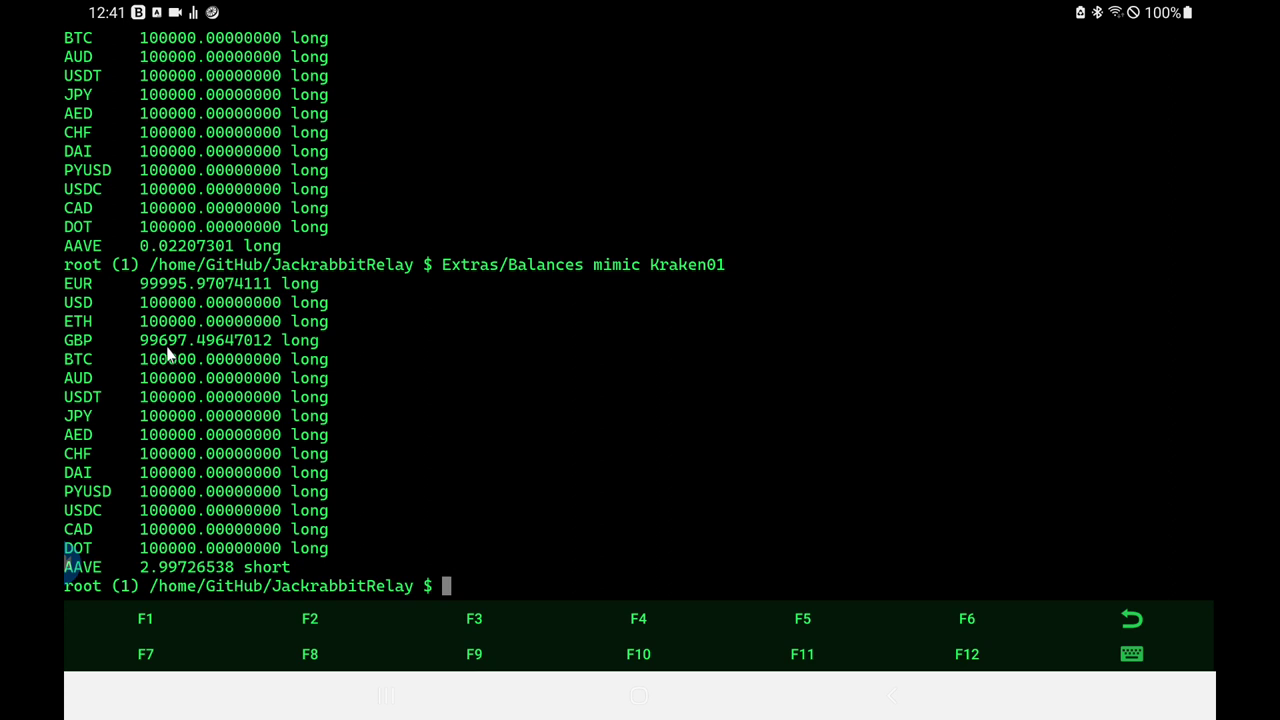
{"action": "mouse_move", "coordinate": [168, 356]}
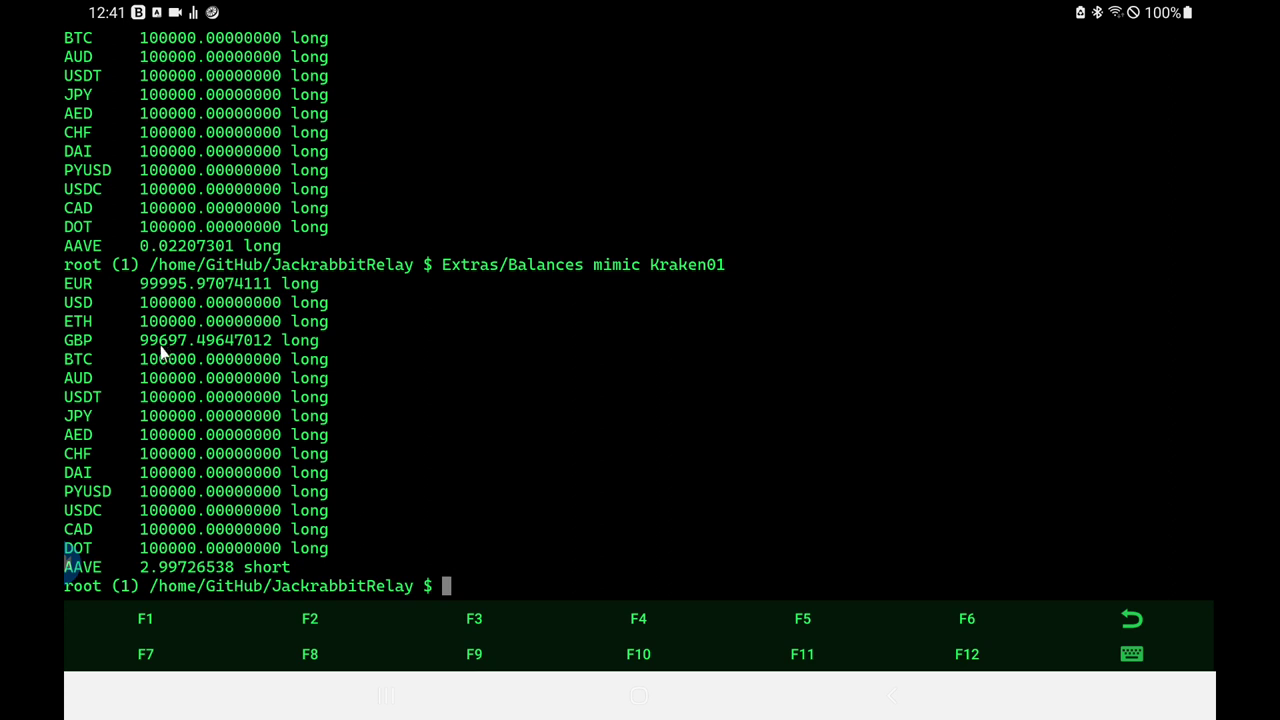
{"action": "mouse_move", "coordinate": [244, 568]}
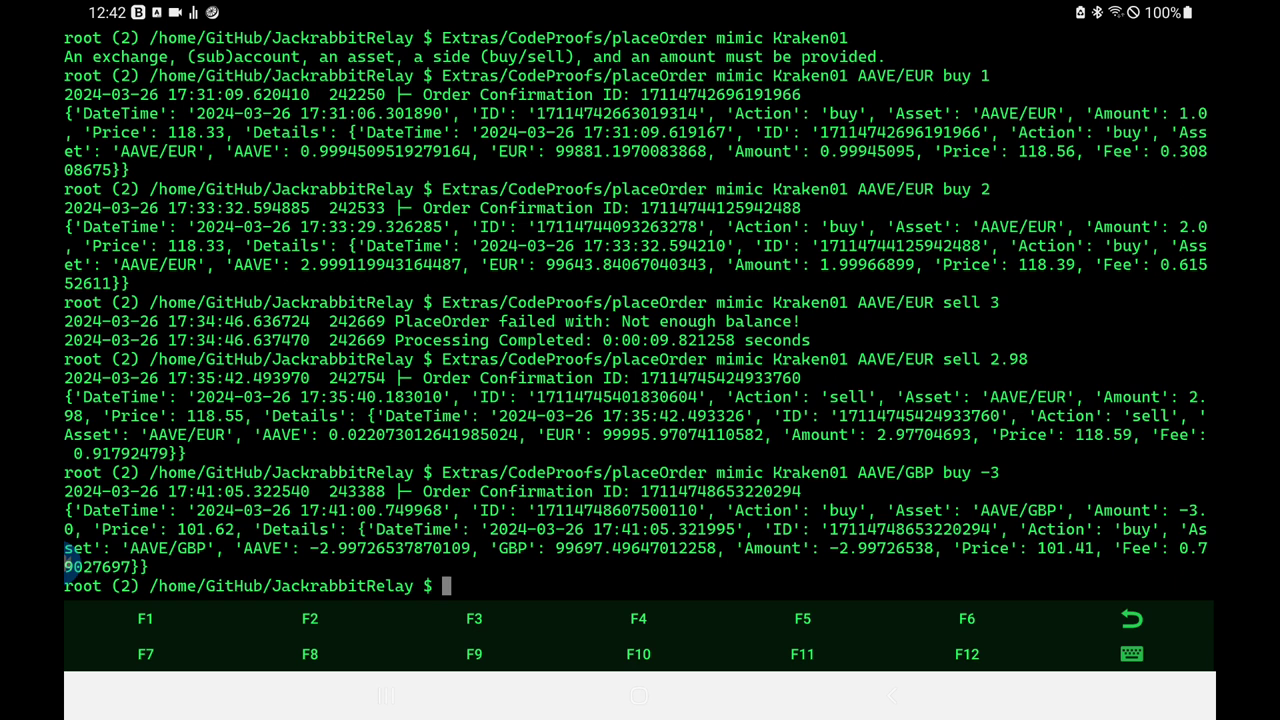
Step: Change the Kraken01 mimic AAVE/GBP buy amount from -3 to 3 and run it
{"action": "type", "text": "Extras/CodeProofs/placeOrder mimic Kraken01 AAVE/GBP buy -3"}
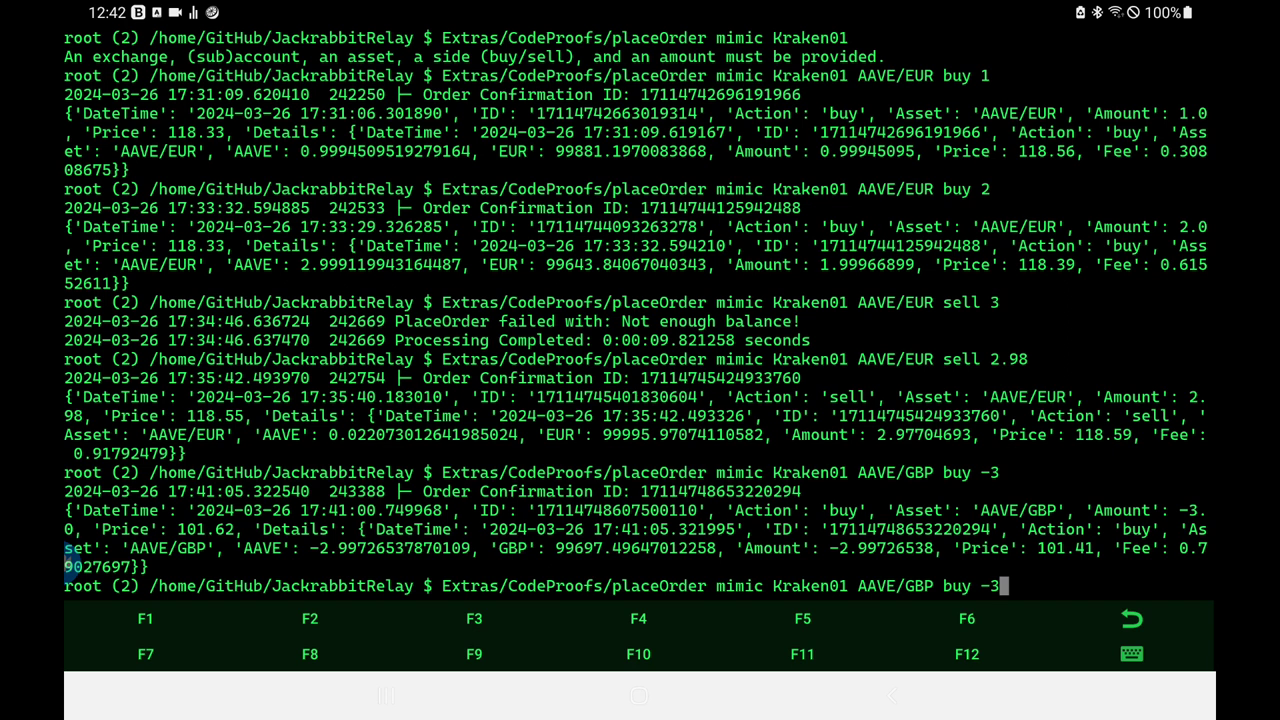
{"action": "key", "text": "BackSpace"}
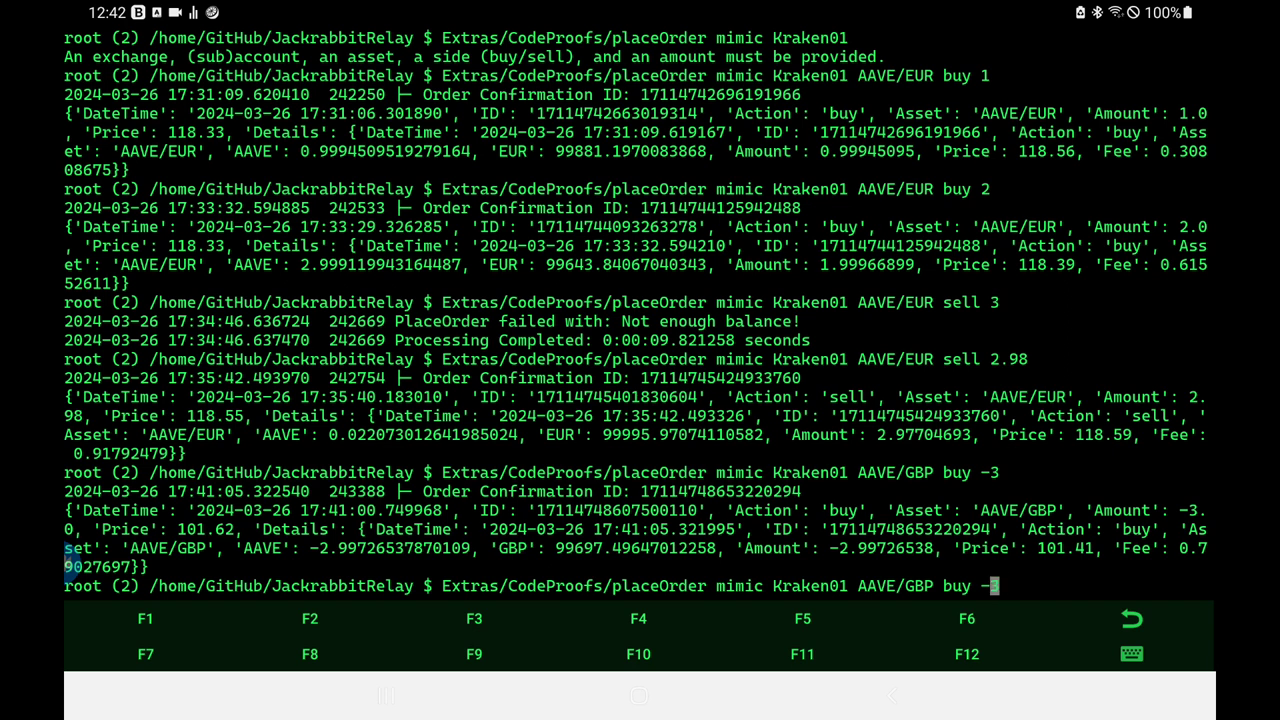
{"action": "type", "text": "3"}
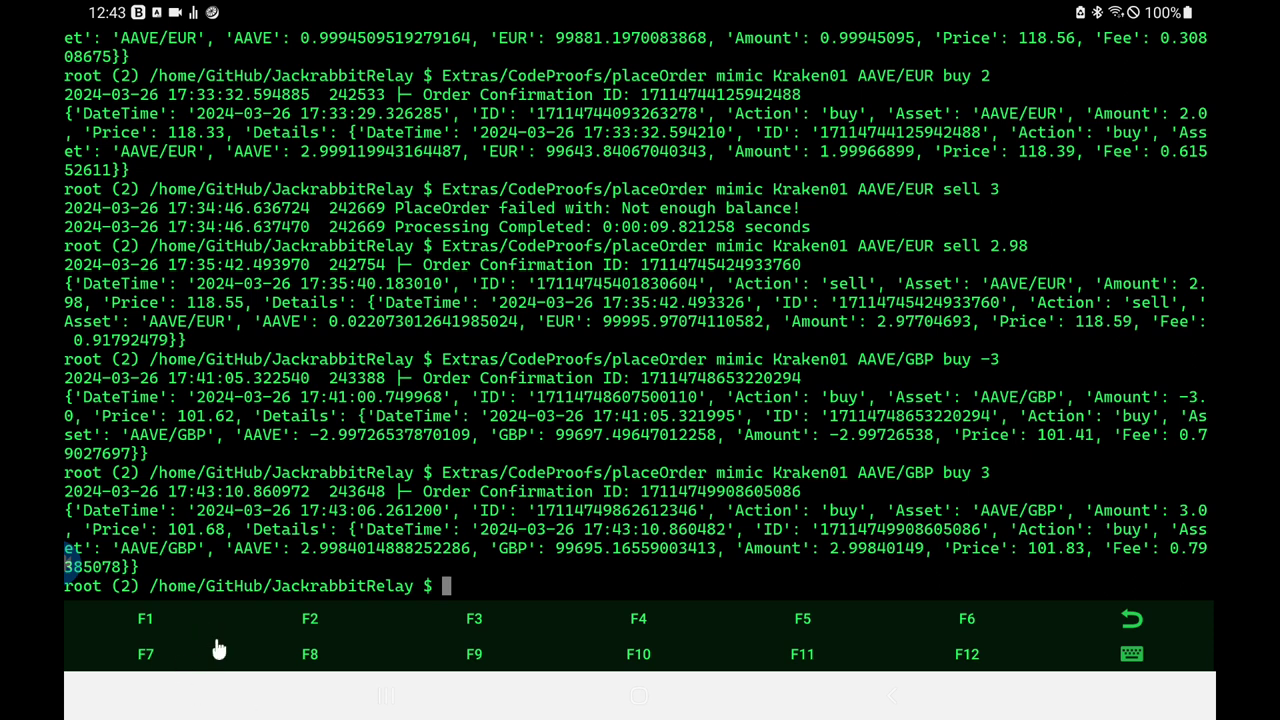
{"action": "mouse_move", "coordinate": [810, 572]}
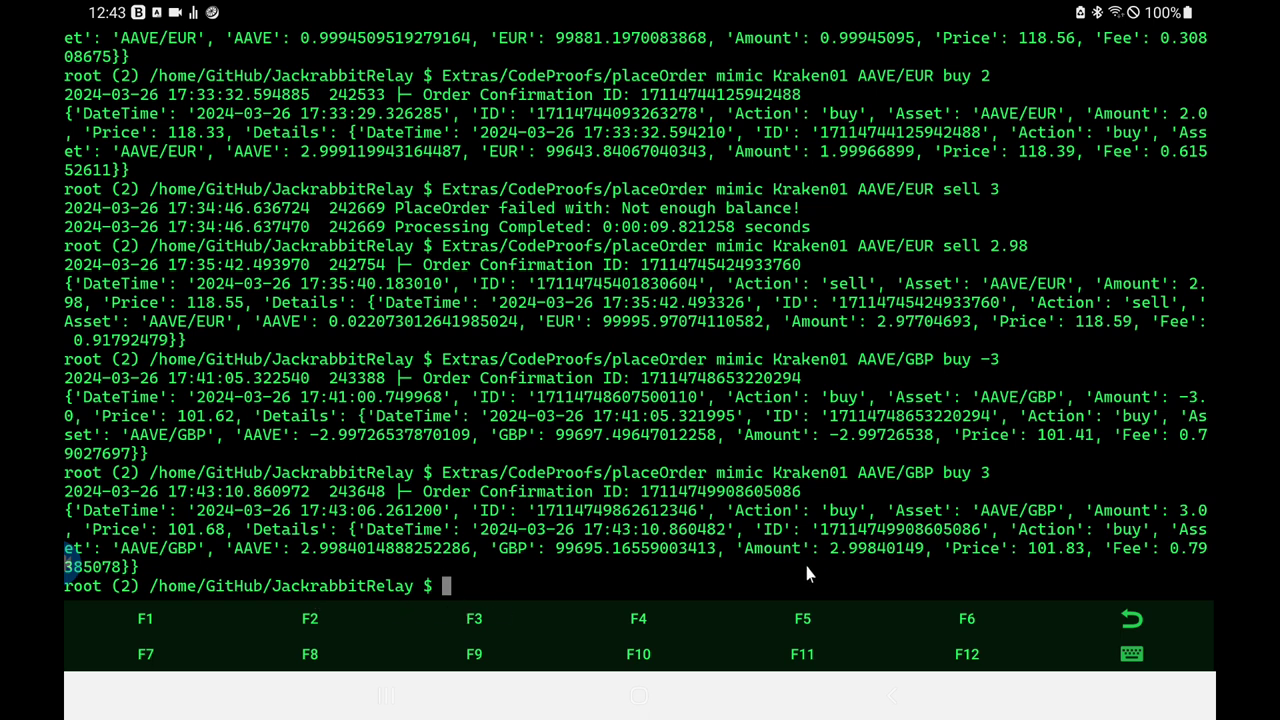
{"action": "mouse_move", "coordinate": [848, 568]}
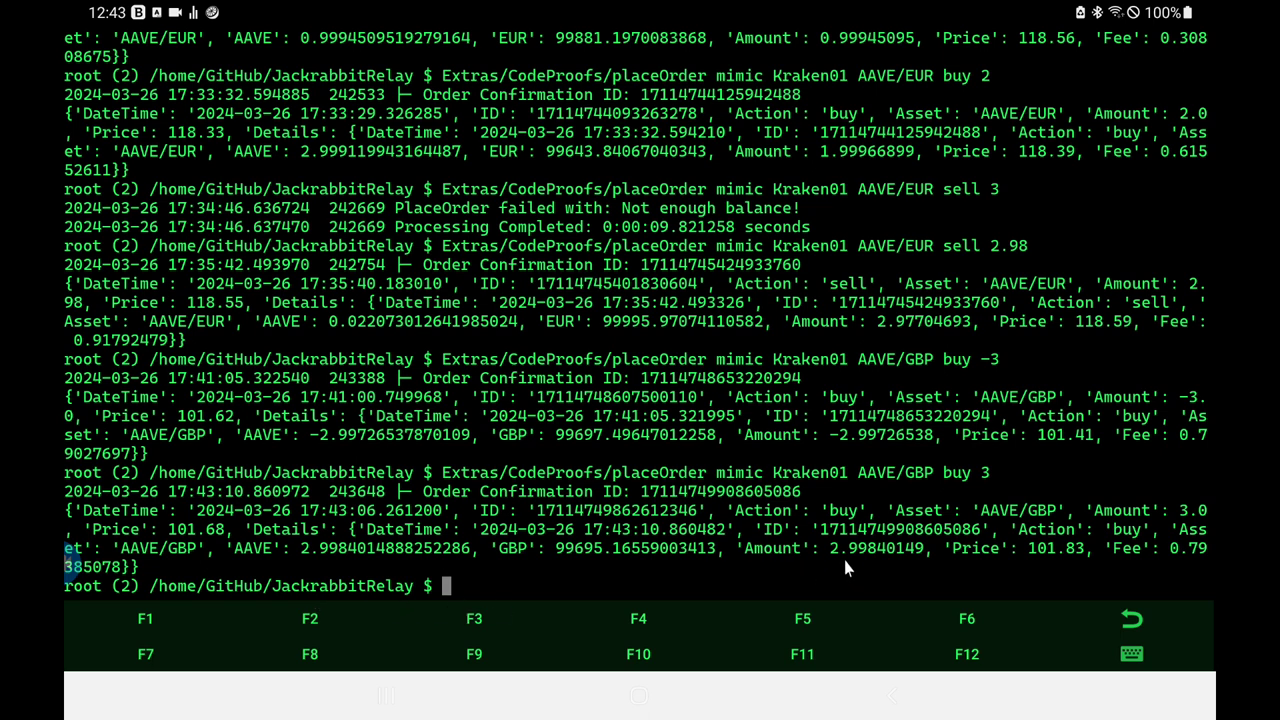
{"action": "mouse_move", "coordinate": [884, 568]}
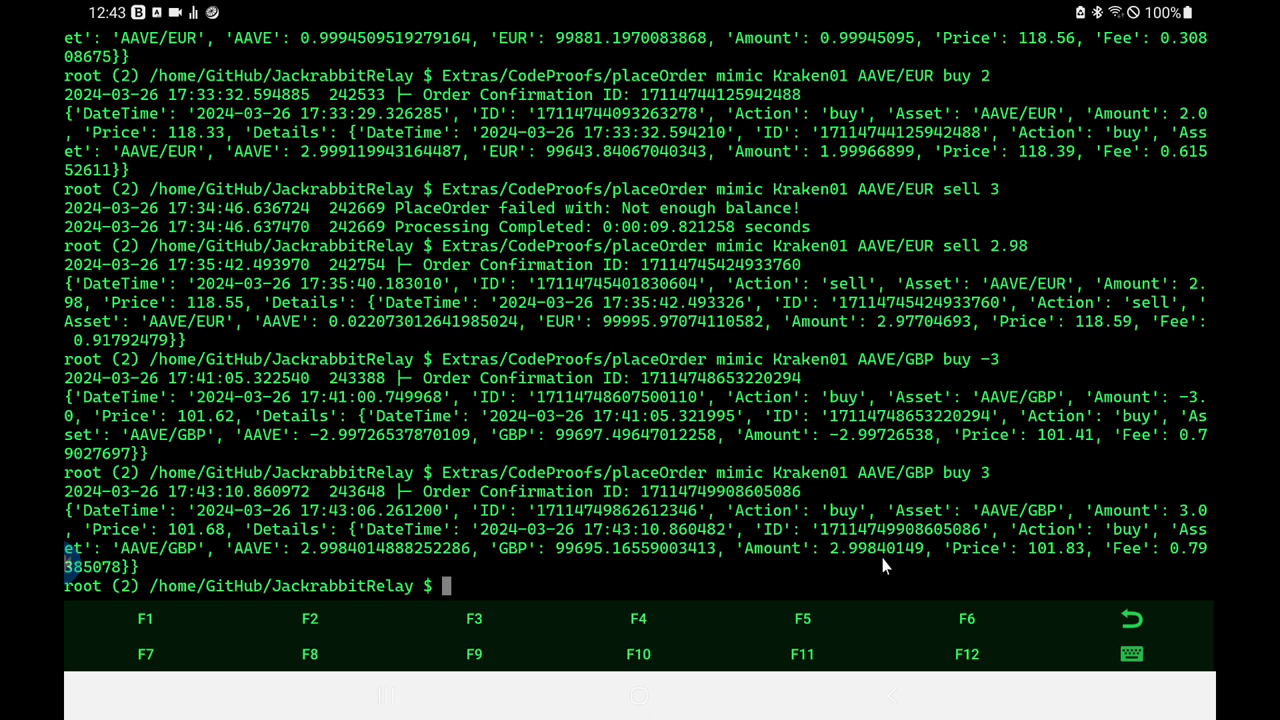
{"action": "mouse_move", "coordinate": [884, 508]}
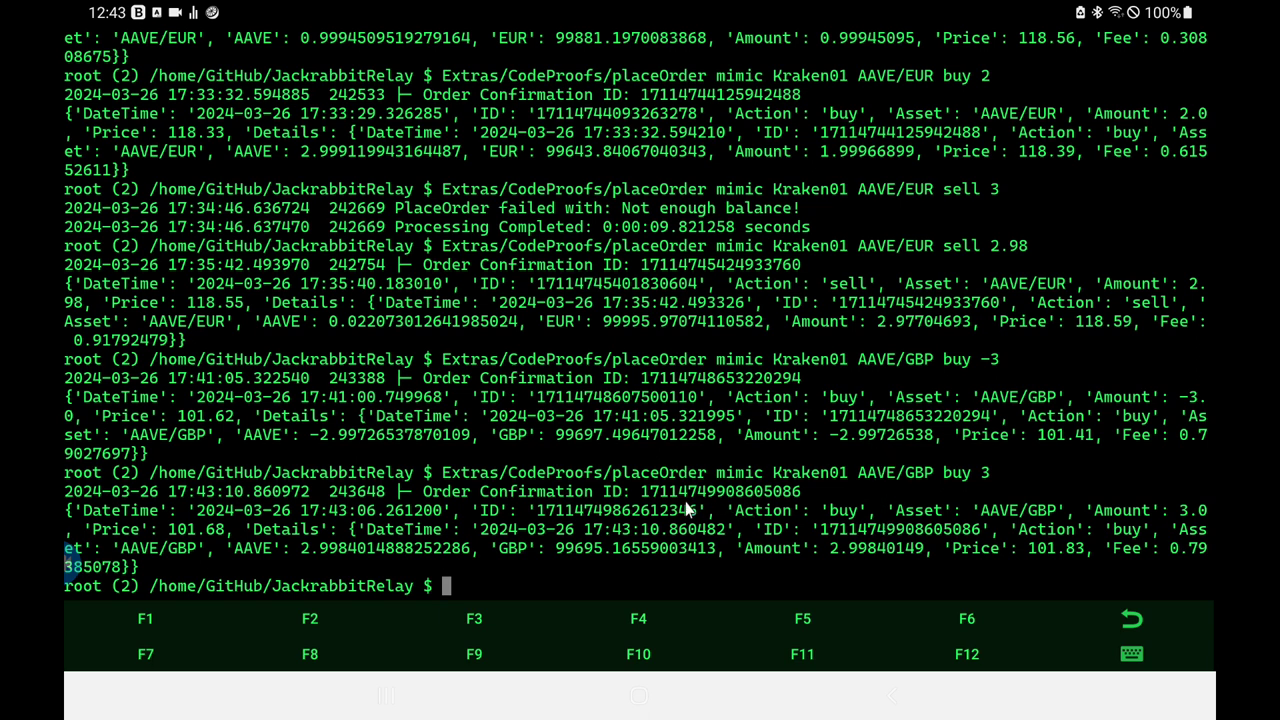
{"action": "mouse_move", "coordinate": [590, 530]}
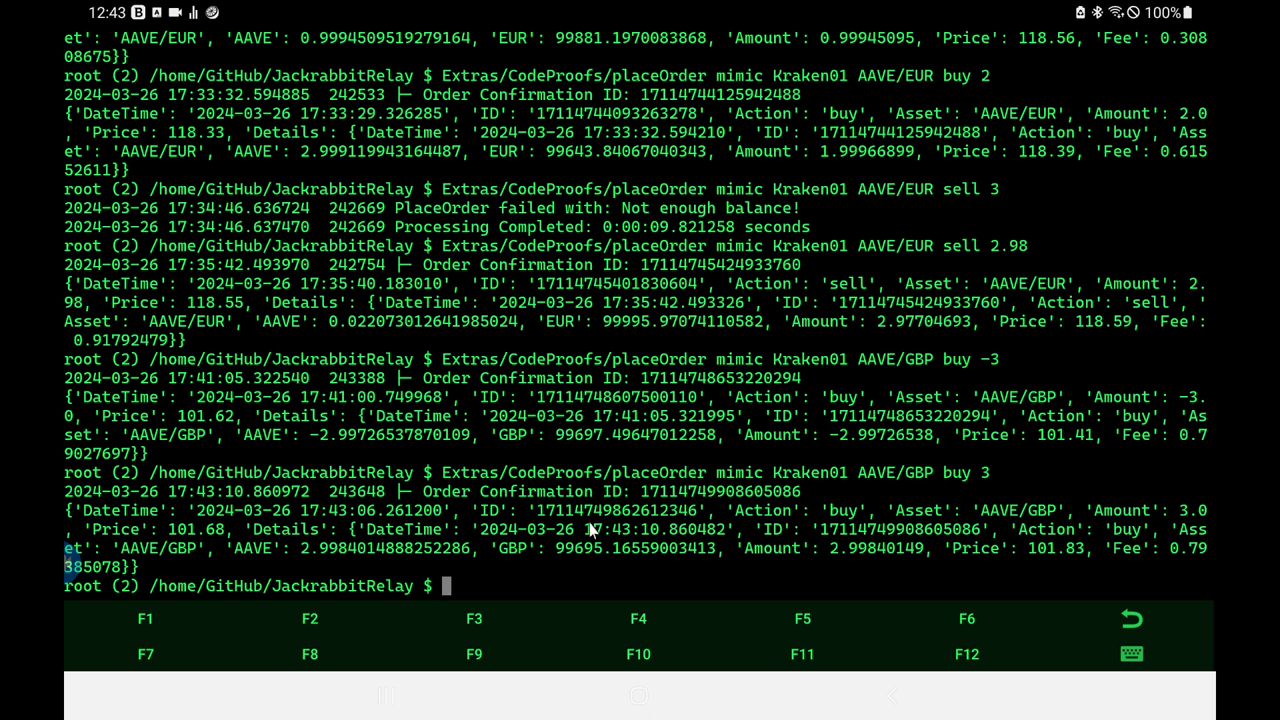
{"action": "mouse_move", "coordinate": [592, 568]}
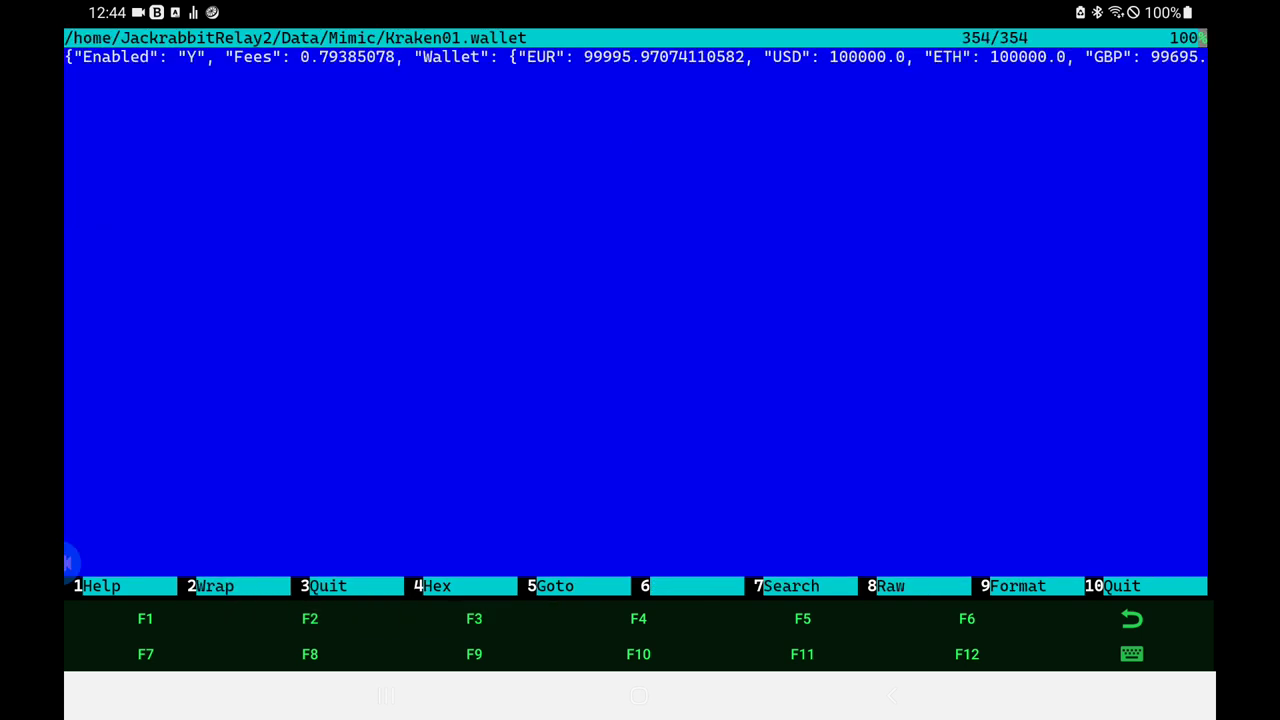
Step: Read Kraken01.wallet with line wrap toggled on and off, then quit the viewer
{"action": "left_click", "coordinate": [210, 584]}
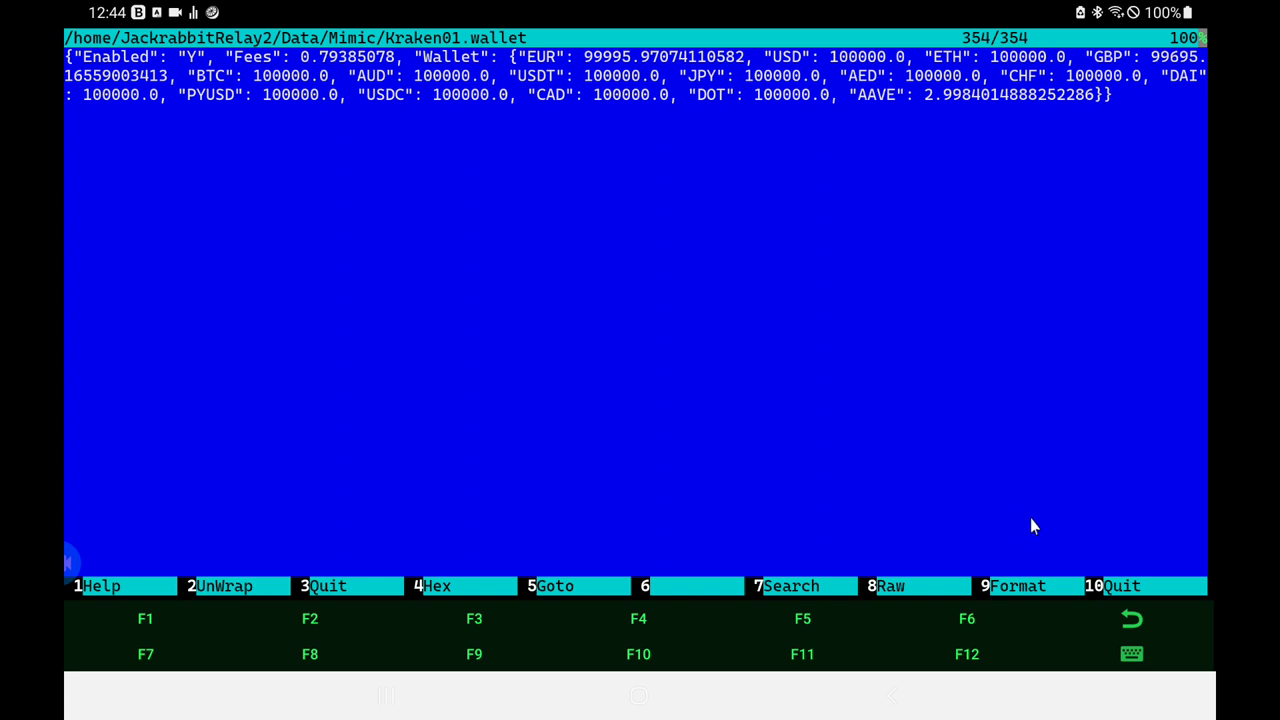
{"action": "mouse_move", "coordinate": [704, 68]}
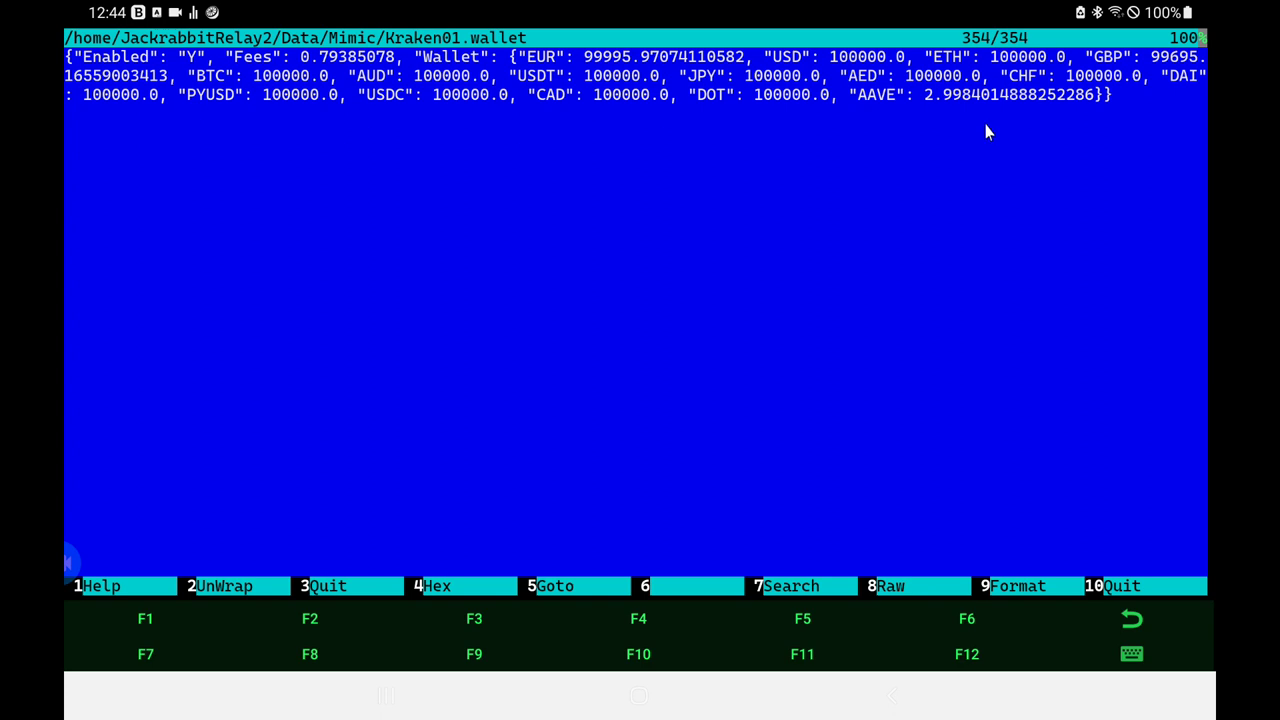
{"action": "mouse_move", "coordinate": [964, 120]}
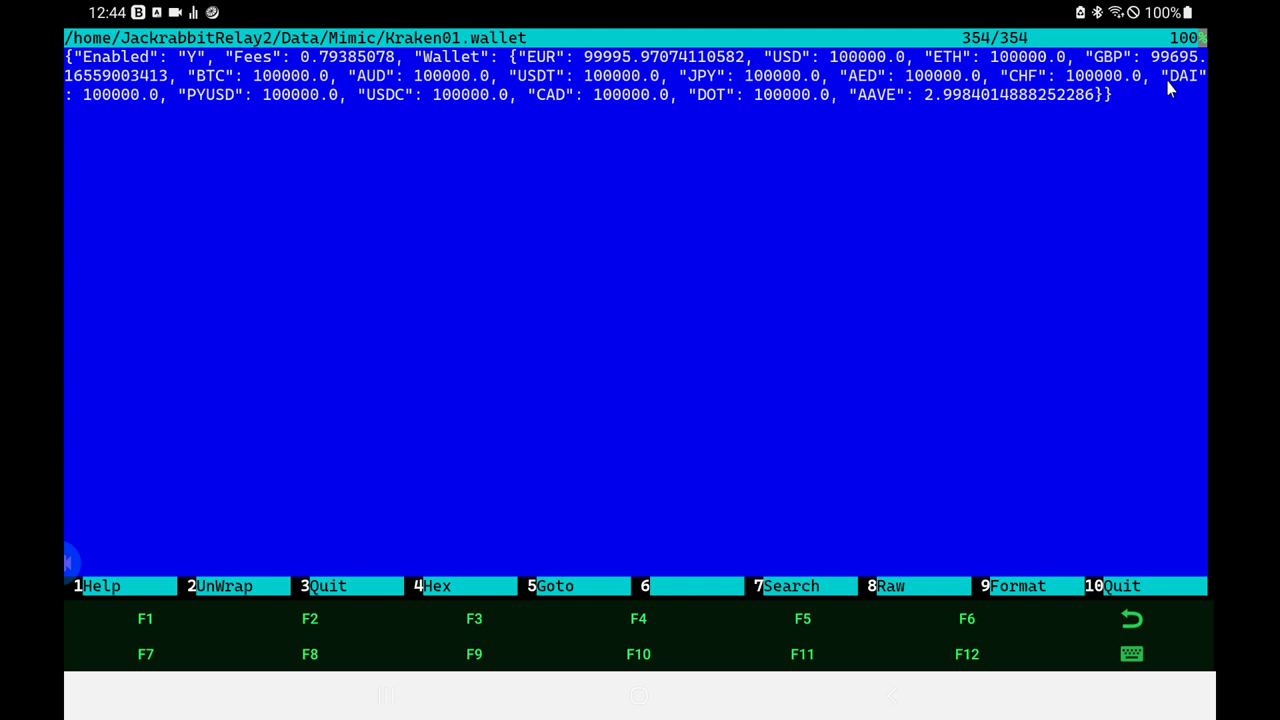
{"action": "mouse_move", "coordinate": [1150, 88]}
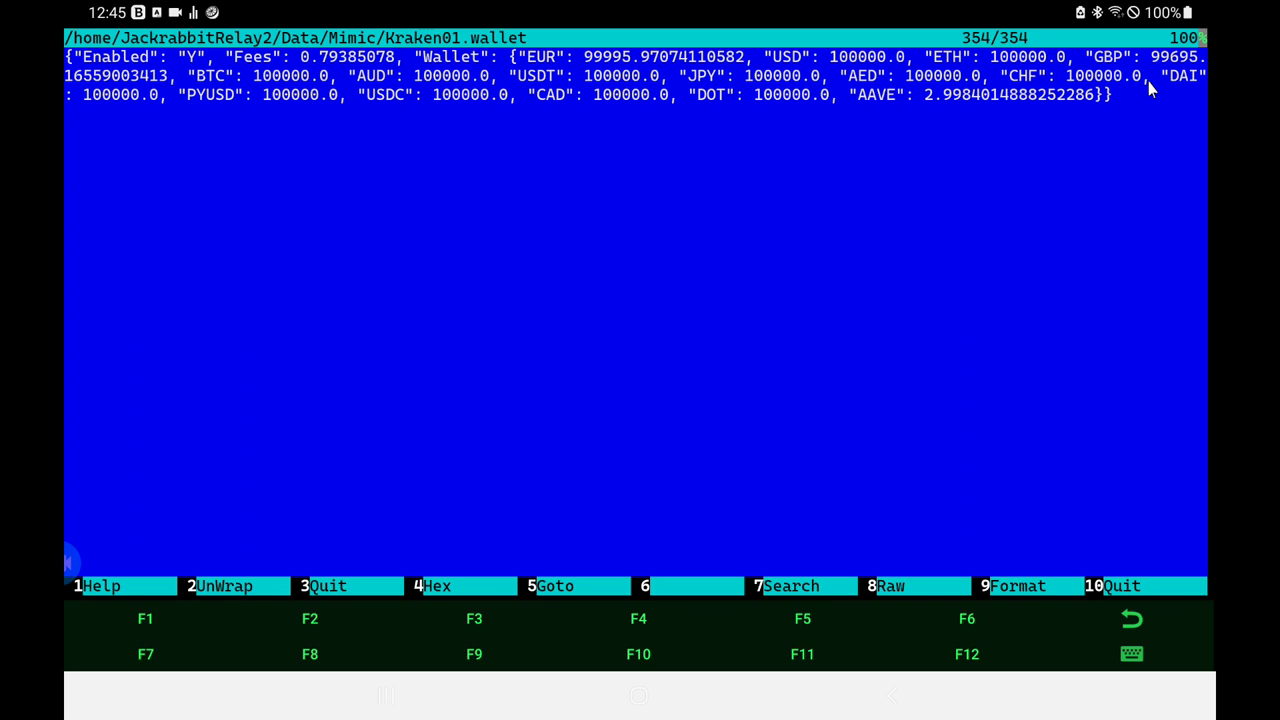
{"action": "left_click", "coordinate": [220, 584]}
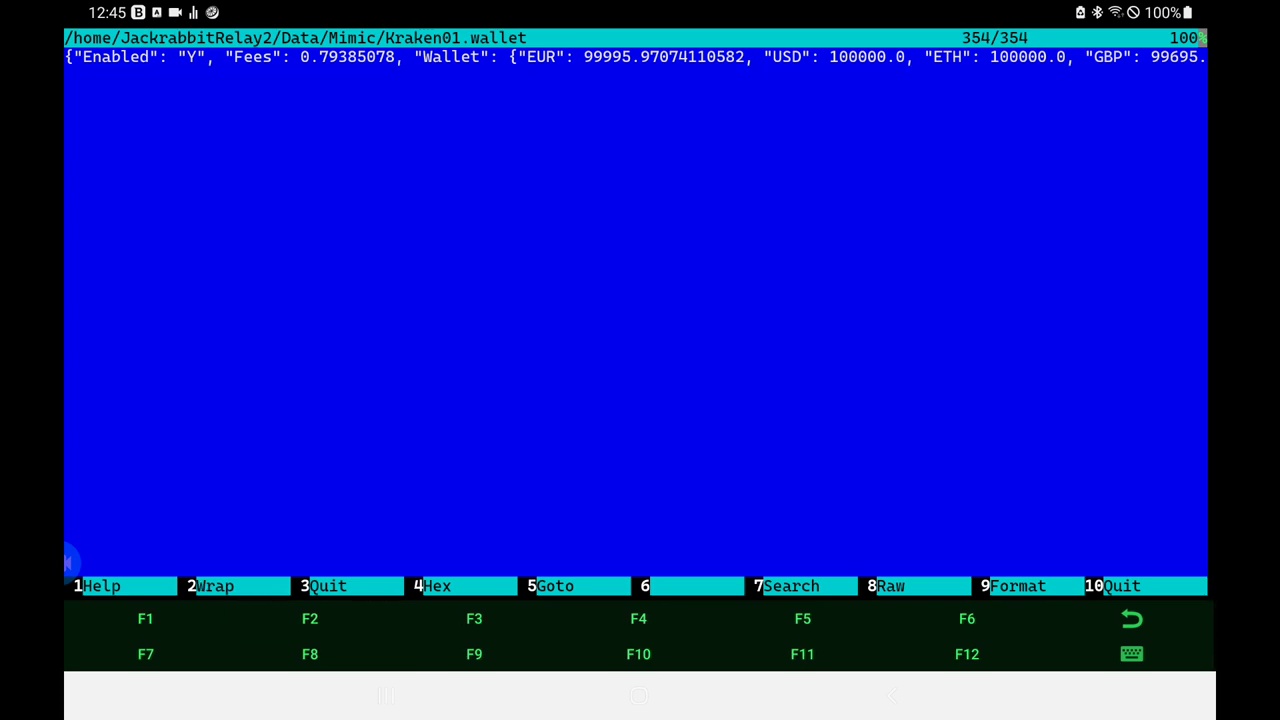
{"action": "key", "text": "F10"}
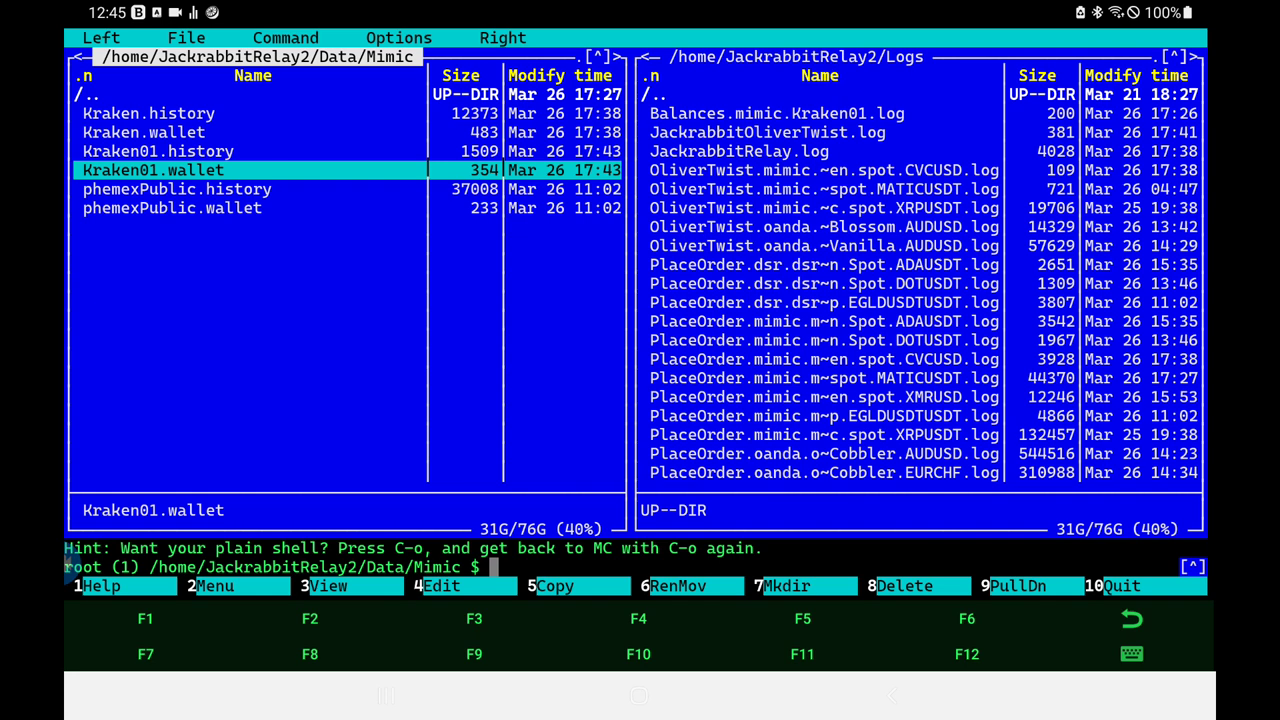
Step: View Kraken01.history and scroll right through the six AAVE/EUR and AAVE/GBP trade records
{"action": "key", "text": "up"}
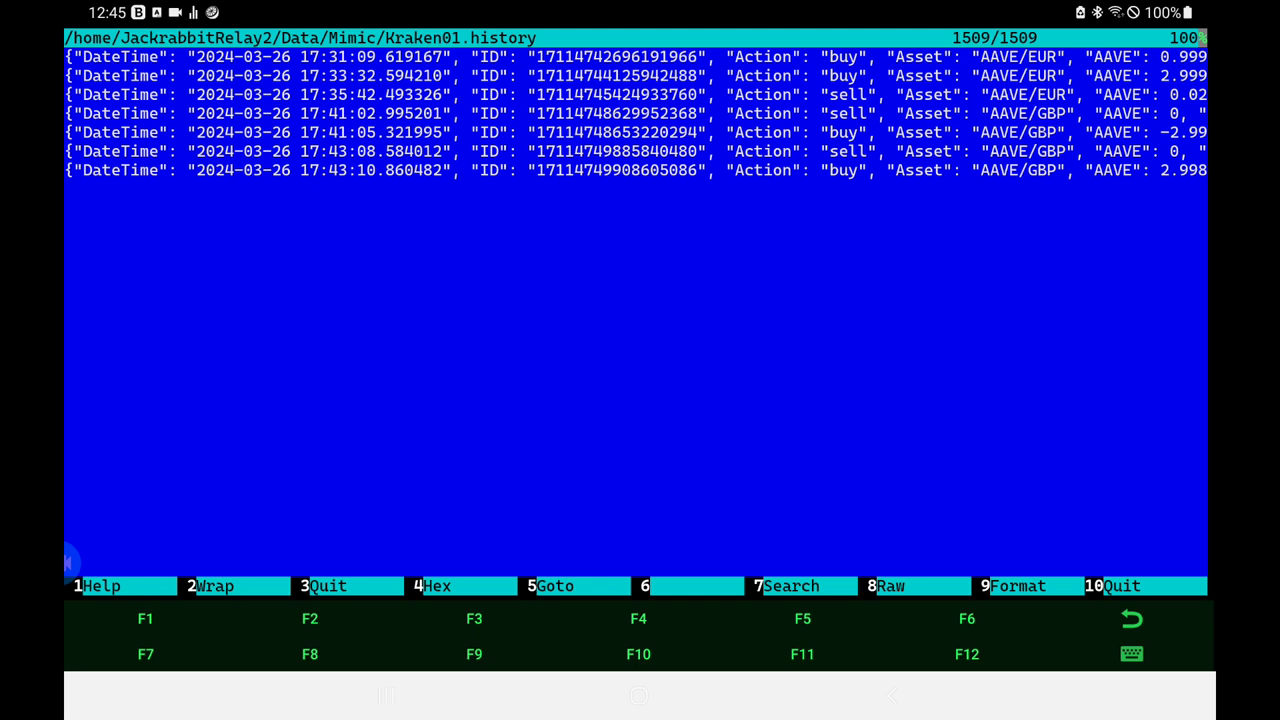
{"action": "mouse_move", "coordinate": [1004, 16]}
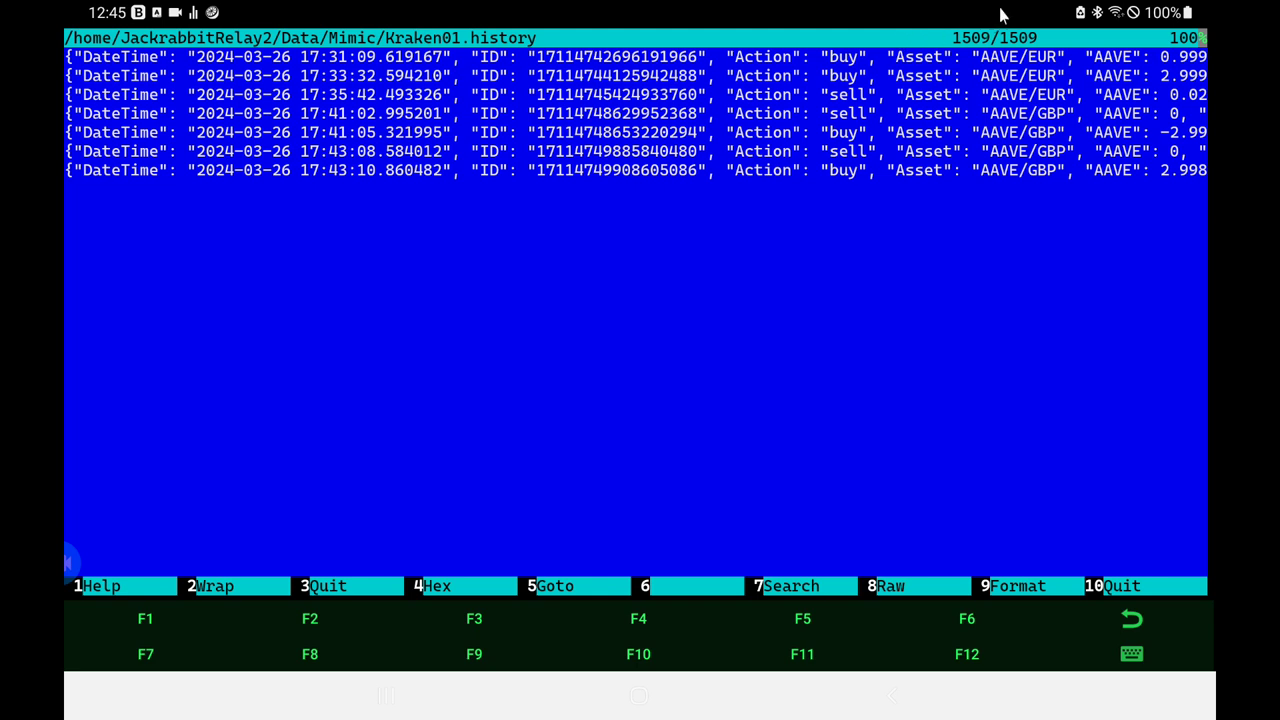
{"action": "mouse_move", "coordinate": [332, 96]}
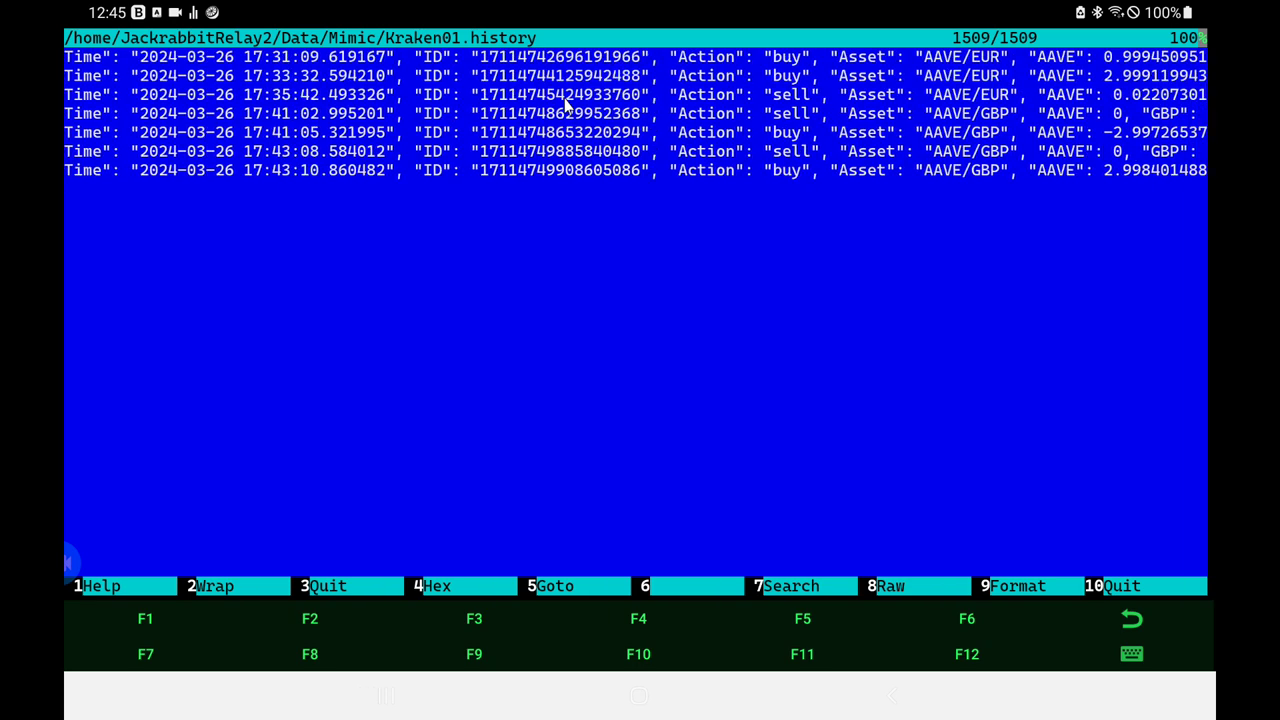
{"action": "scroll", "scroll_direction": "right", "scroll_amount": 3}
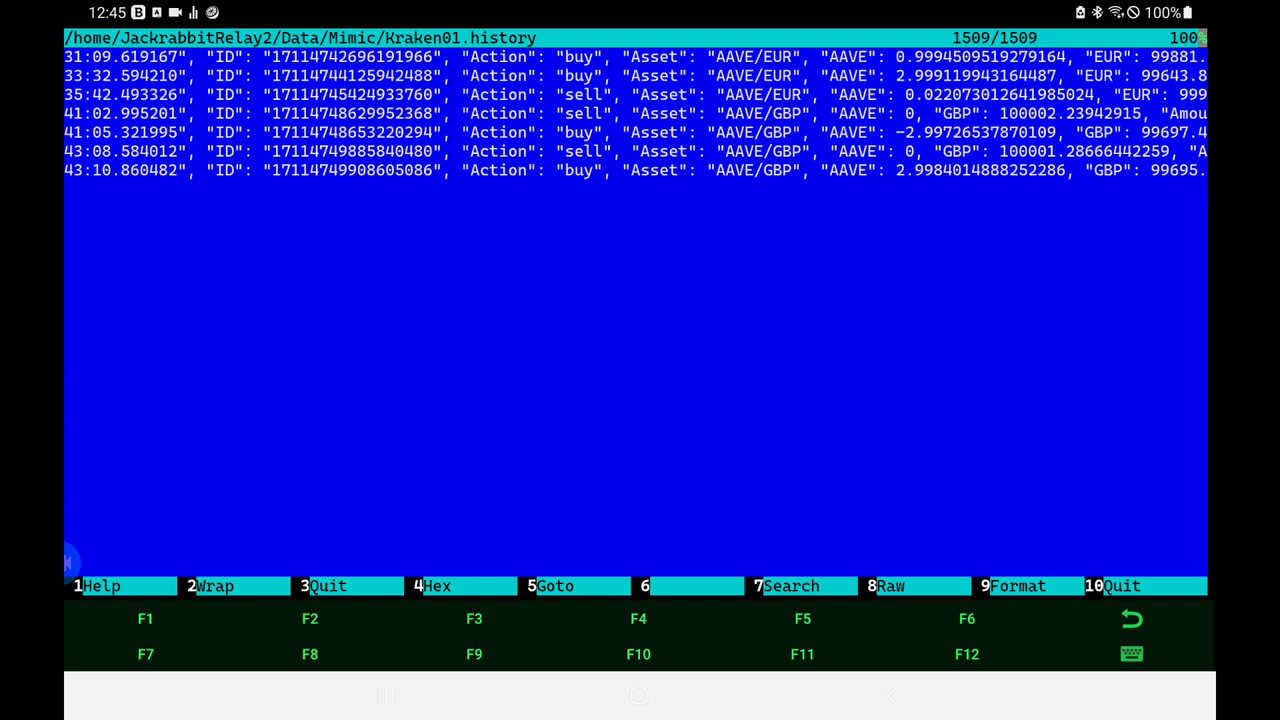
{"action": "mouse_move", "coordinate": [582, 124]}
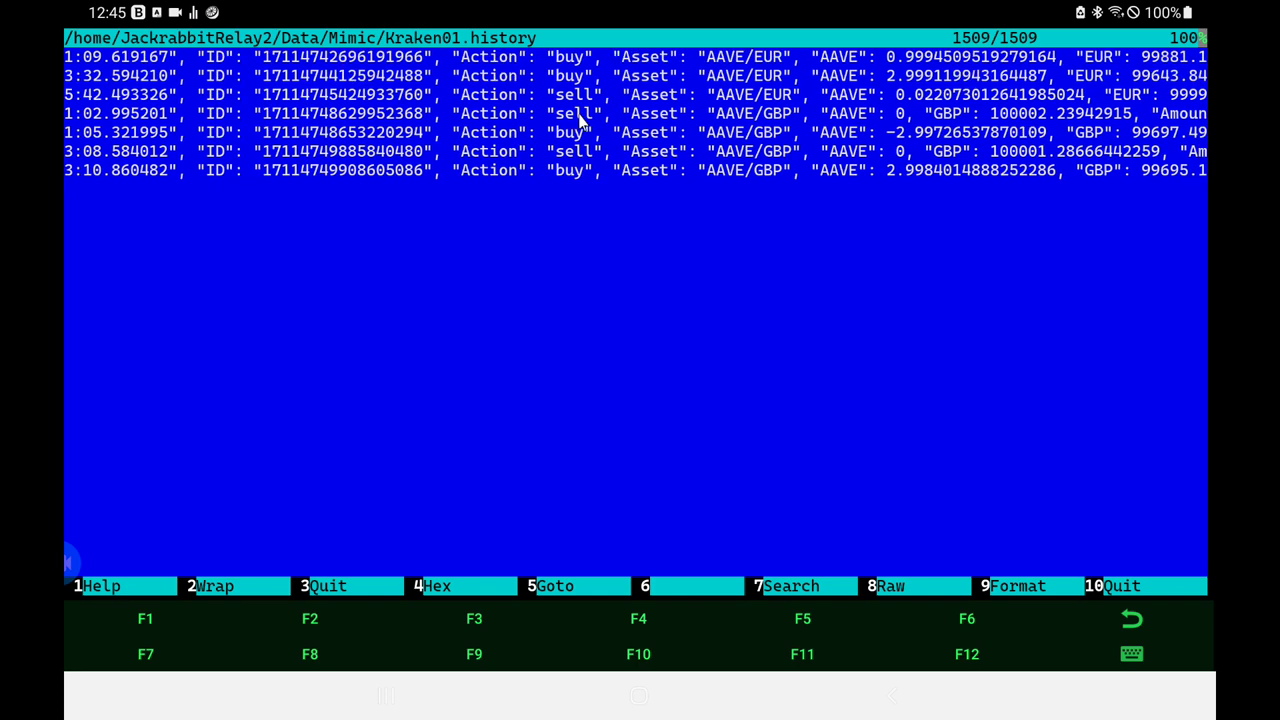
{"action": "scroll", "scroll_direction": "right", "scroll_amount": 3}
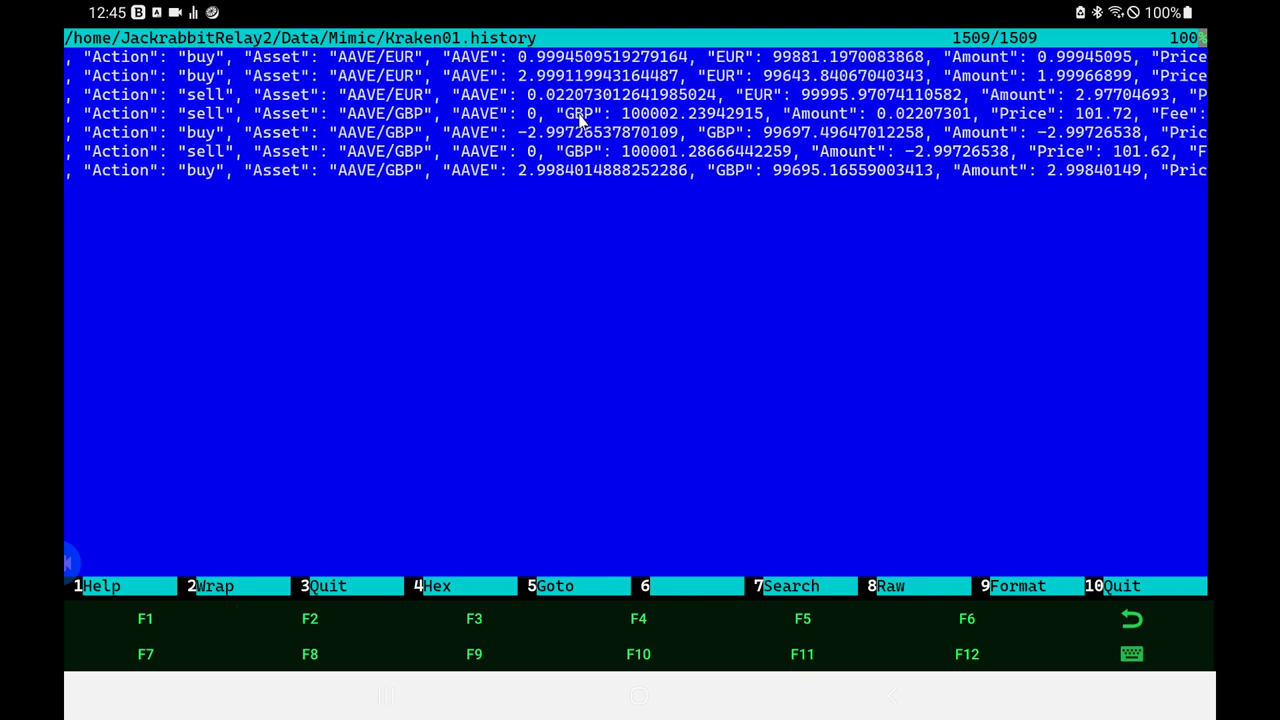
{"action": "scroll", "scroll_direction": "right", "scroll_amount": 3}
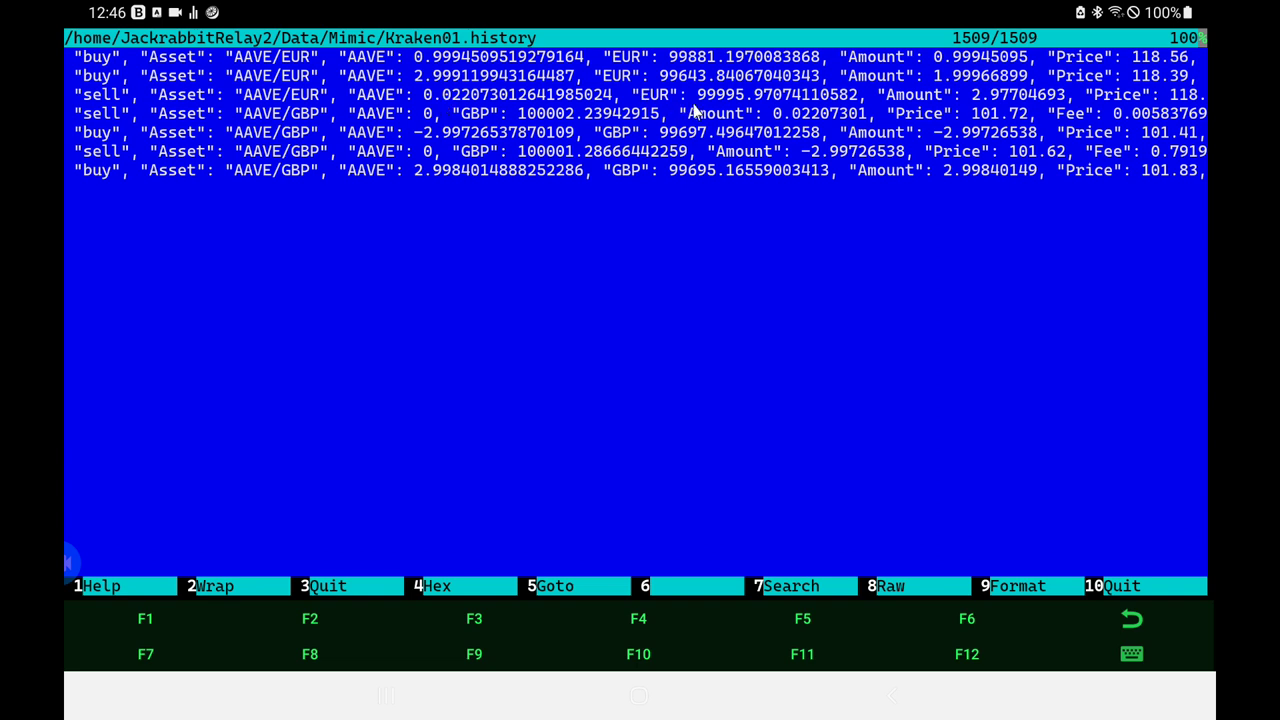
{"action": "mouse_move", "coordinate": [710, 112]}
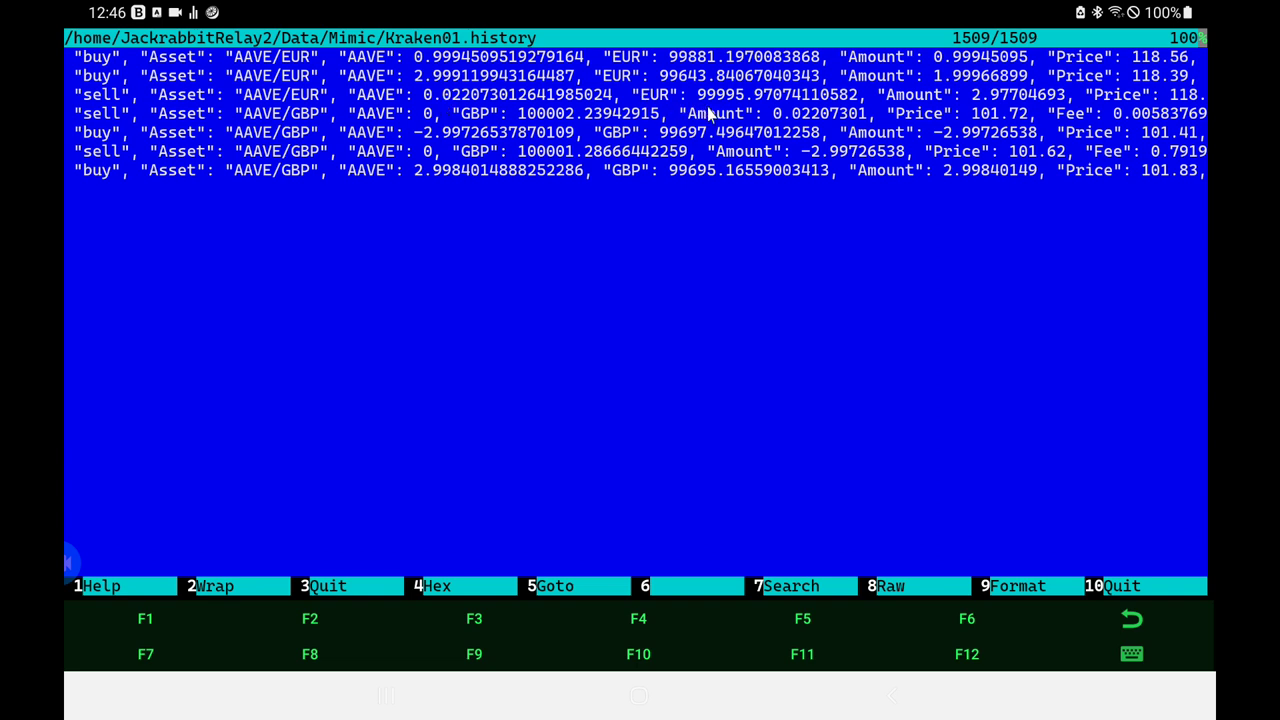
{"action": "mouse_move", "coordinate": [560, 140]}
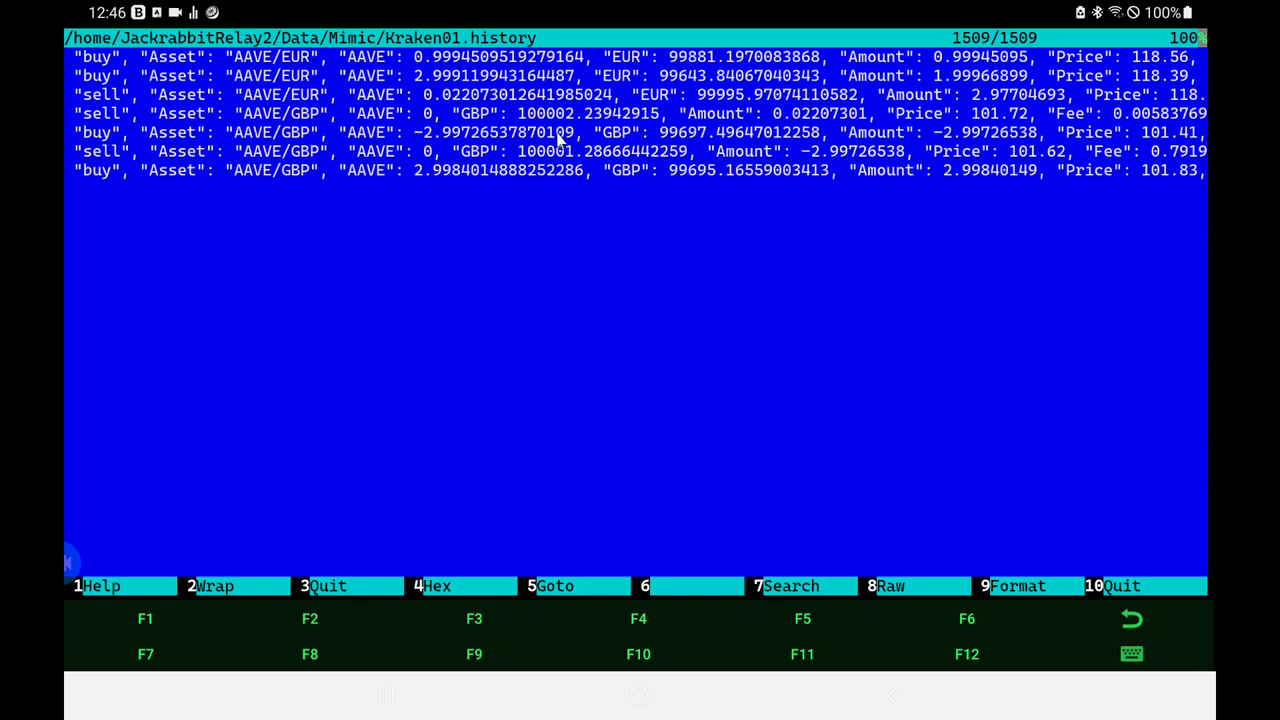
{"action": "mouse_move", "coordinate": [560, 140]}
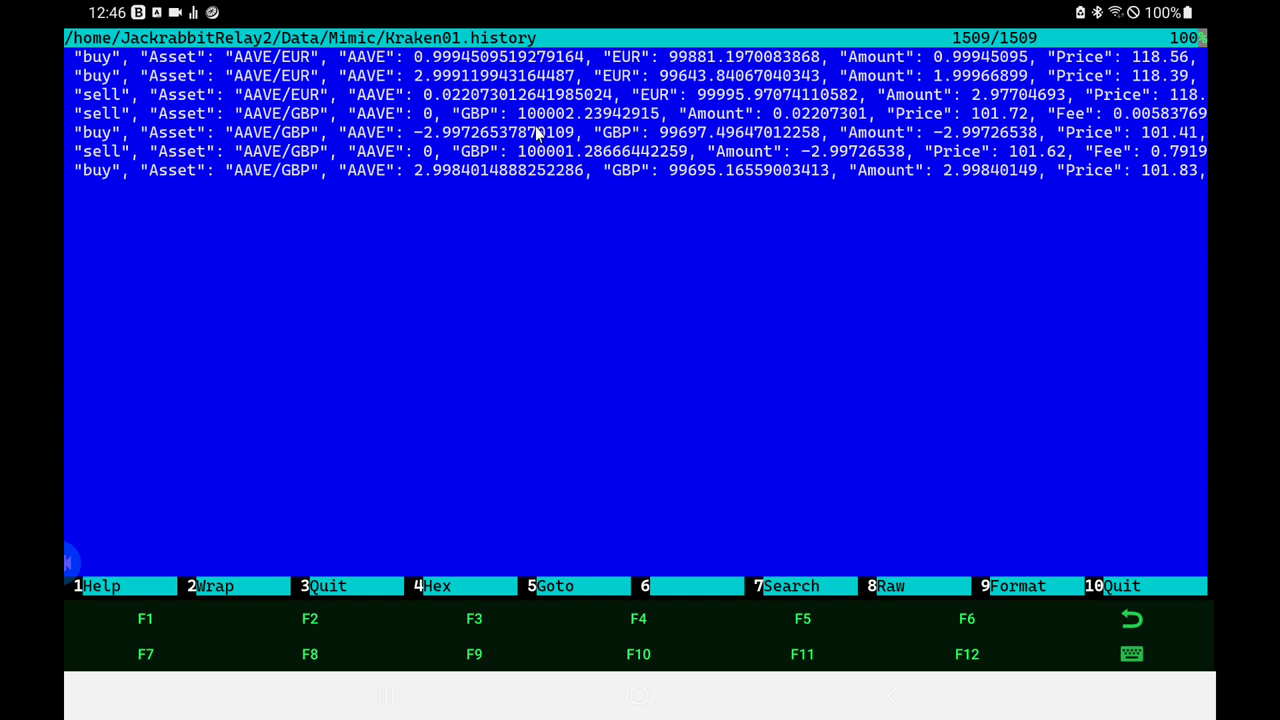
{"action": "mouse_move", "coordinate": [462, 154]}
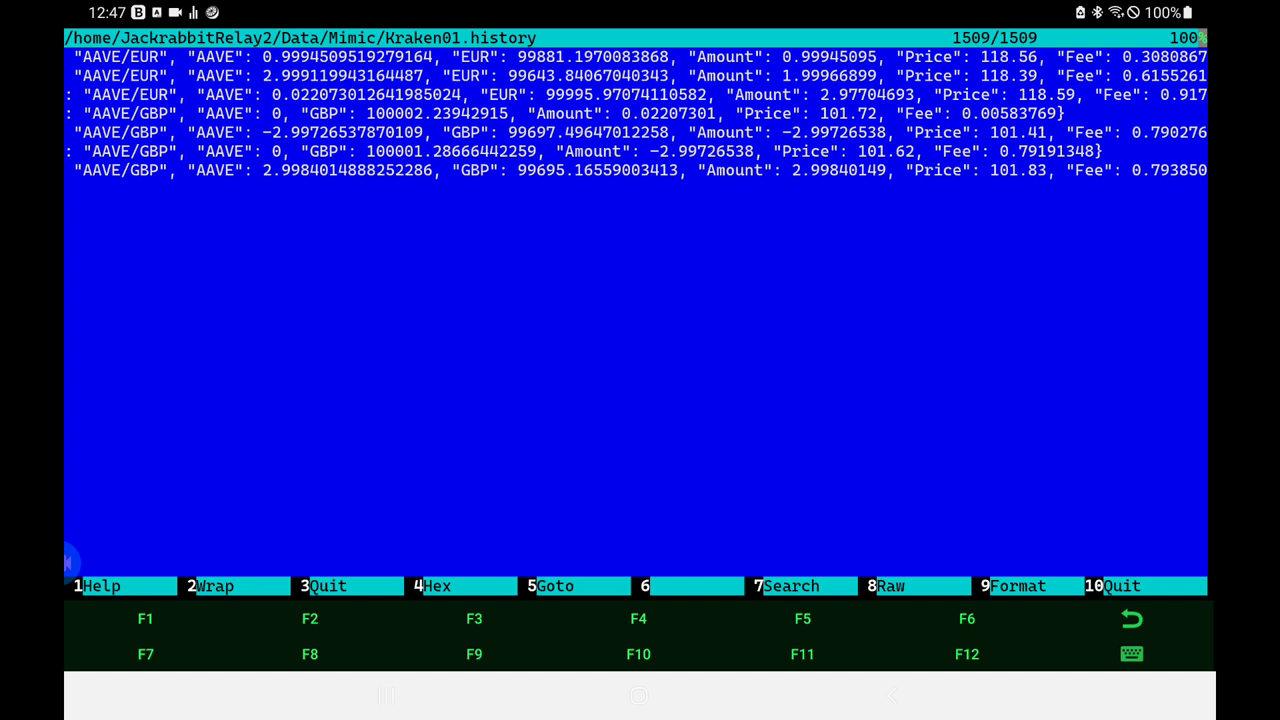
{"action": "scroll", "scroll_direction": "right", "scroll_amount": 3}
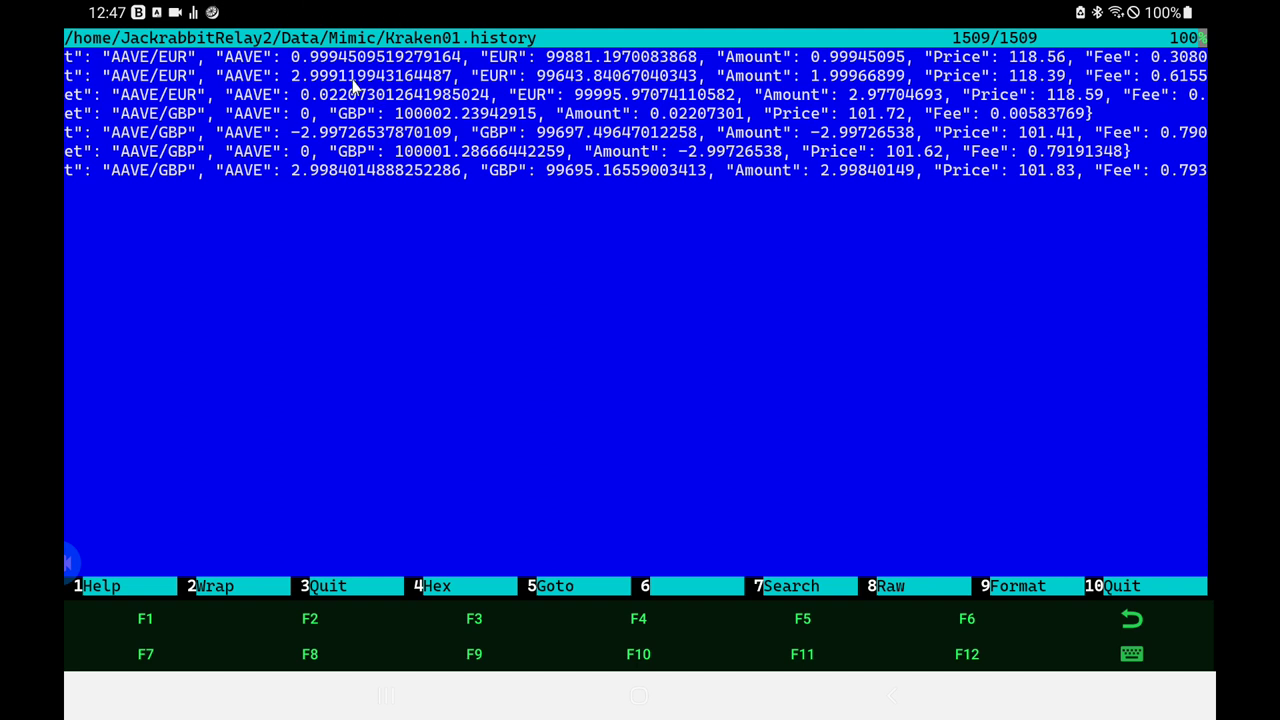
{"action": "mouse_move", "coordinate": [310, 68]}
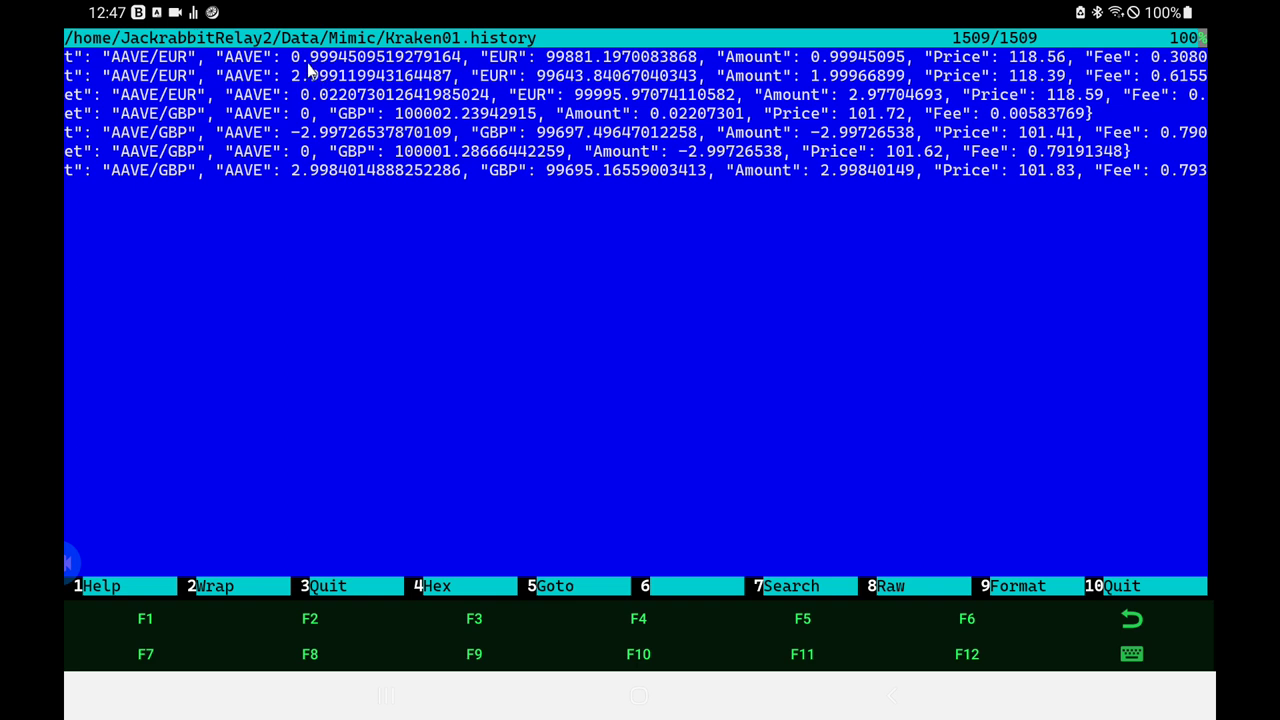
{"action": "mouse_move", "coordinate": [332, 112]}
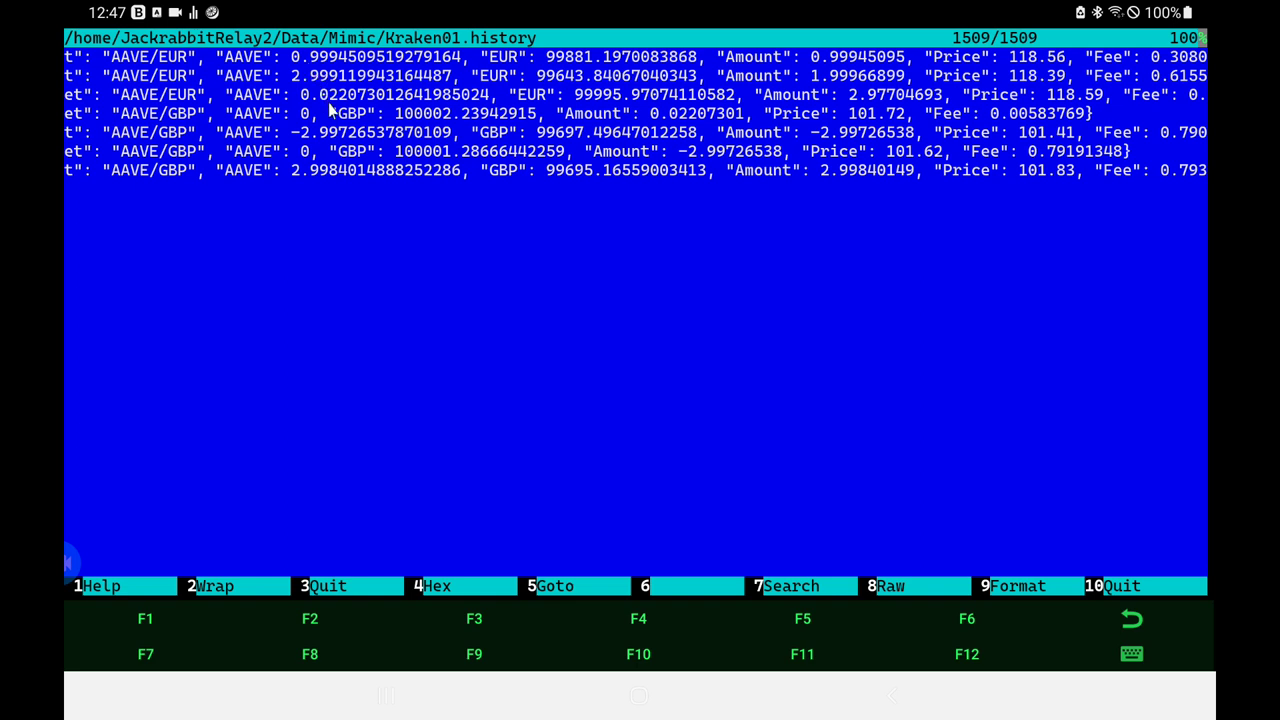
{"action": "mouse_move", "coordinate": [352, 180]}
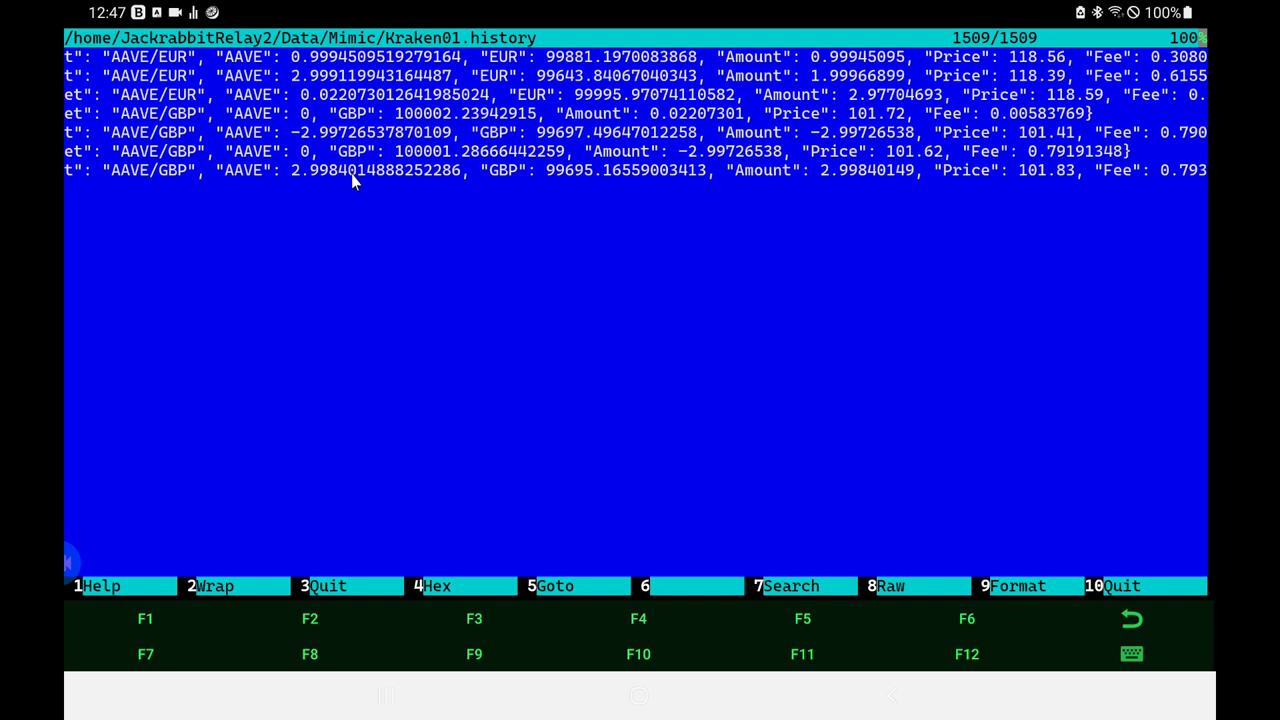
{"action": "mouse_move", "coordinate": [584, 84]}
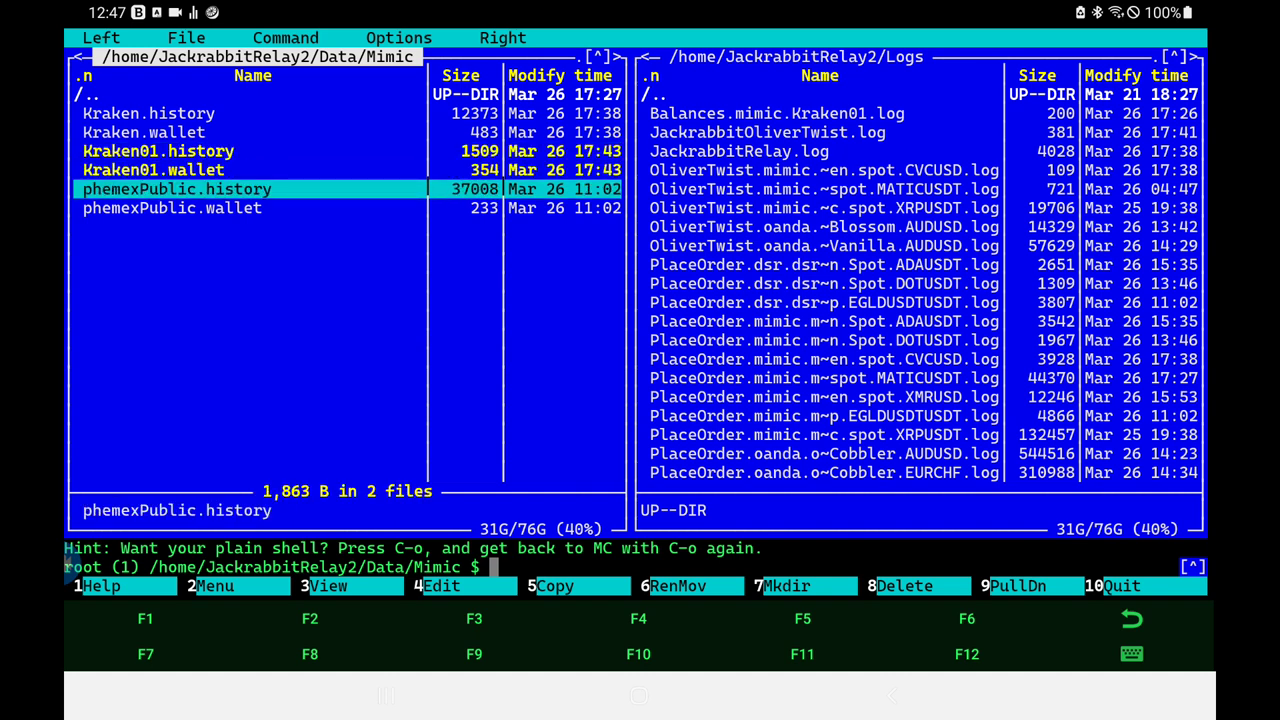
Step: Delete both marked Kraken01 files, exit mc, and enter Extras/Balances mimic Kraken01 at the prompt
{"action": "left_click", "coordinate": [904, 584]}
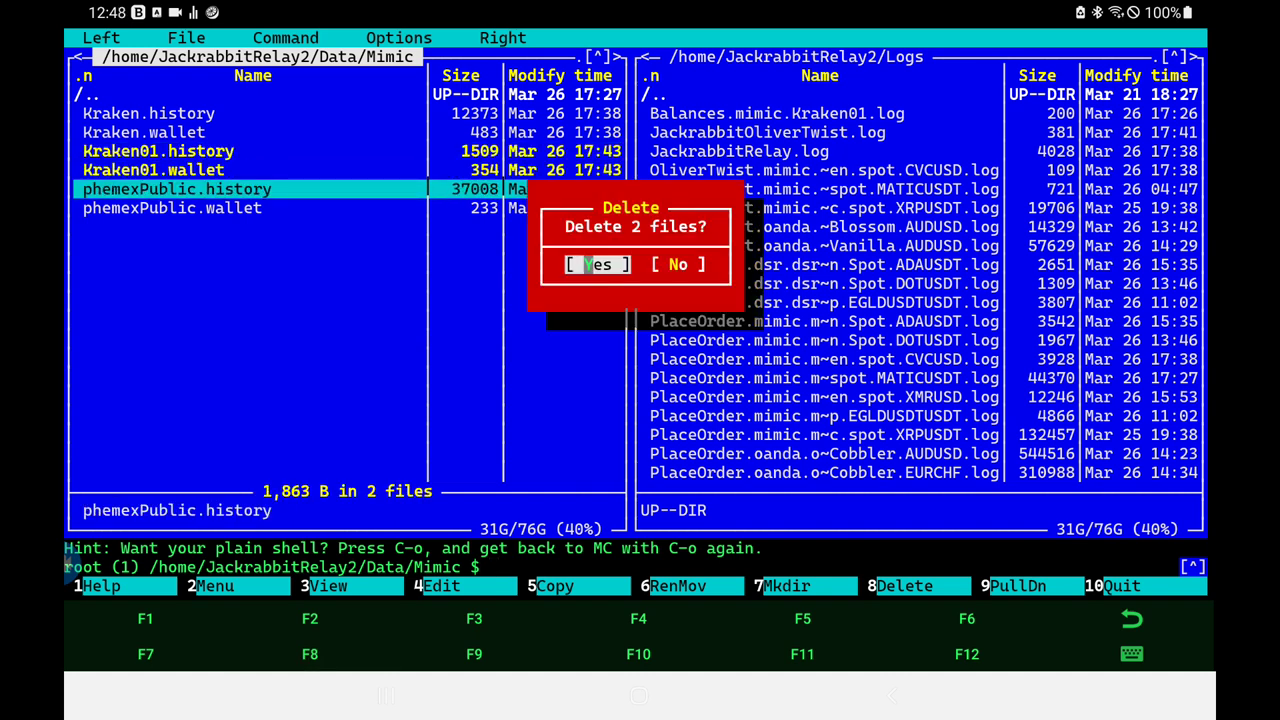
{"action": "left_click", "coordinate": [592, 264]}
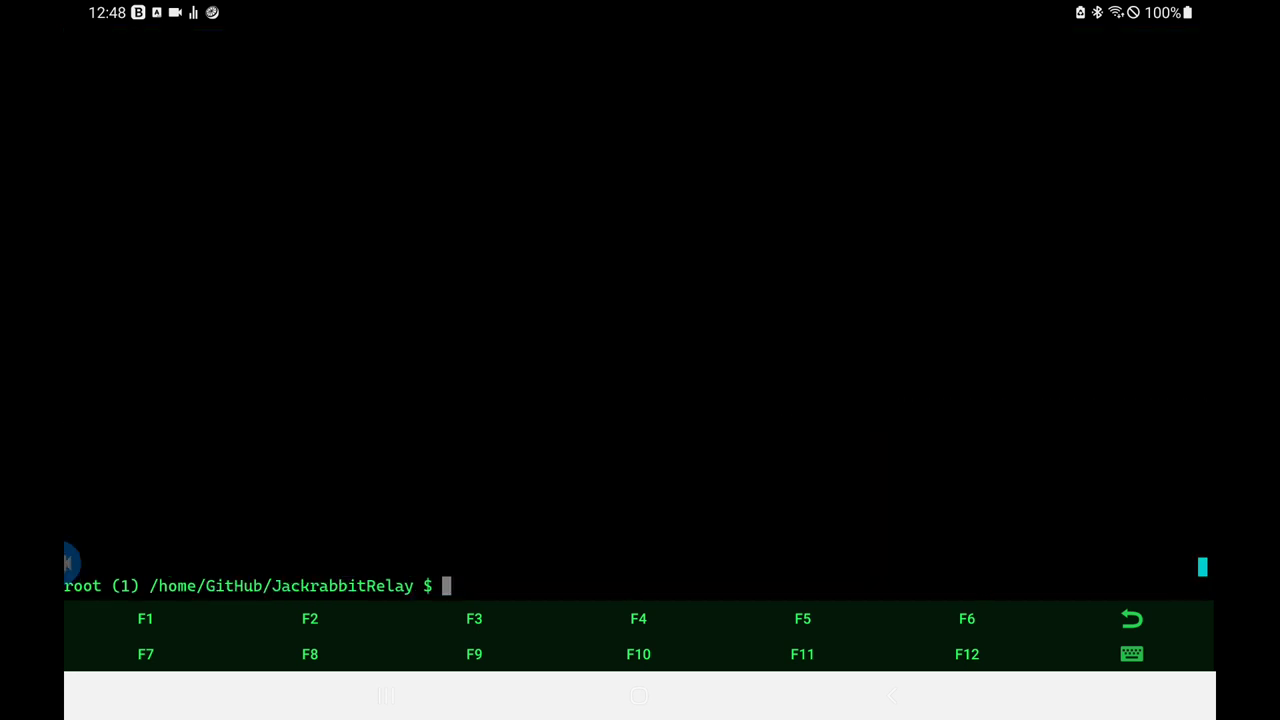
{"action": "type", "text": "Extras/Balances mimic Kraken01"}
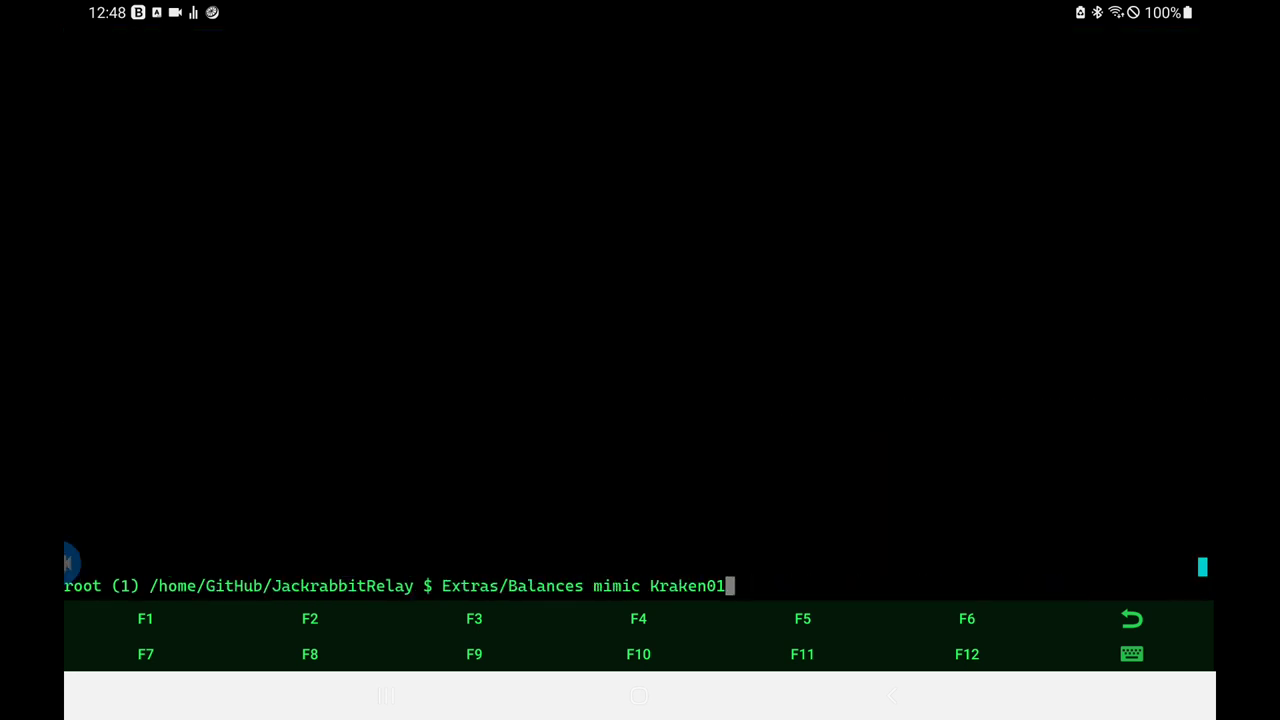